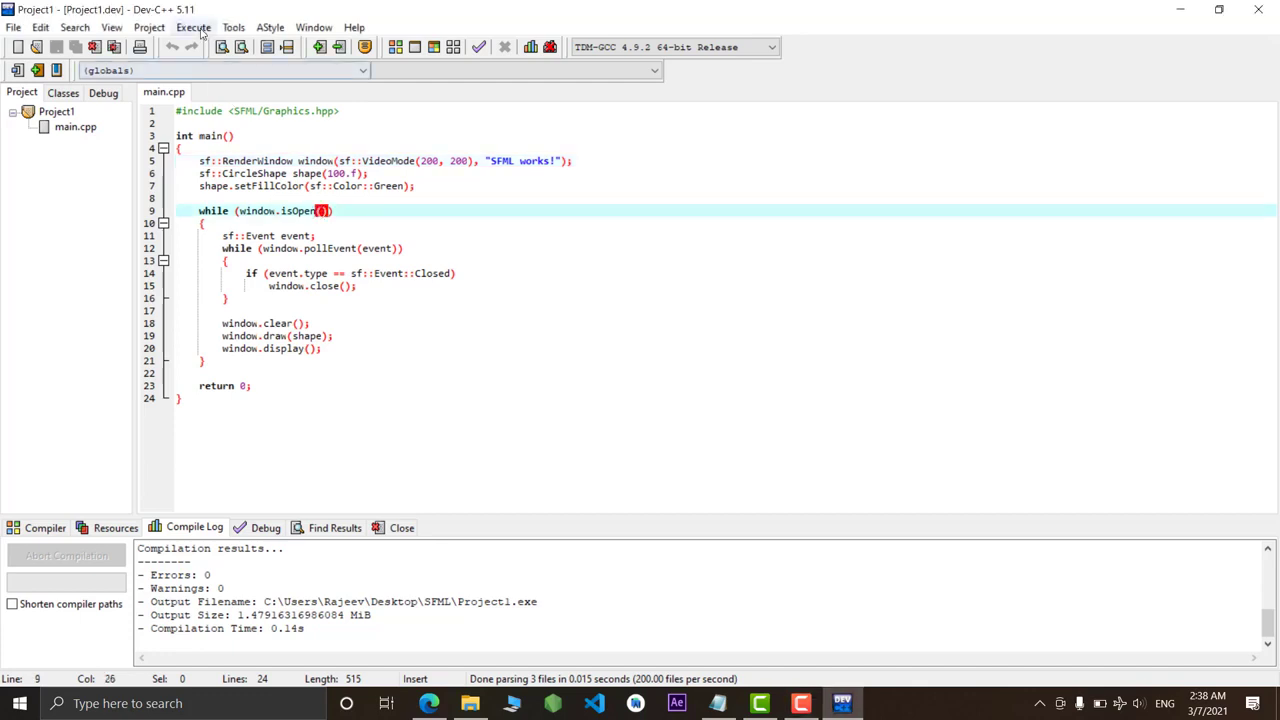
# Compile and run the SFML project so its window with a green circle appears
pyautogui.click(192, 28)
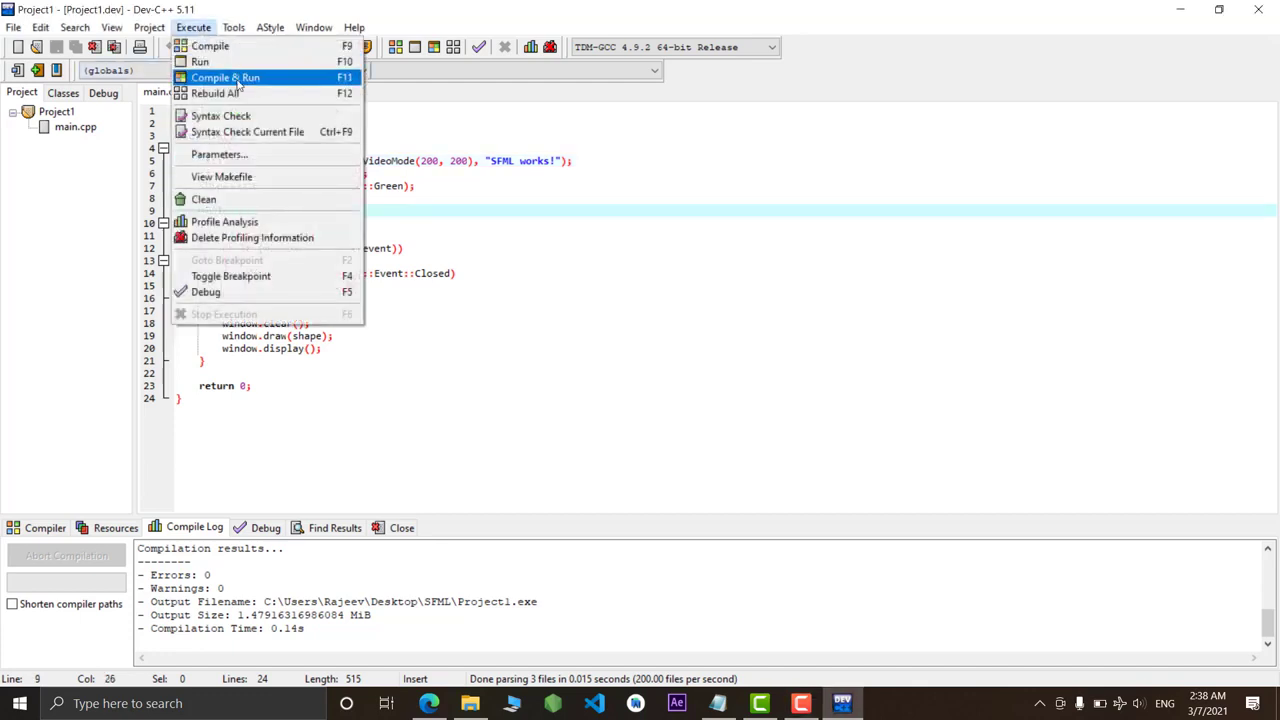
pyautogui.click(224, 76)
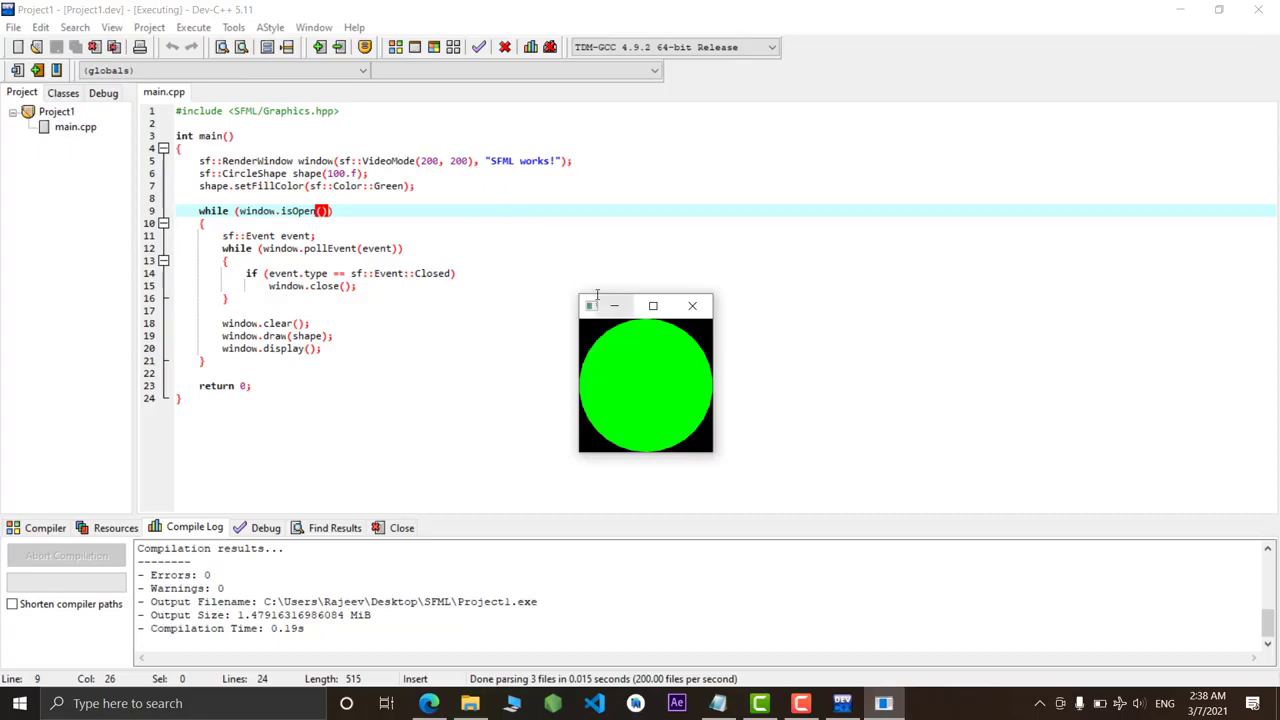
pyautogui.moveTo(592, 304)
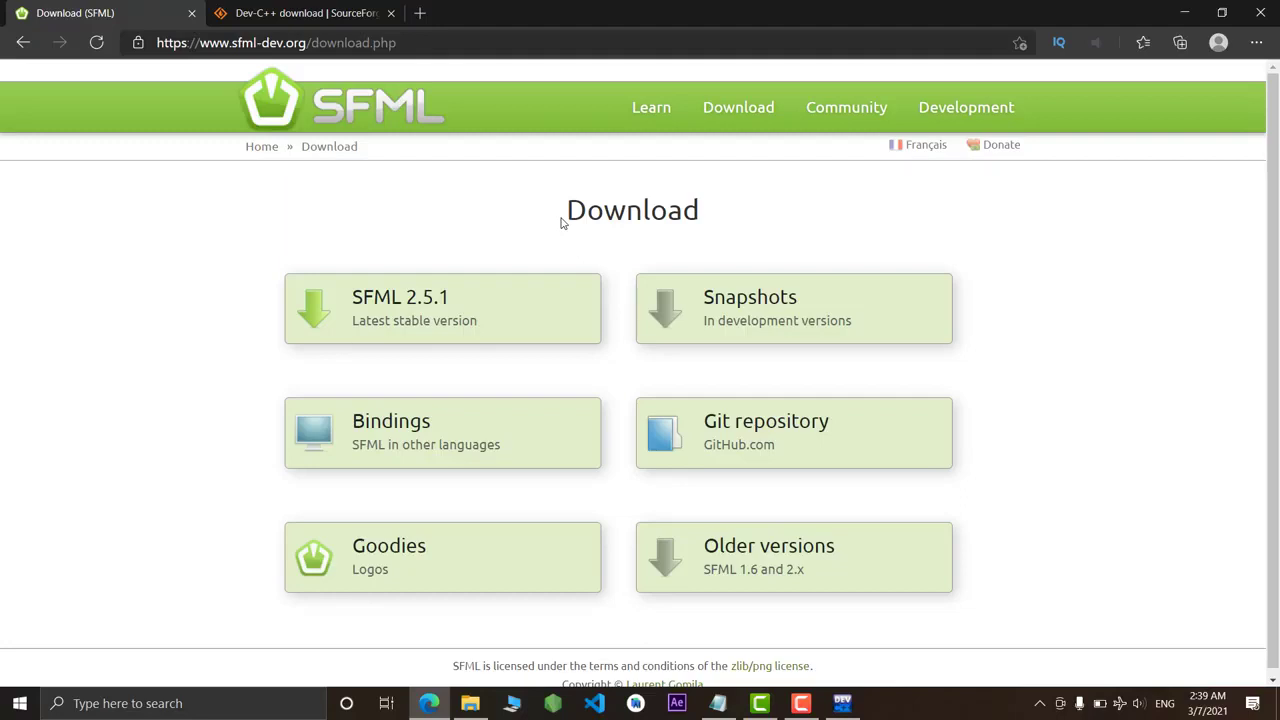
pyautogui.moveTo(400, 218)
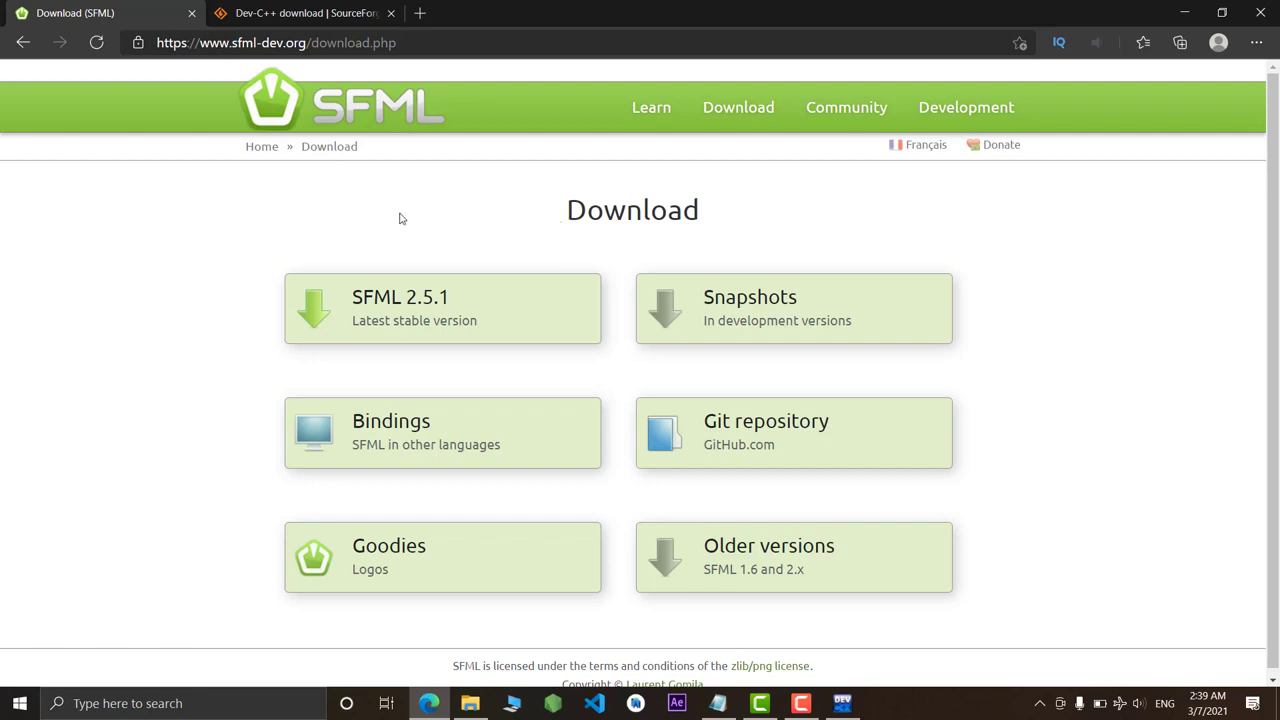
pyautogui.moveTo(328, 146)
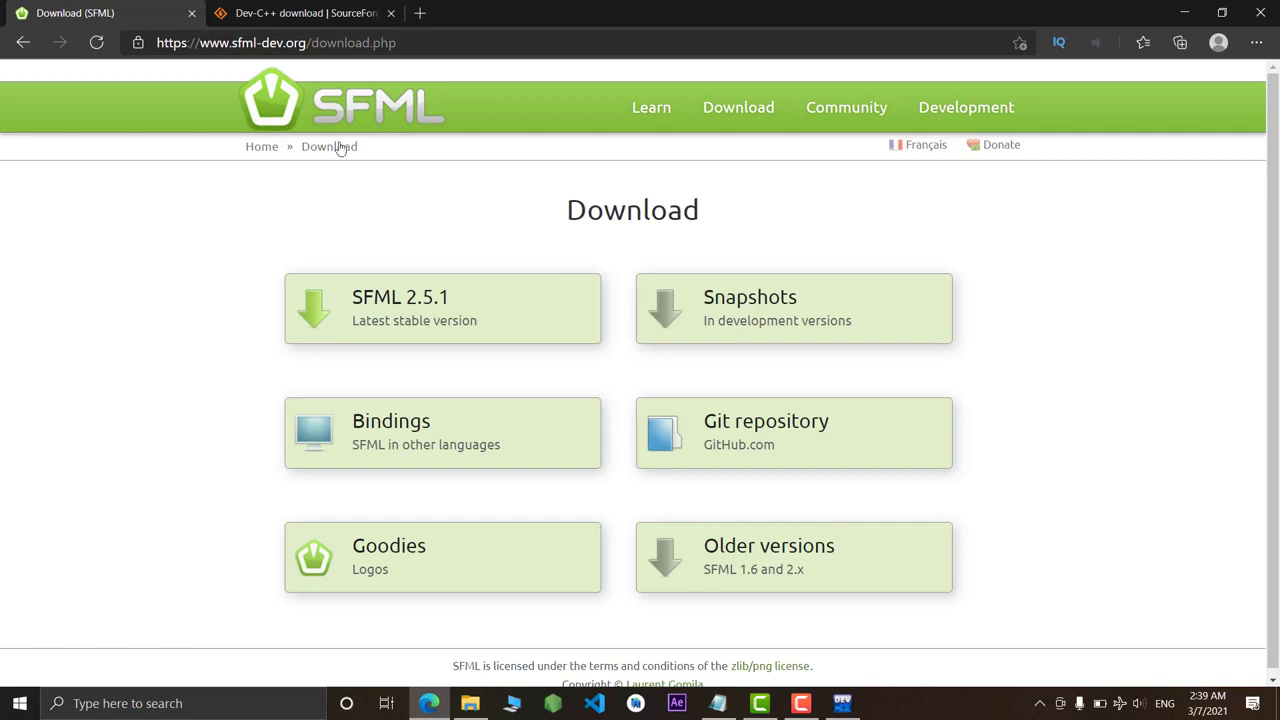
pyautogui.moveTo(728, 146)
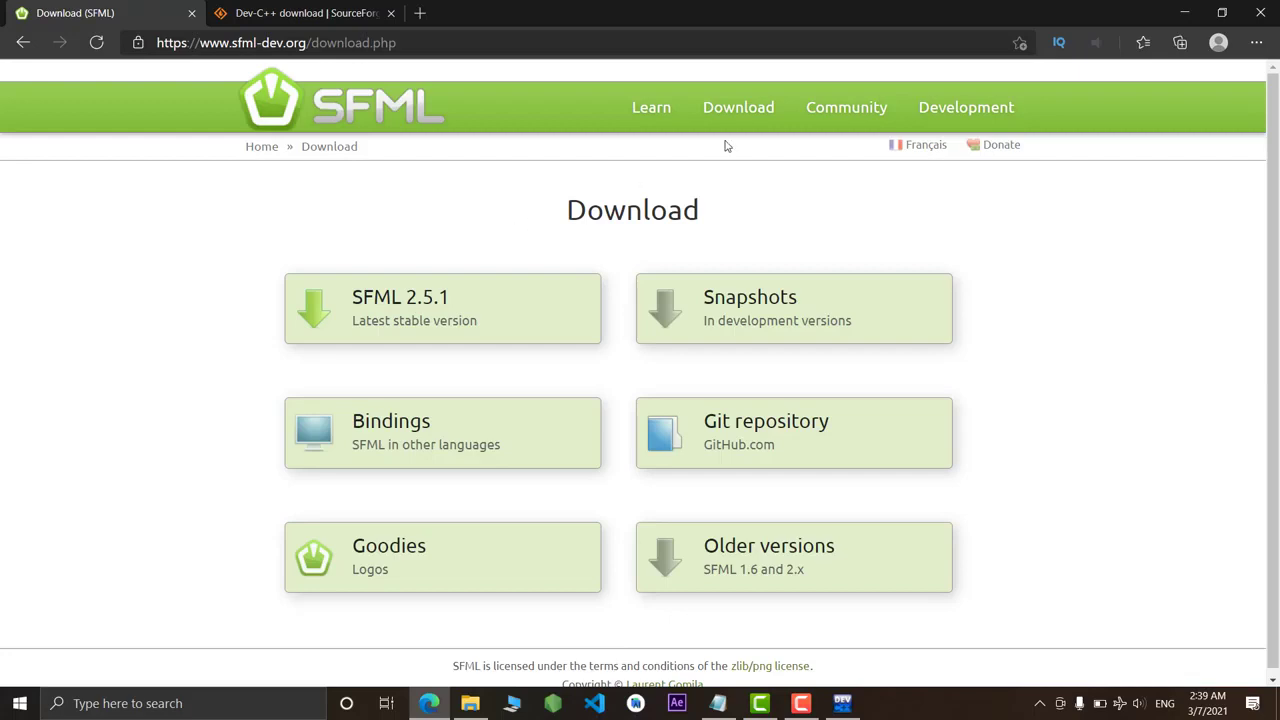
pyautogui.moveTo(738, 108)
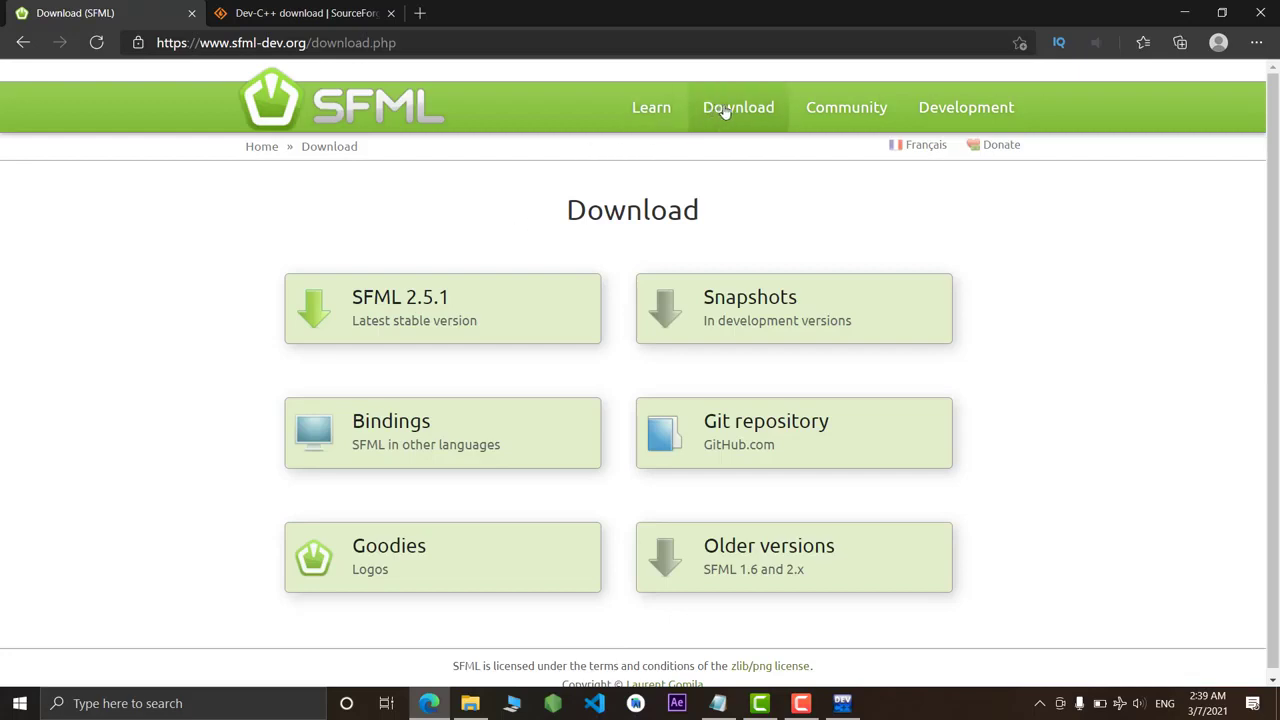
# Go to the SFML download section and look over the SFML 2.5.1 download page
pyautogui.click(738, 108)
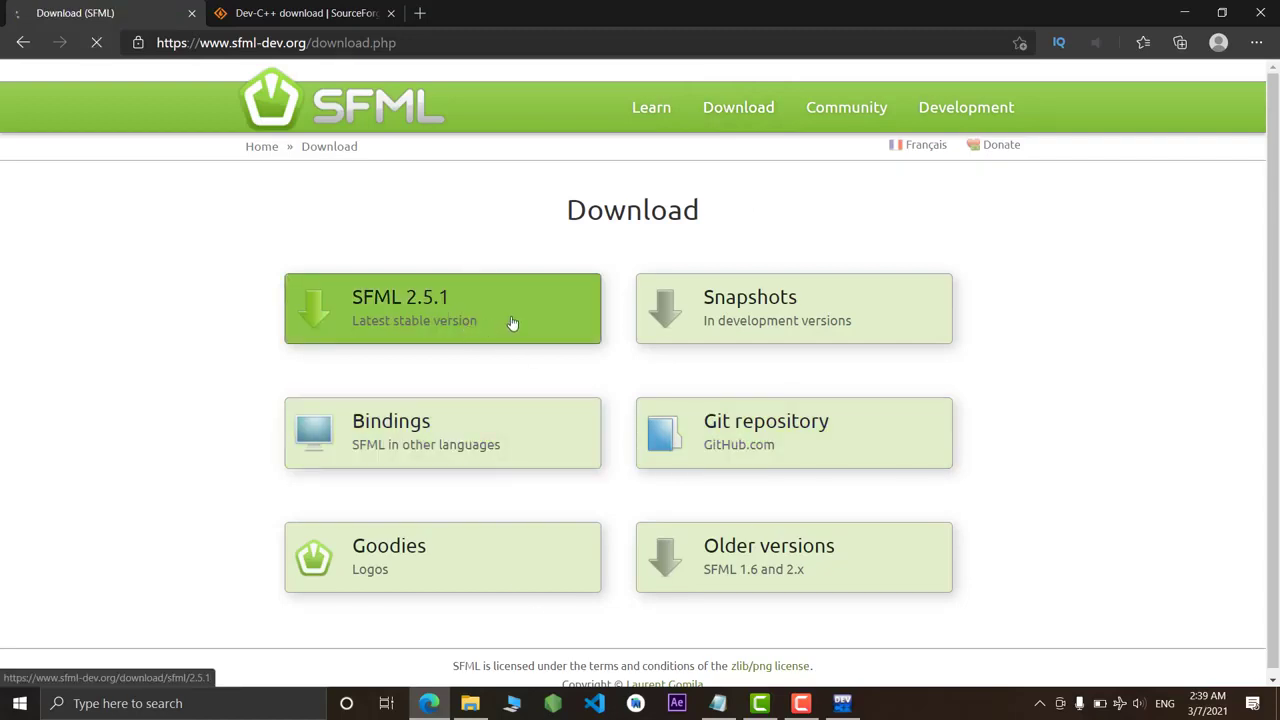
pyautogui.click(442, 308)
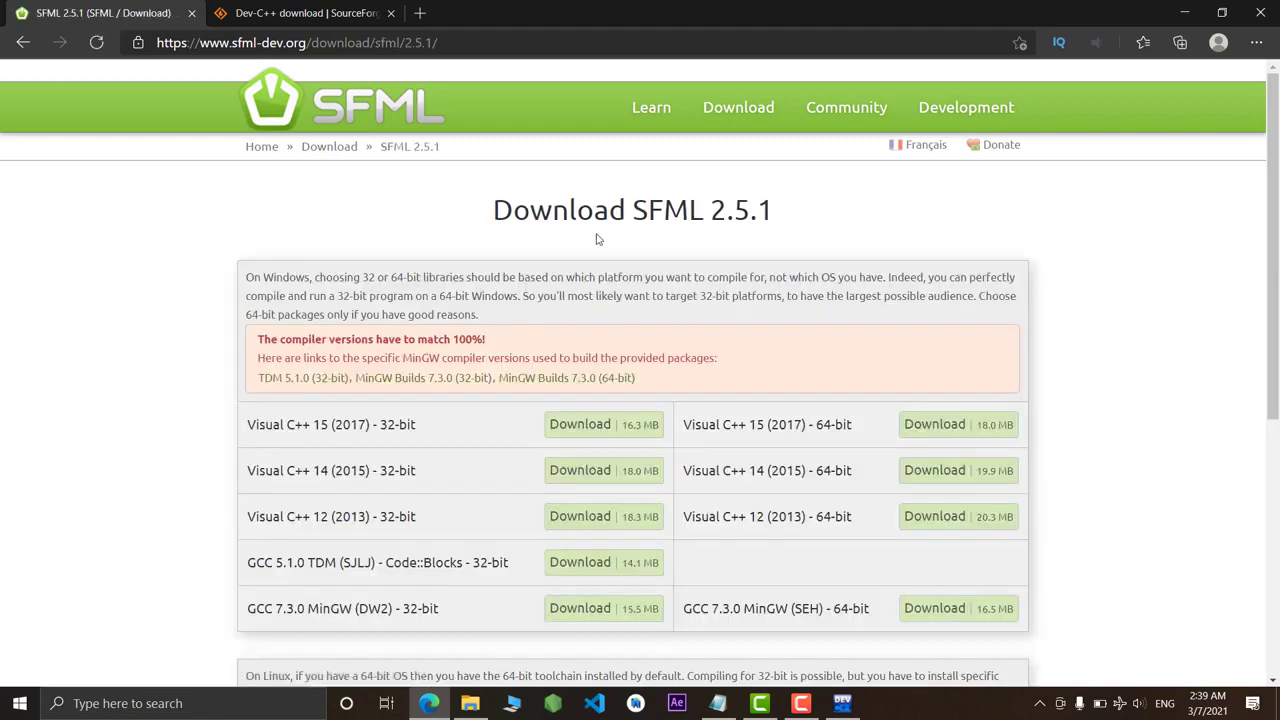
pyautogui.scroll(-3)
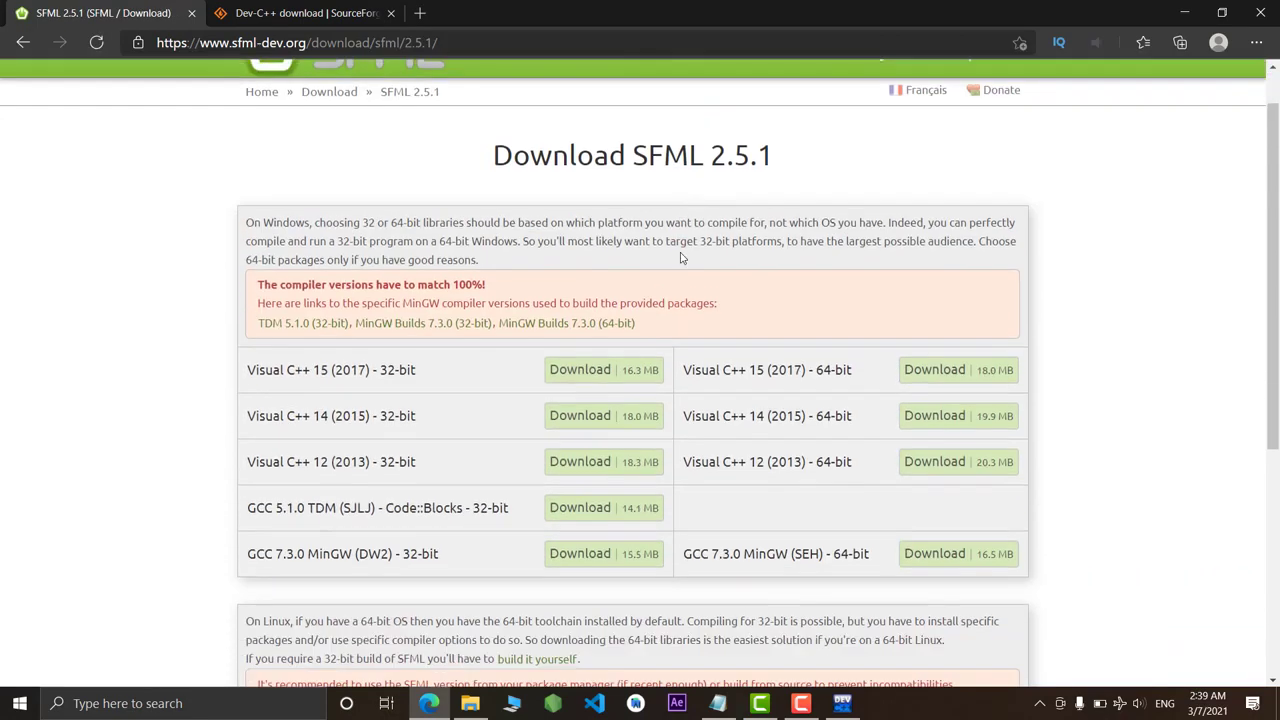
pyautogui.scroll(-3)
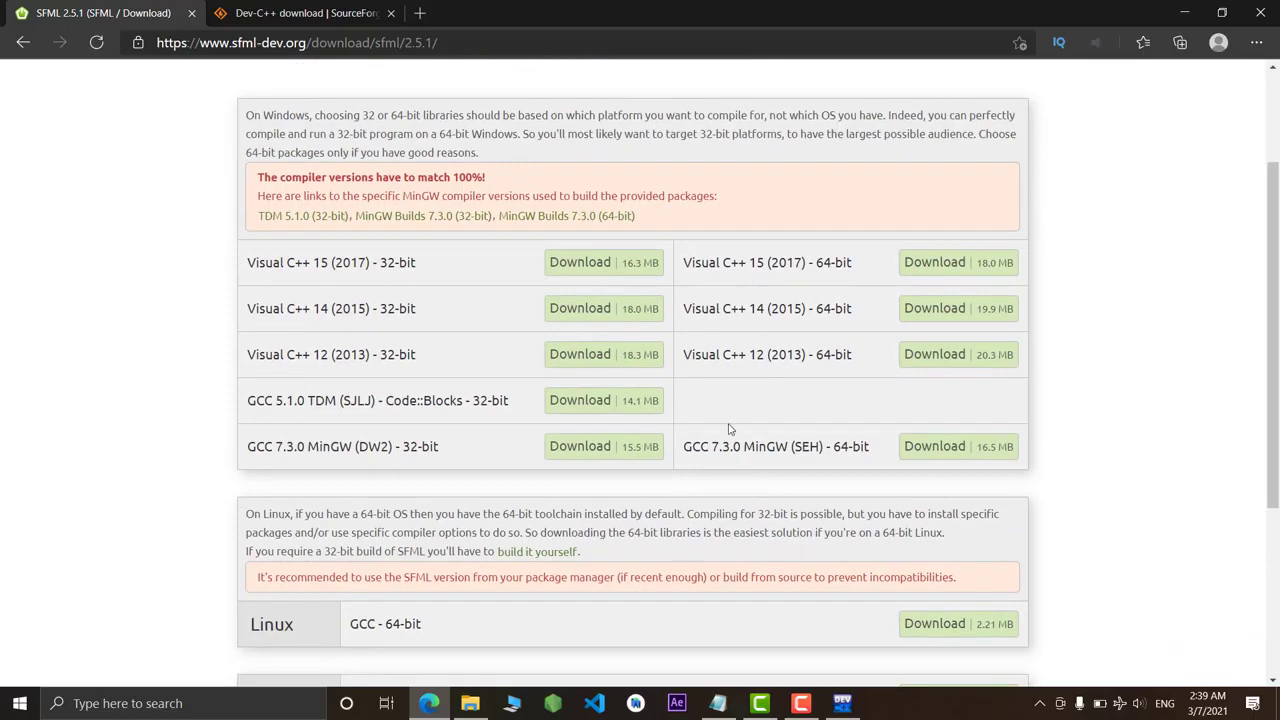
pyautogui.scroll(3)
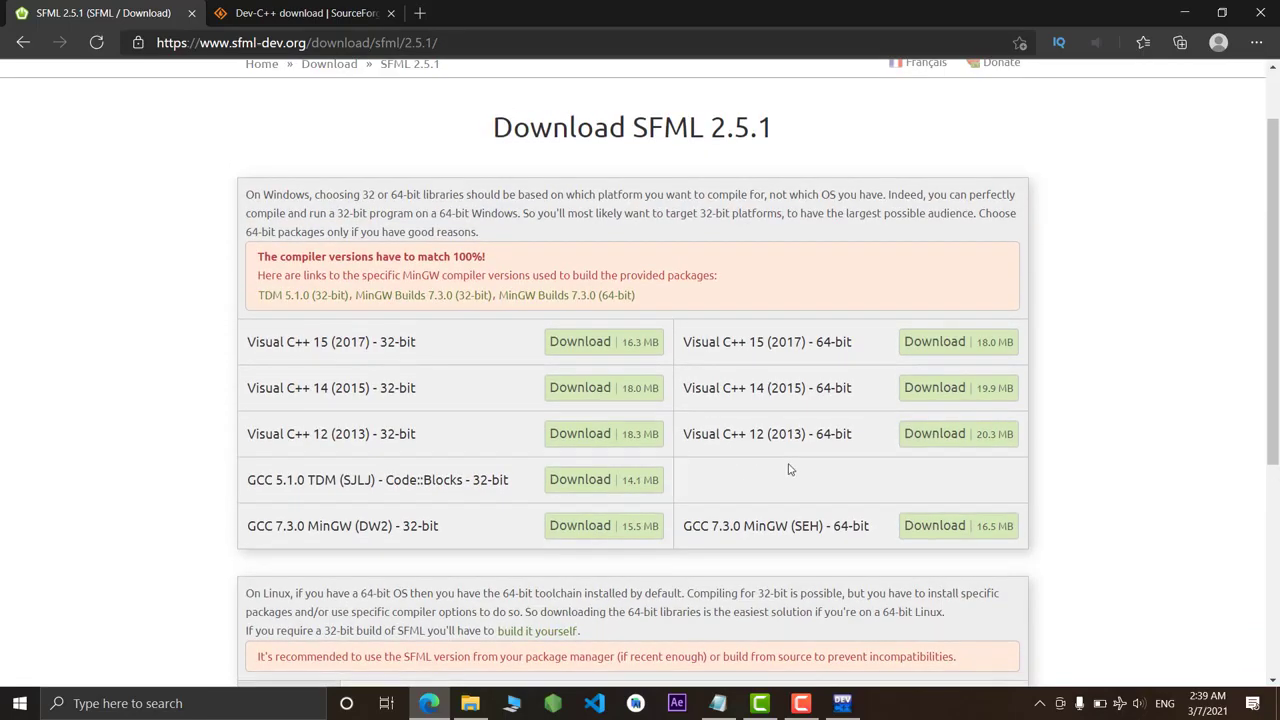
pyautogui.moveTo(756, 470)
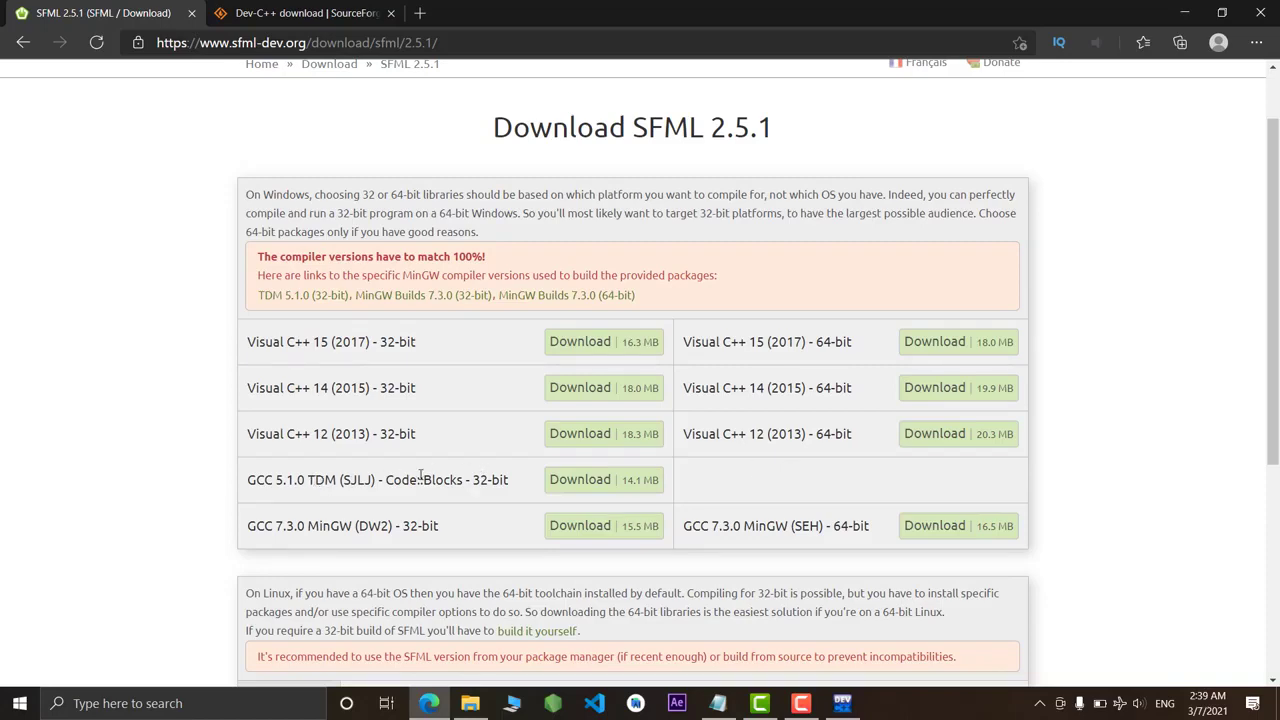
pyautogui.scroll(-3)
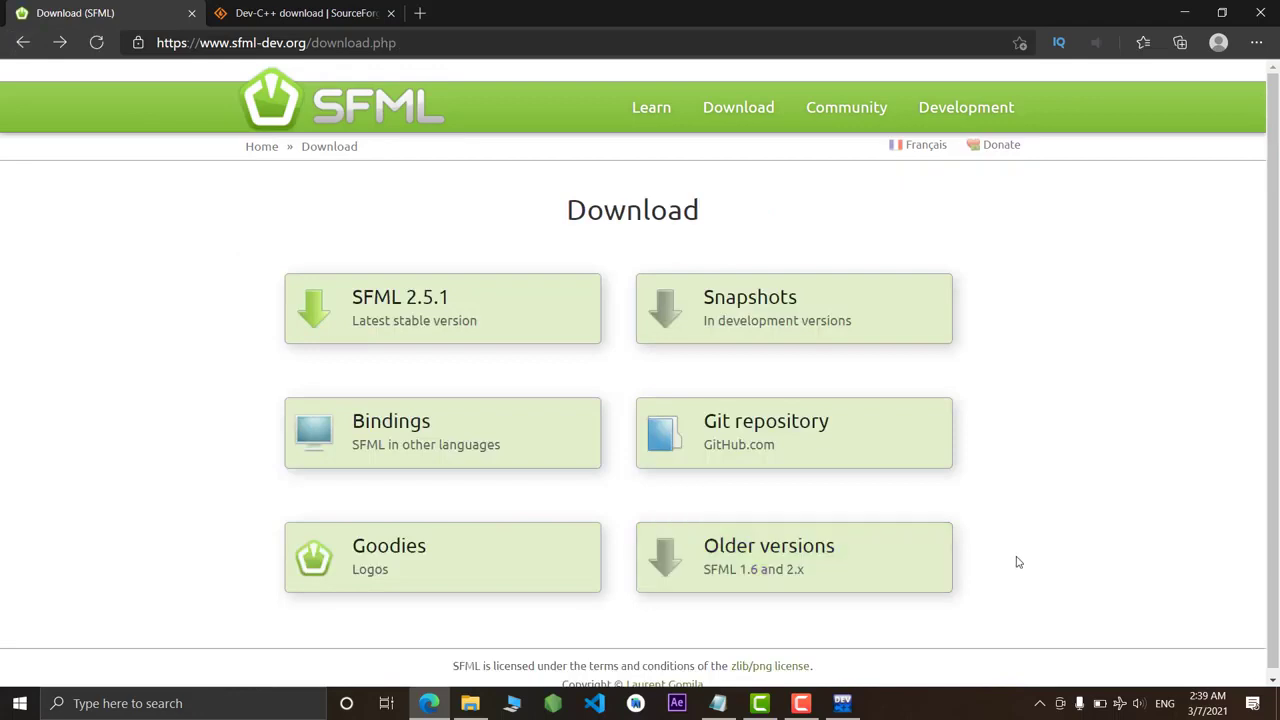
pyautogui.moveTo(480, 288)
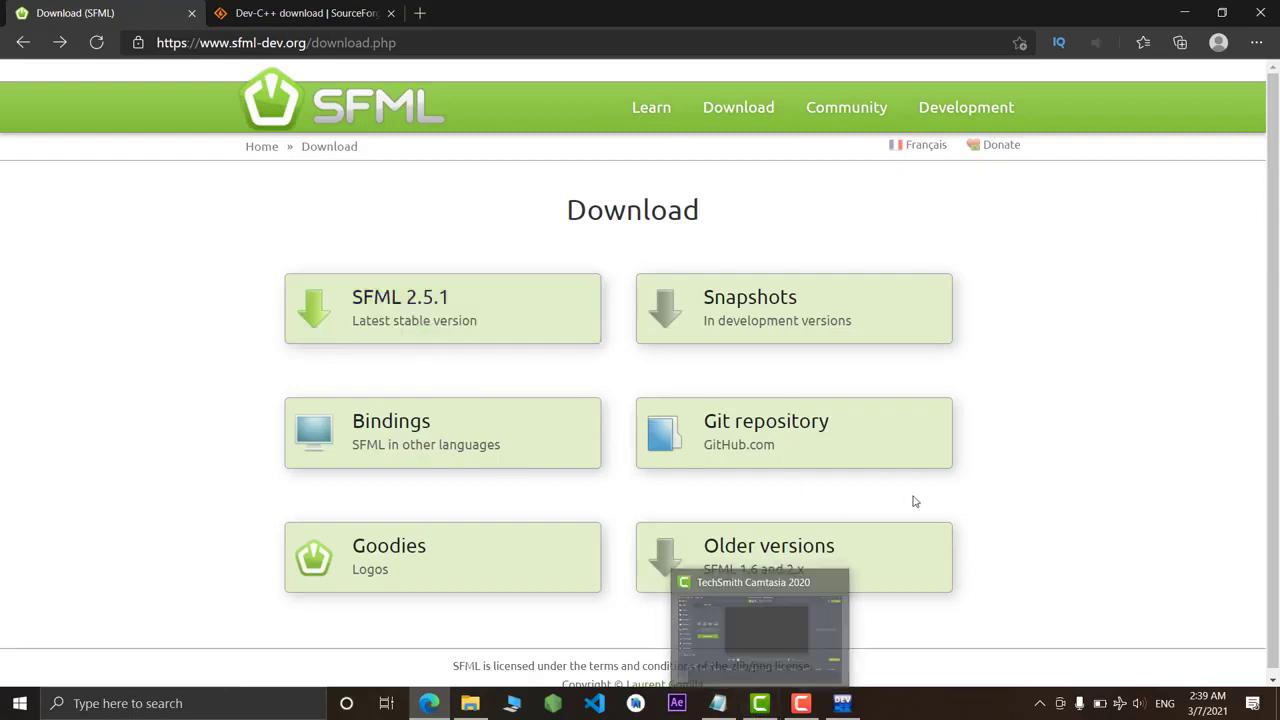
pyautogui.moveTo(784, 544)
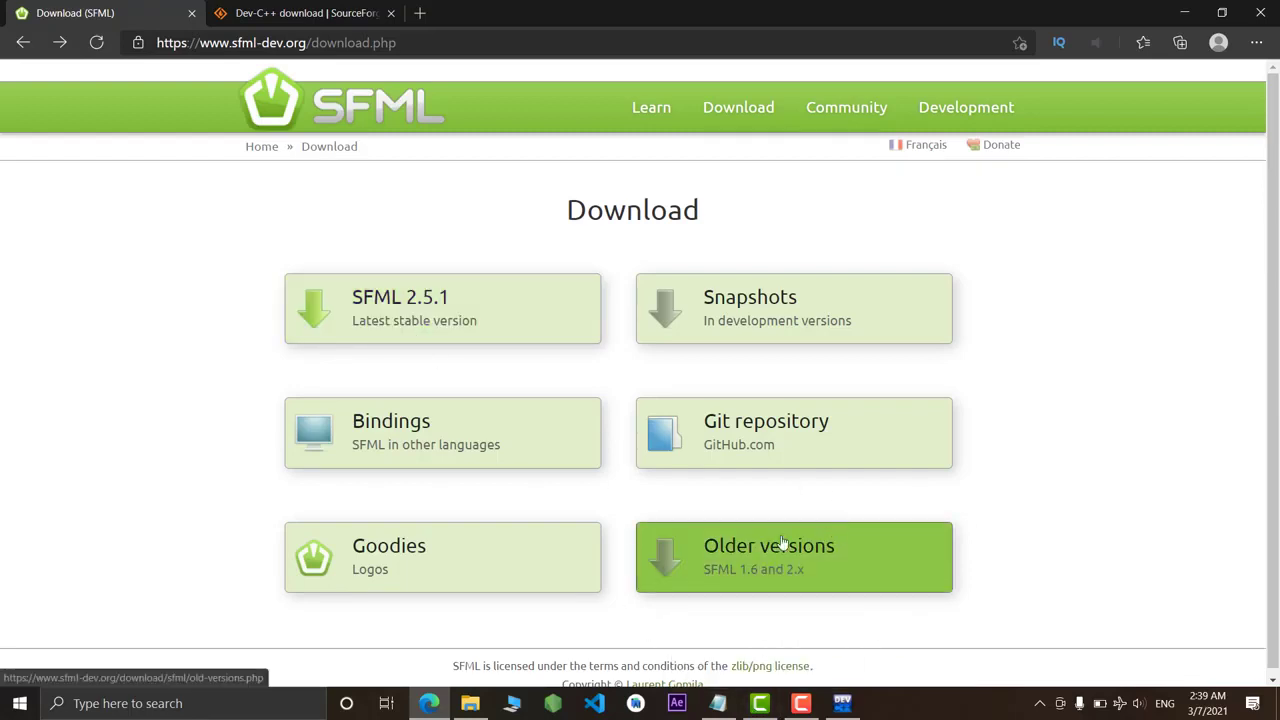
# Reach the SFML 2.4.2 download page through the Older versions list
pyautogui.click(792, 556)
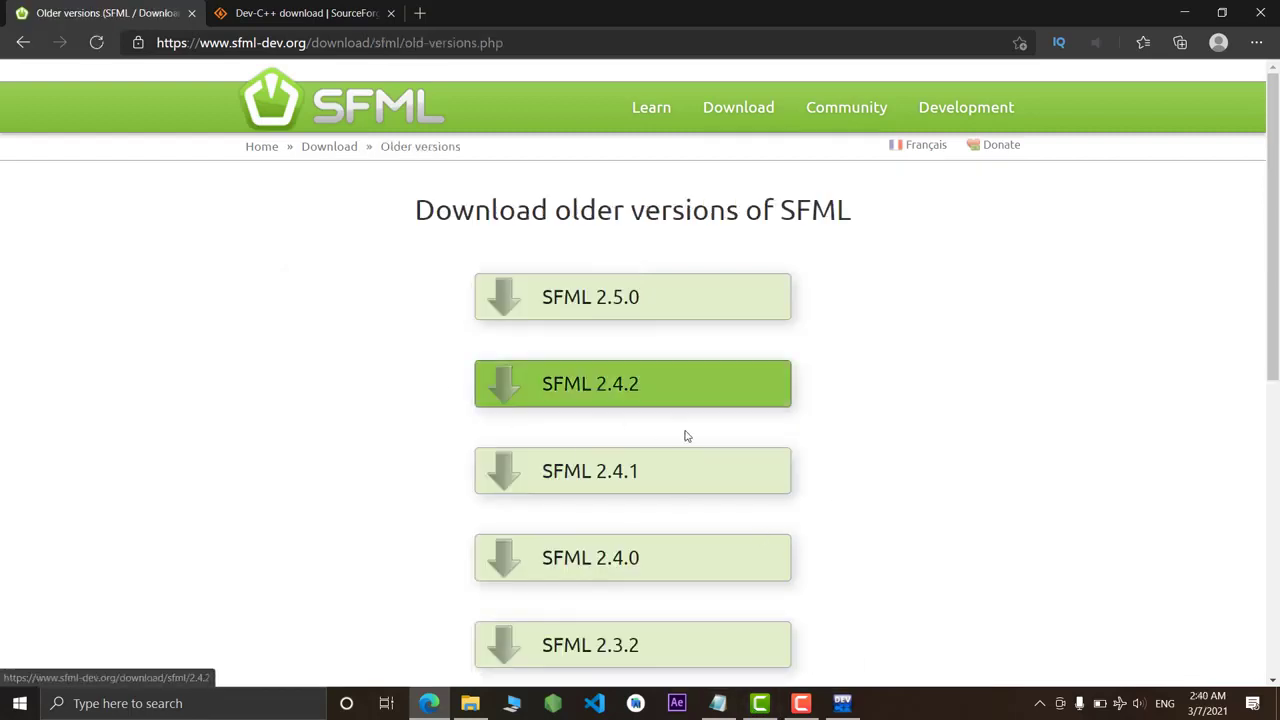
pyautogui.moveTo(612, 396)
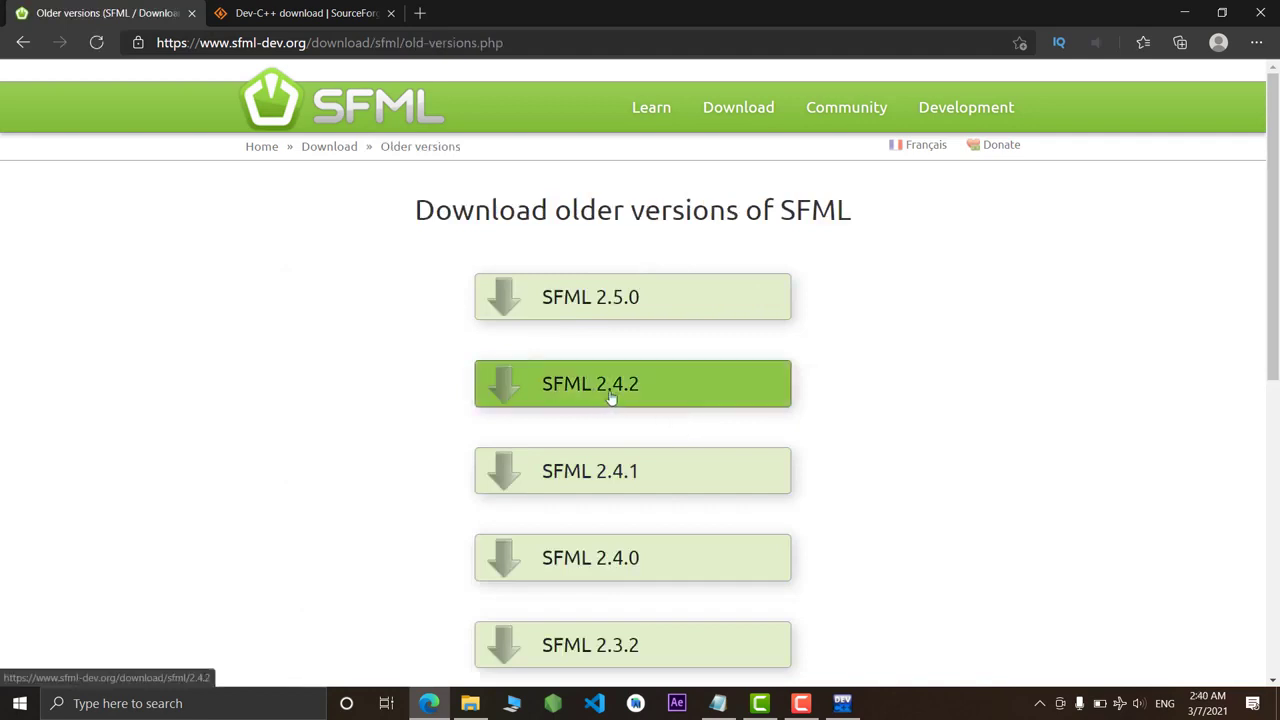
pyautogui.click(612, 384)
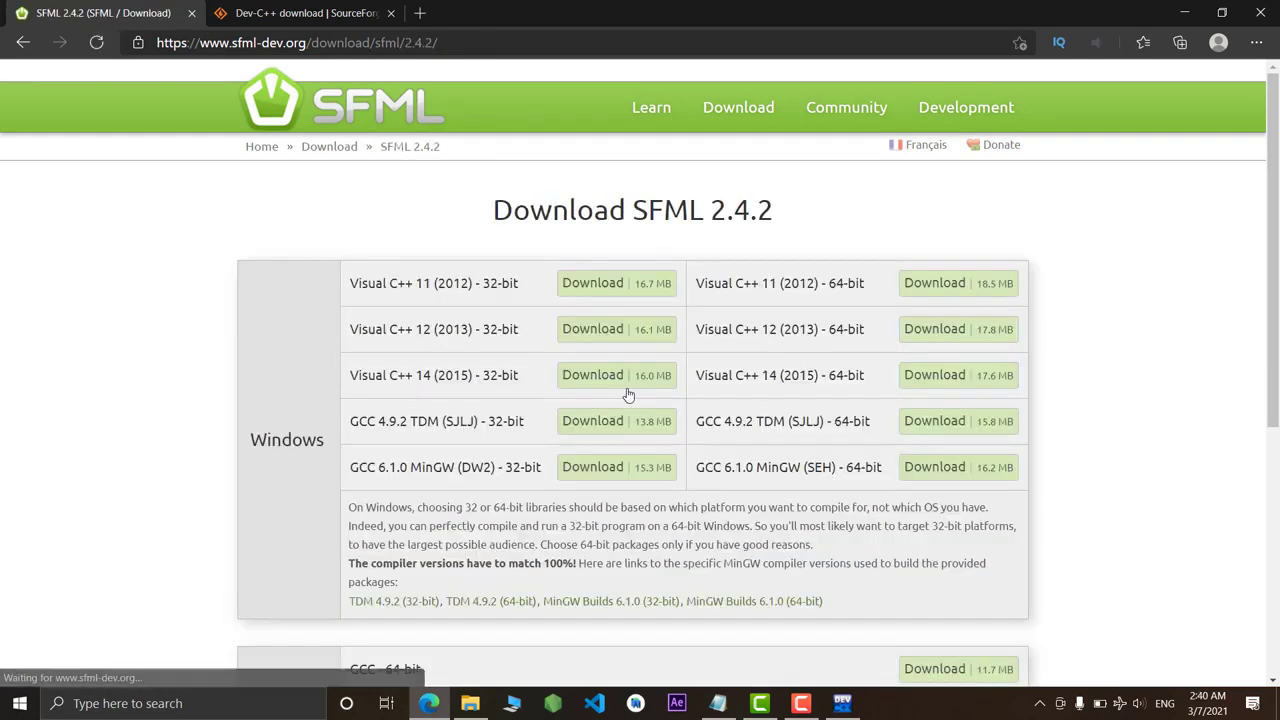
pyautogui.doubleClick(712, 420)
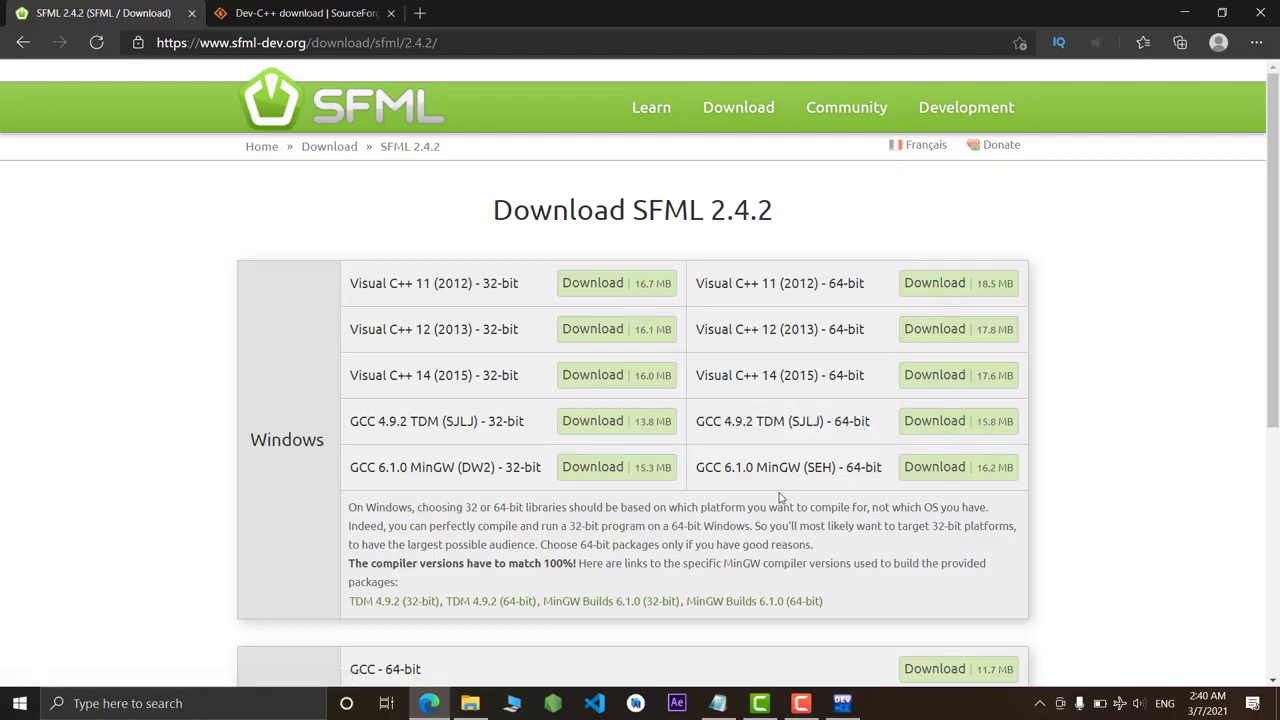
# Scroll through the Dev-C++ SourceForge features, then launch Dev-C++ showing its compiler validation warning
pyautogui.click(304, 12)
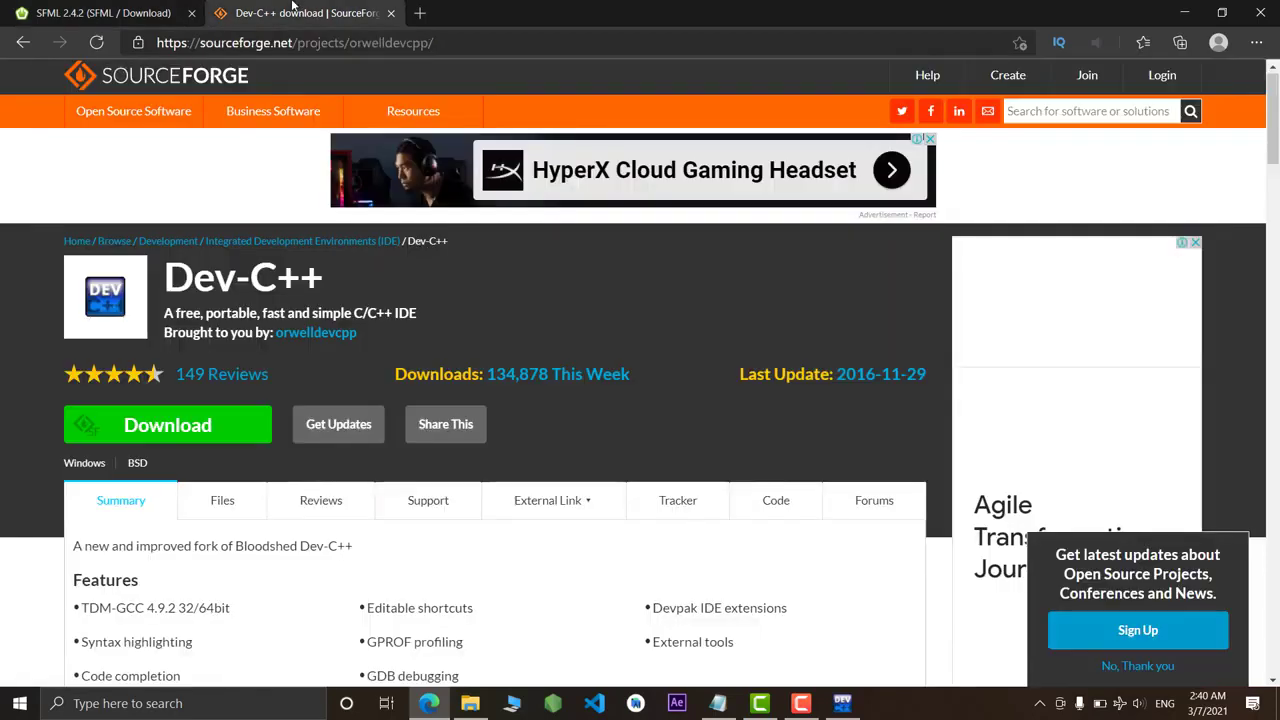
pyautogui.moveTo(764, 300)
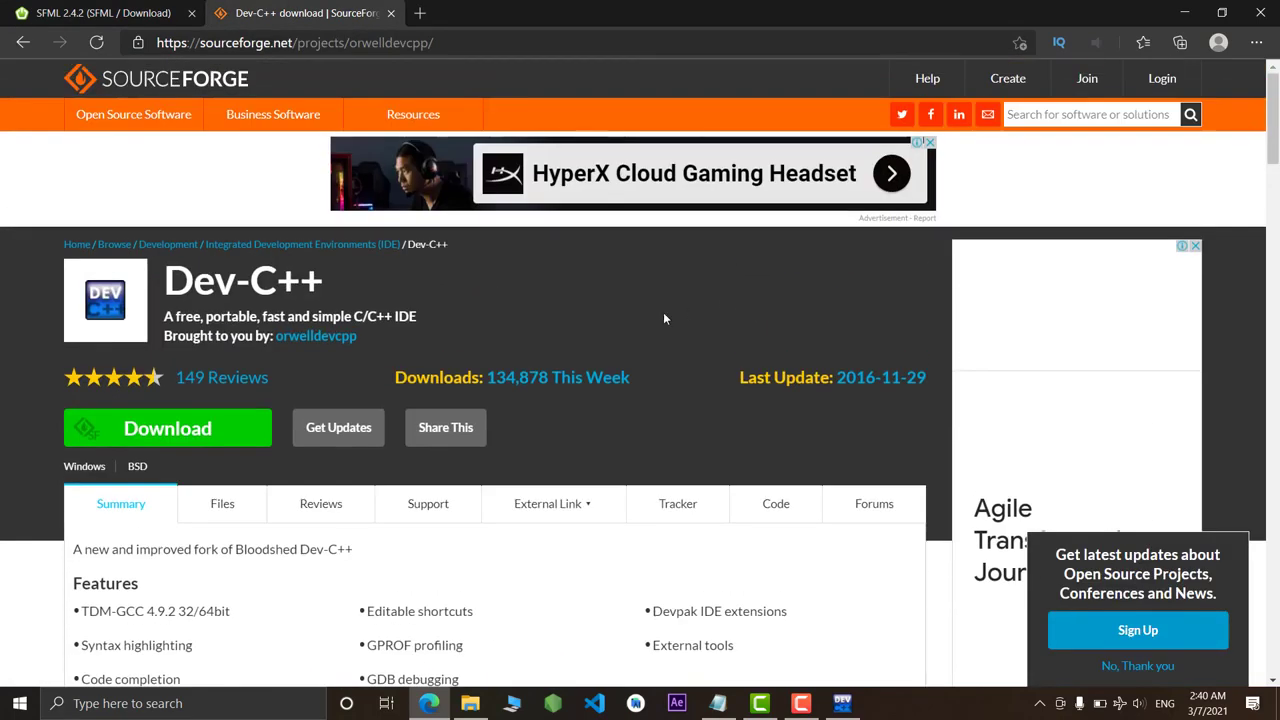
pyautogui.scroll(-3)
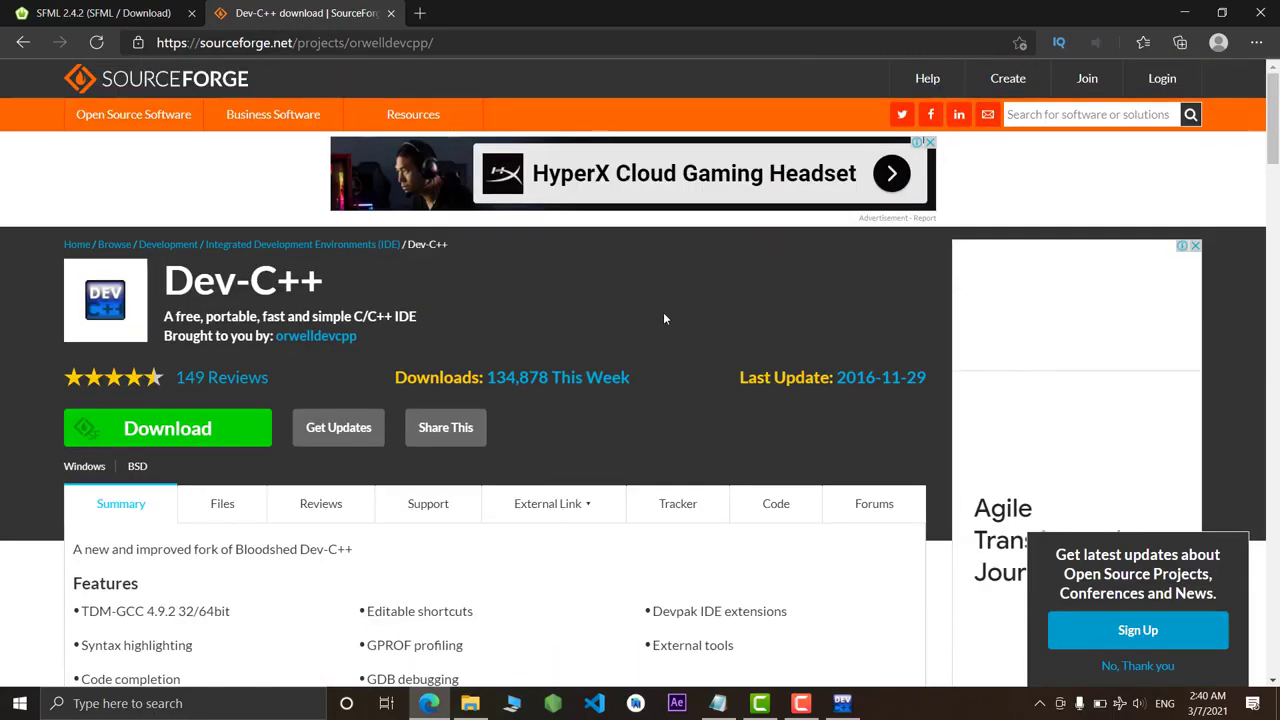
pyautogui.scroll(-3)
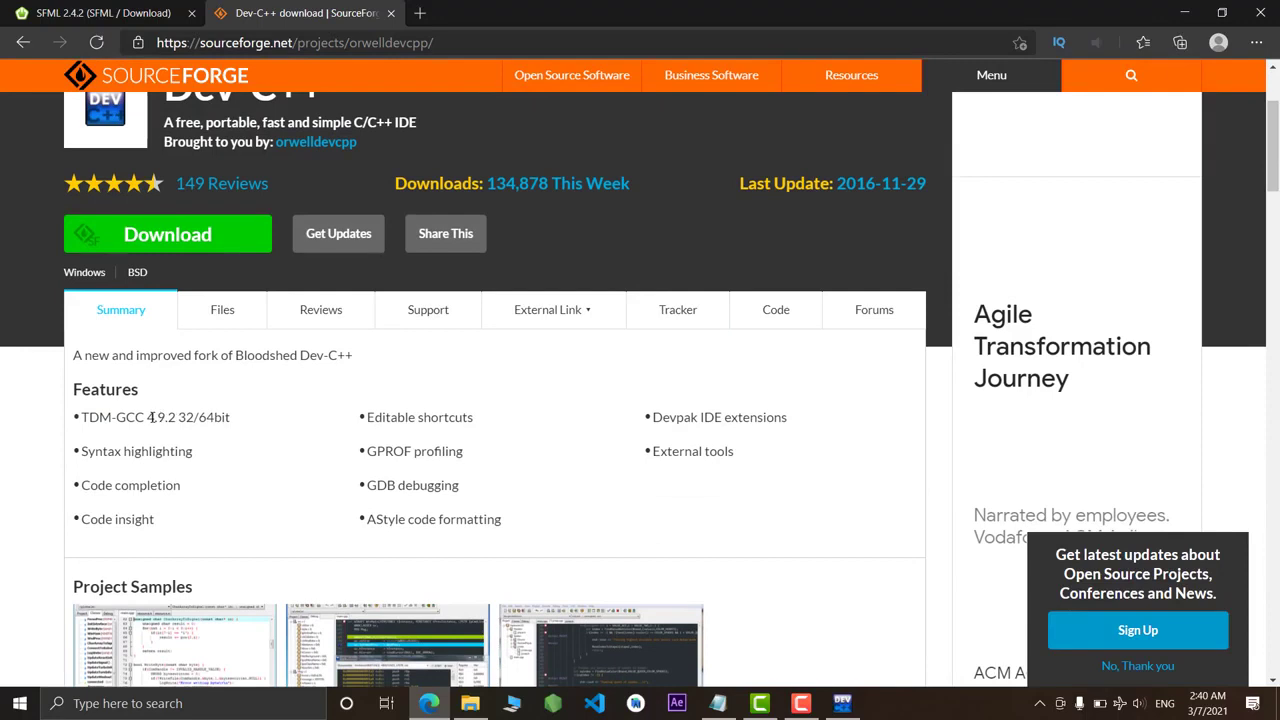
pyautogui.doubleClick(150, 418)
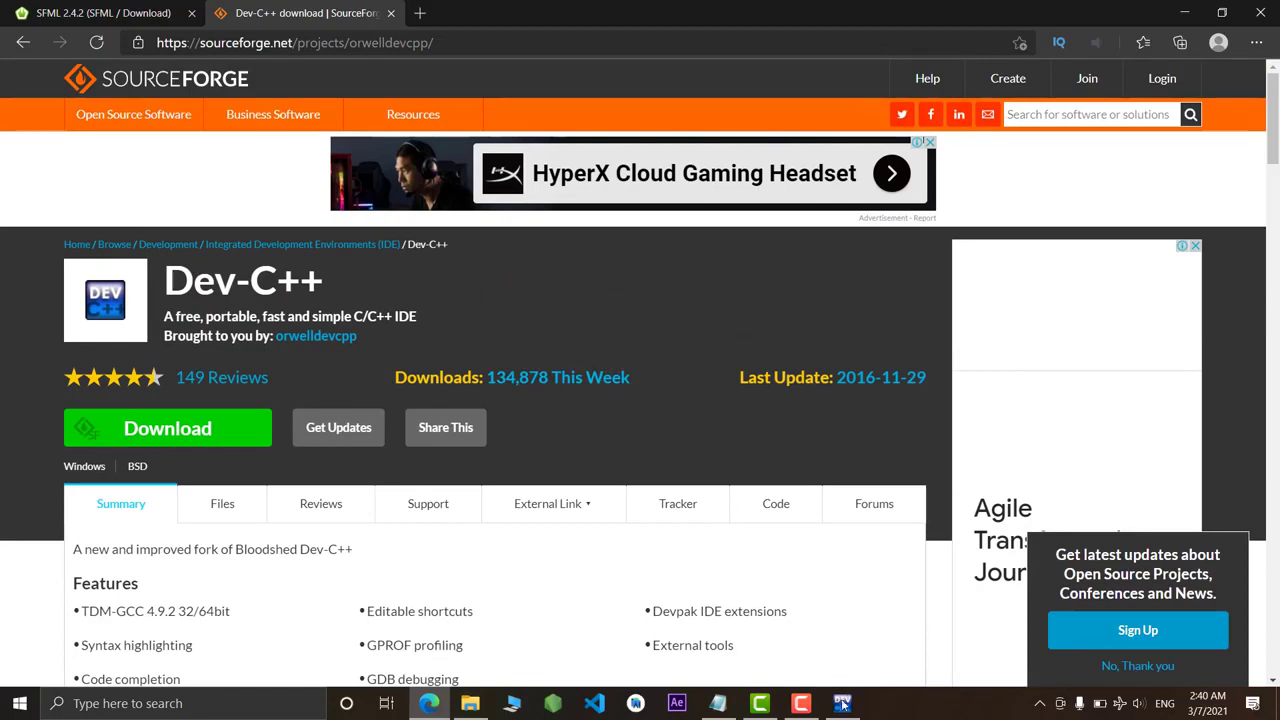
pyautogui.click(844, 704)
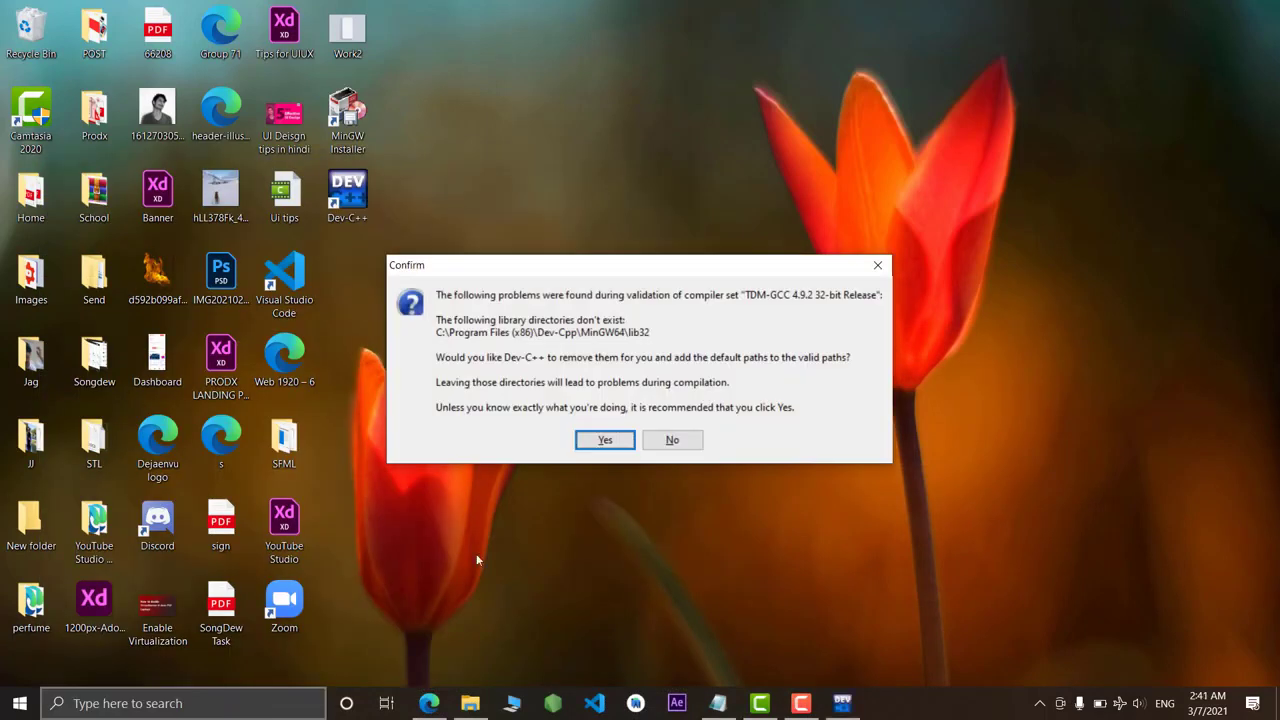
# Let Dev-C++ fix the library directories and start a new Windows application project
pyautogui.click(604, 440)
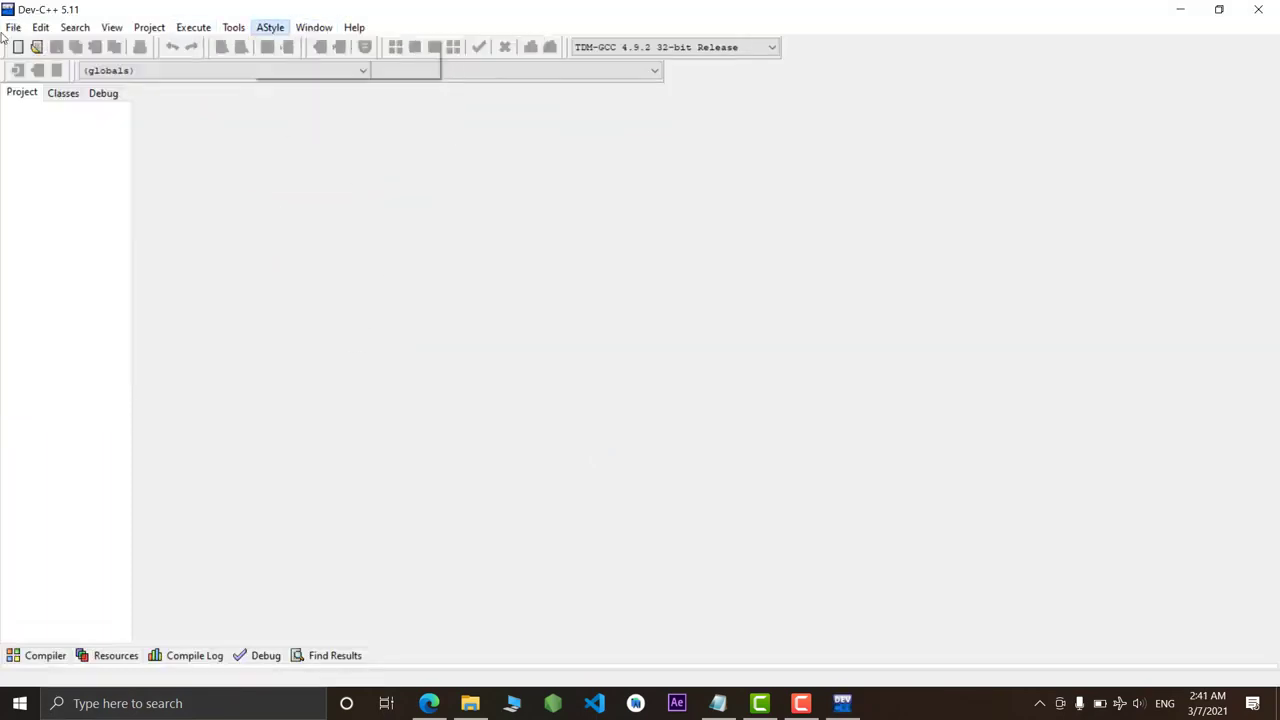
pyautogui.click(14, 28)
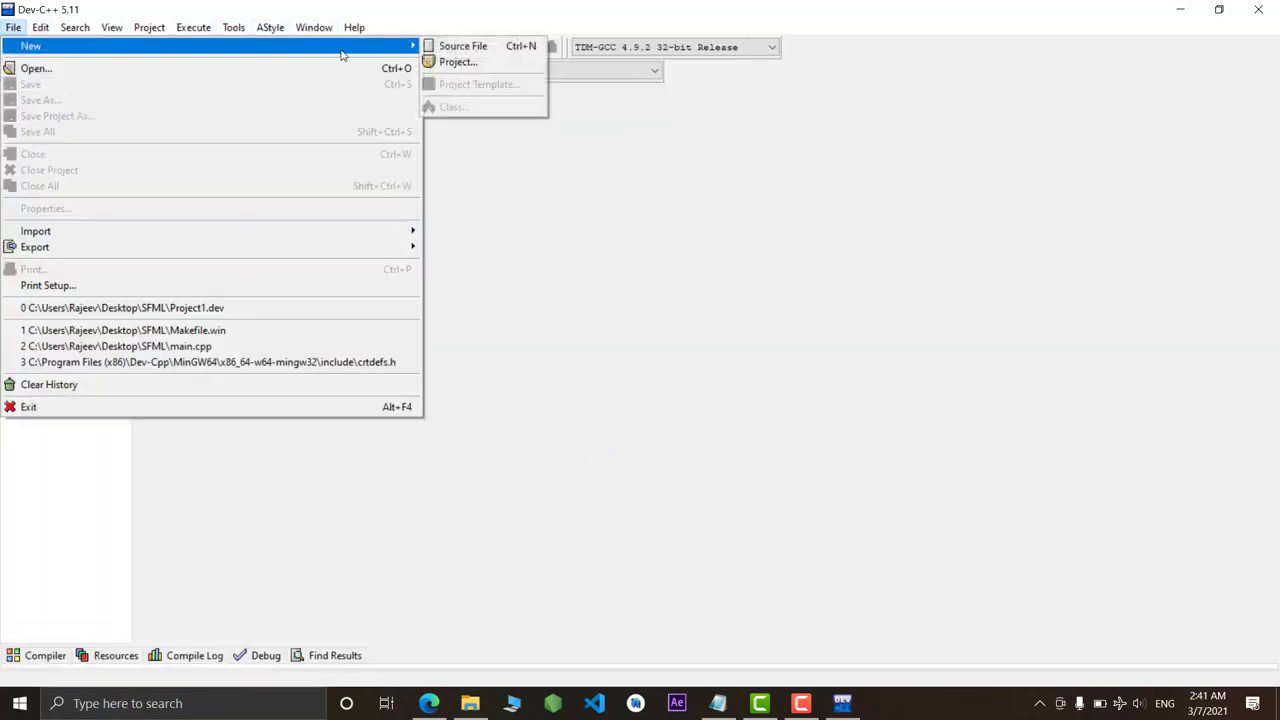
pyautogui.click(456, 62)
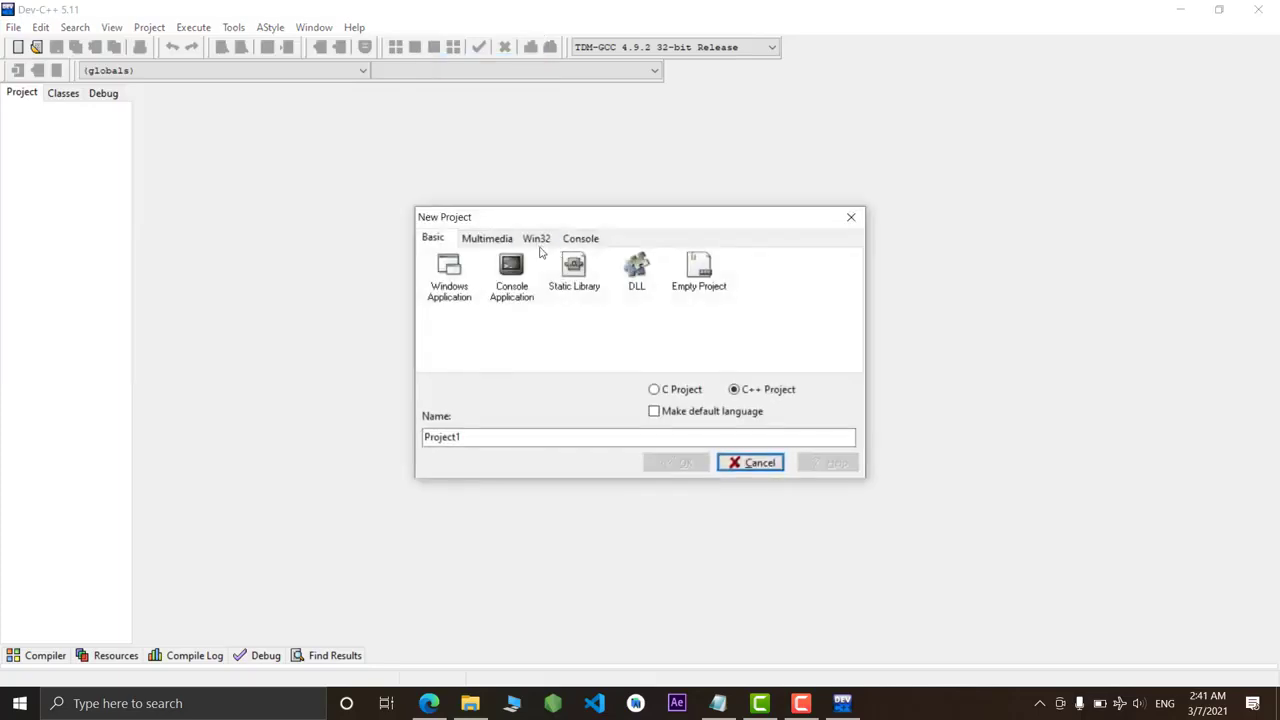
pyautogui.click(448, 276)
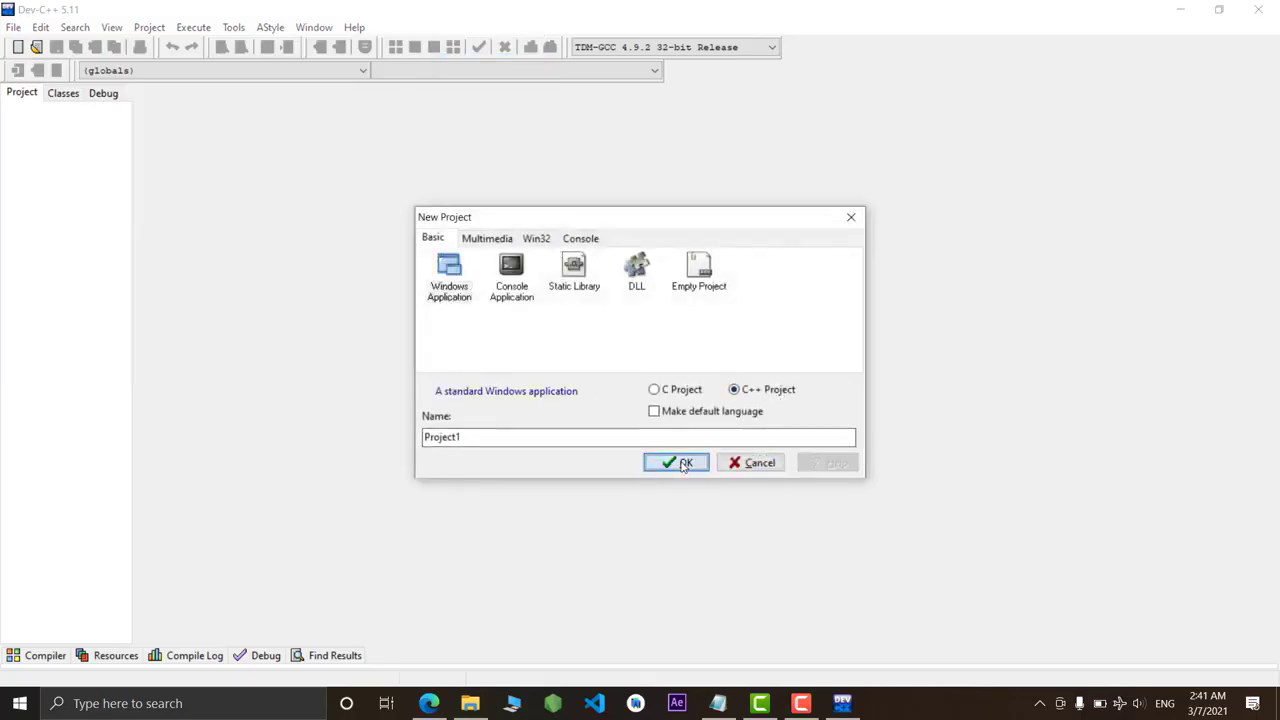
pyautogui.click(686, 462)
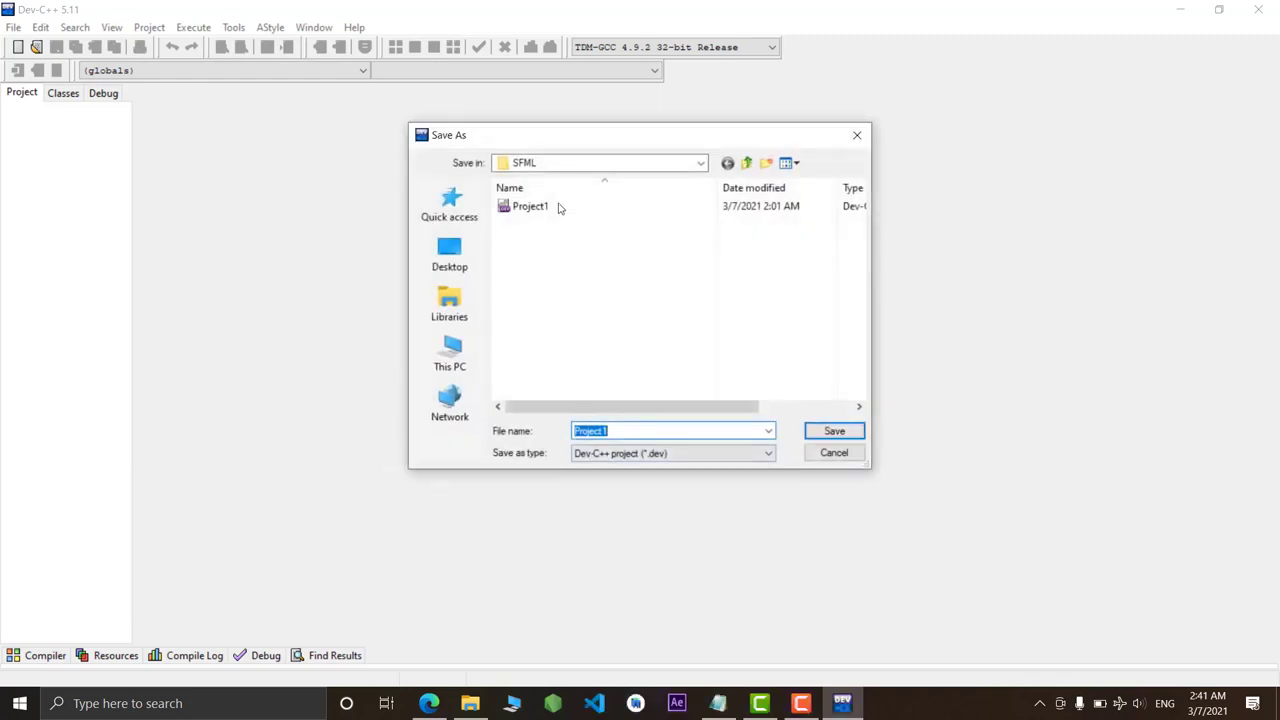
# Save the project as Project1 in a new desktop folder named hey, opening an empty main.cpp
pyautogui.click(448, 252)
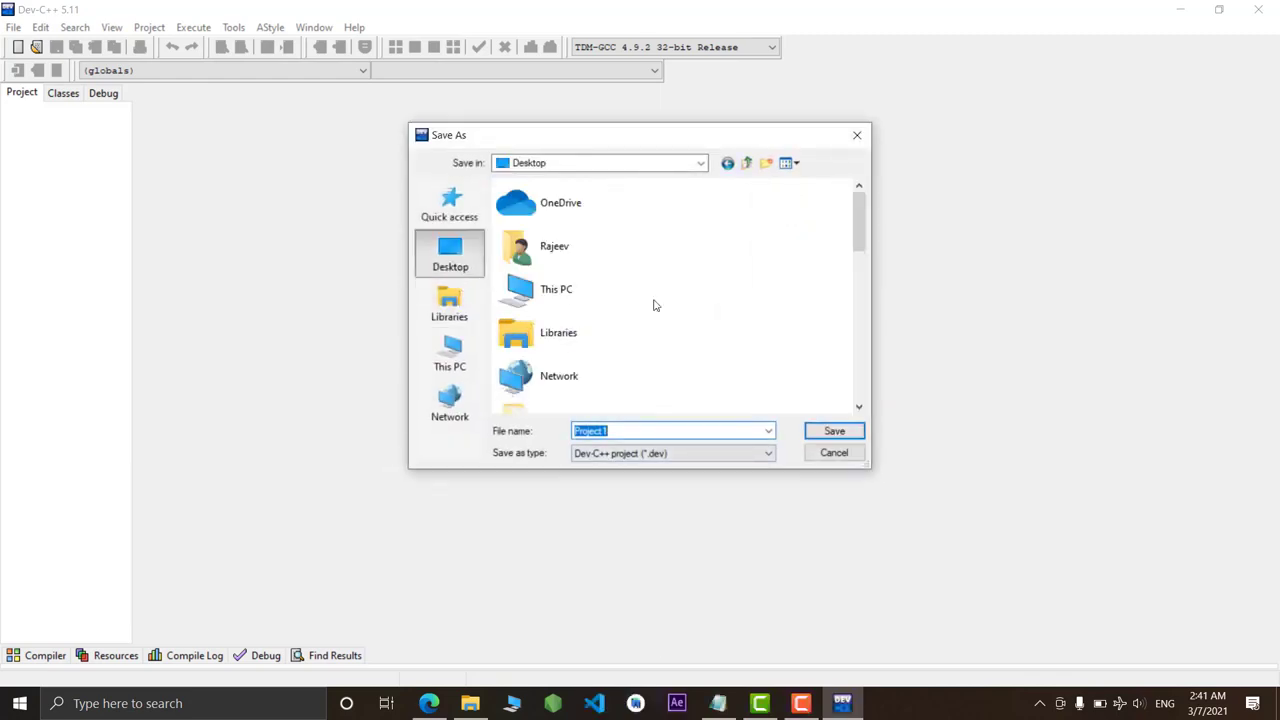
pyautogui.rightClick(656, 304)
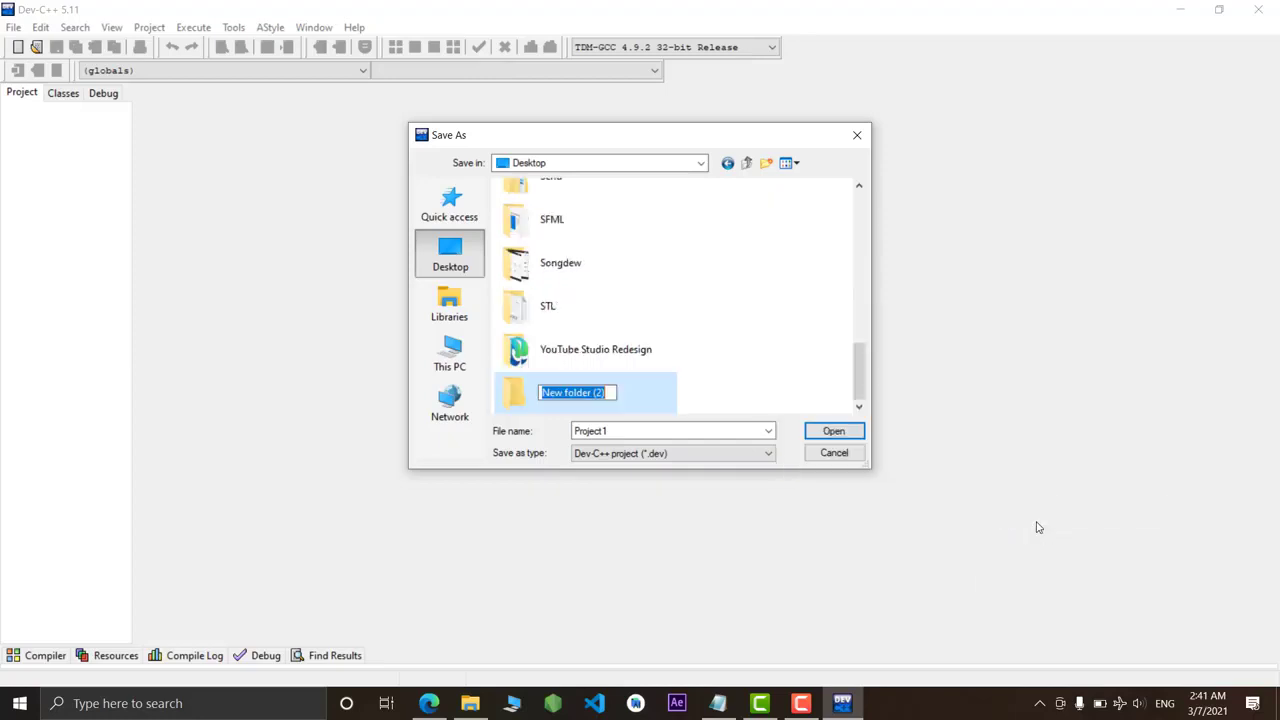
pyautogui.write('hey')
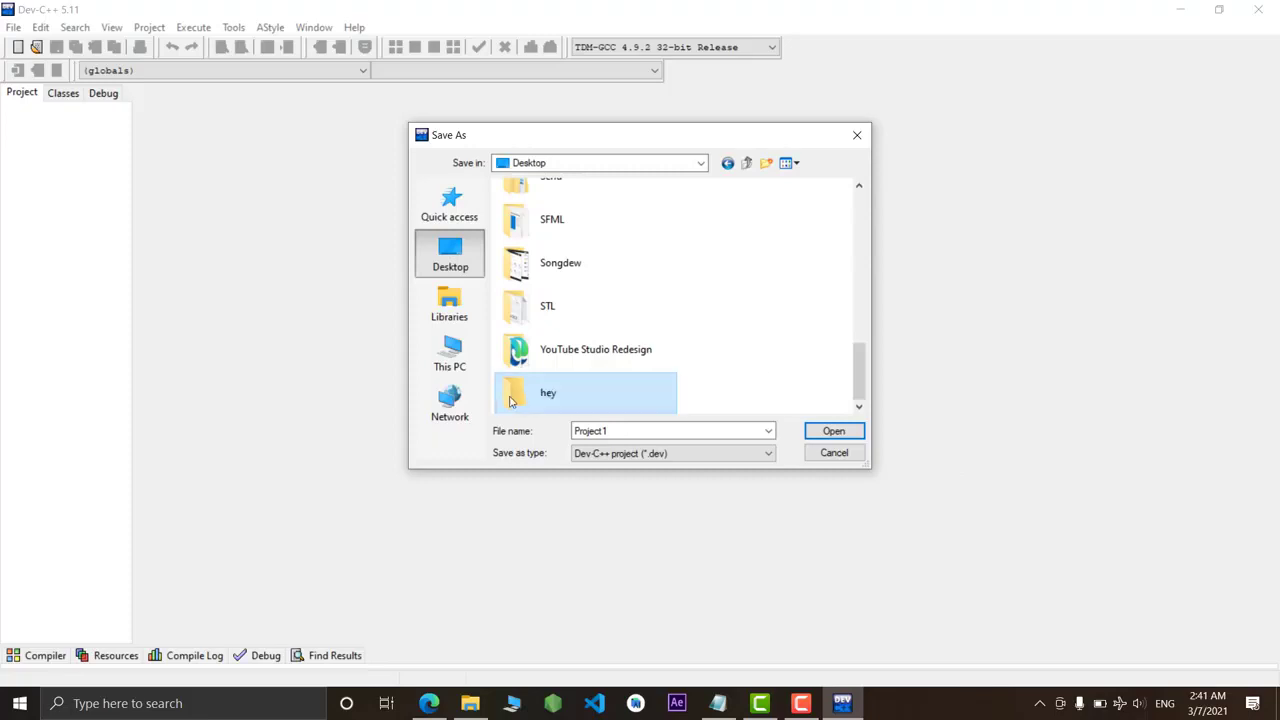
pyautogui.doubleClick(548, 392)
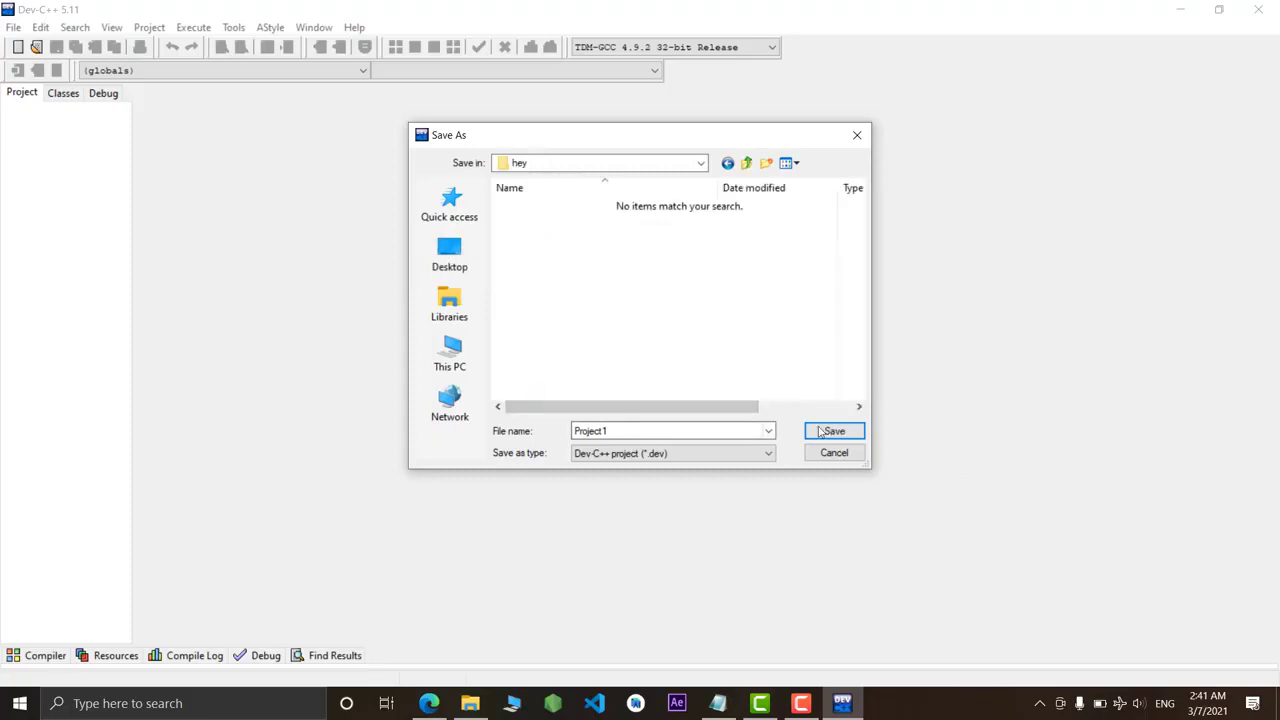
pyautogui.click(832, 432)
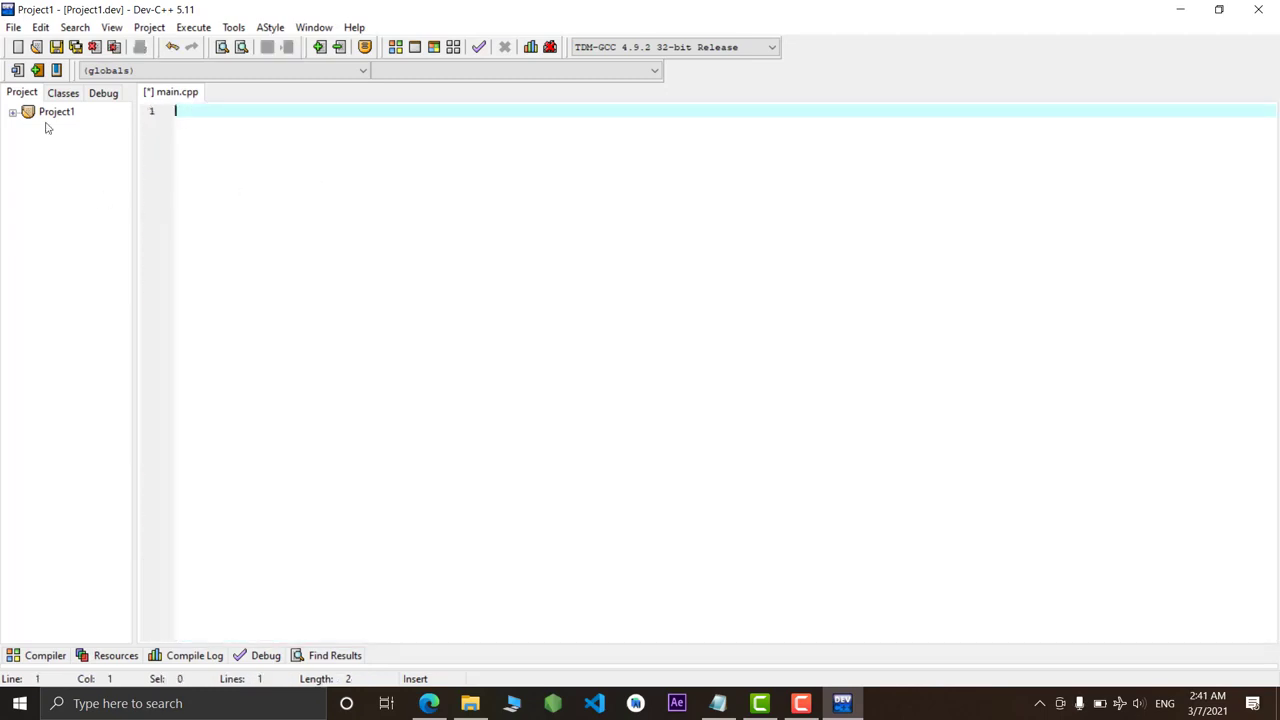
pyautogui.rightClick(56, 112)
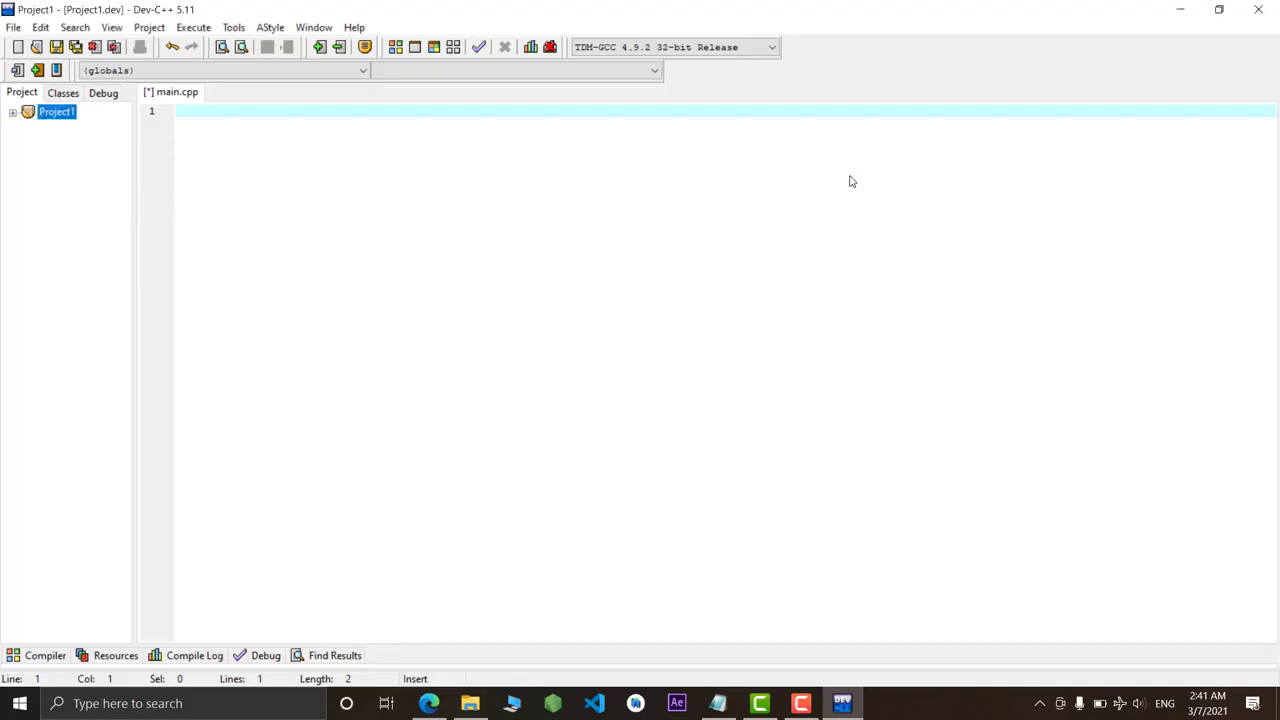
# Enter the linker options -lsfml-audio, -lsfml-graphics, -lsfml-window, -lsfml-system in Project Options > Parameters
pyautogui.click(148, 28)
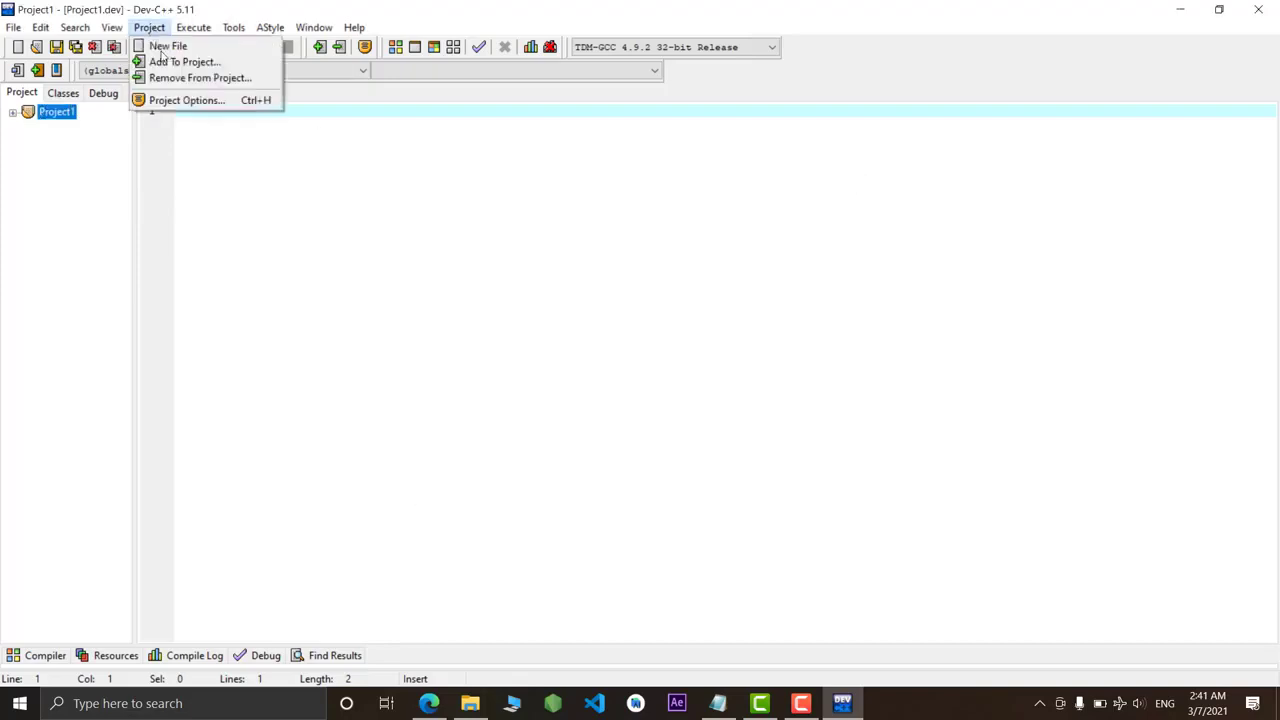
pyautogui.click(186, 100)
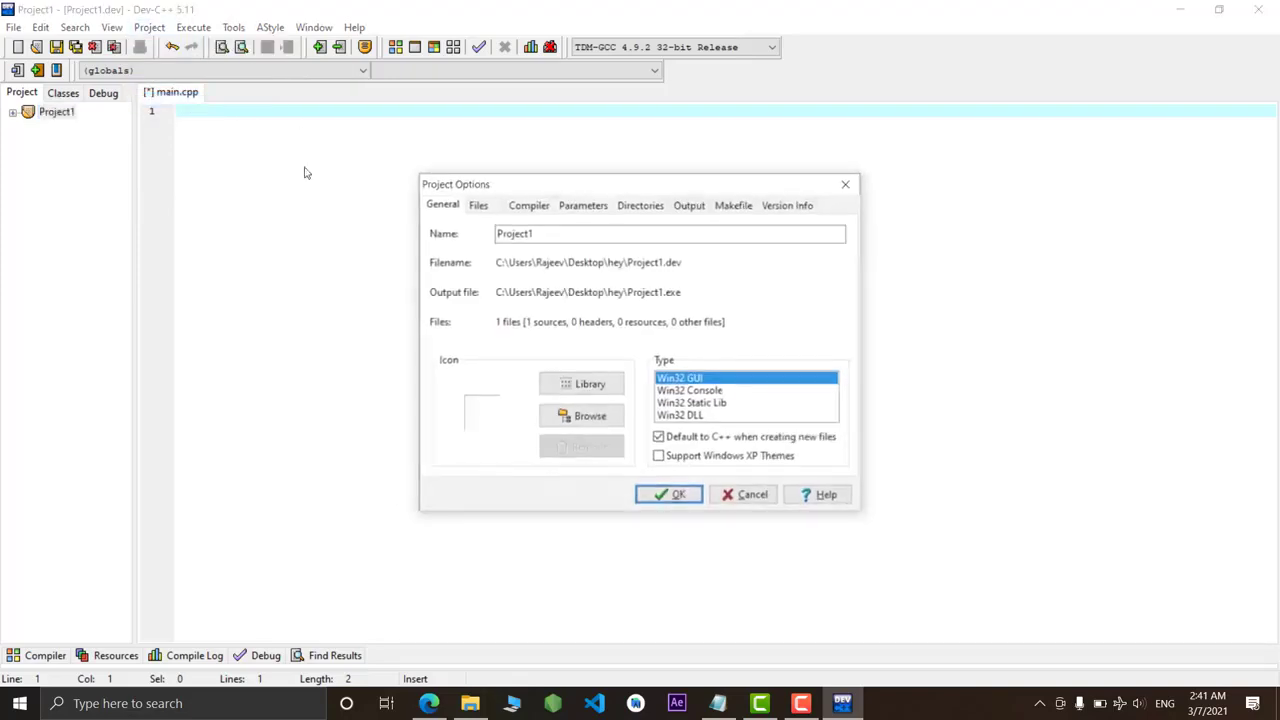
pyautogui.click(552, 232)
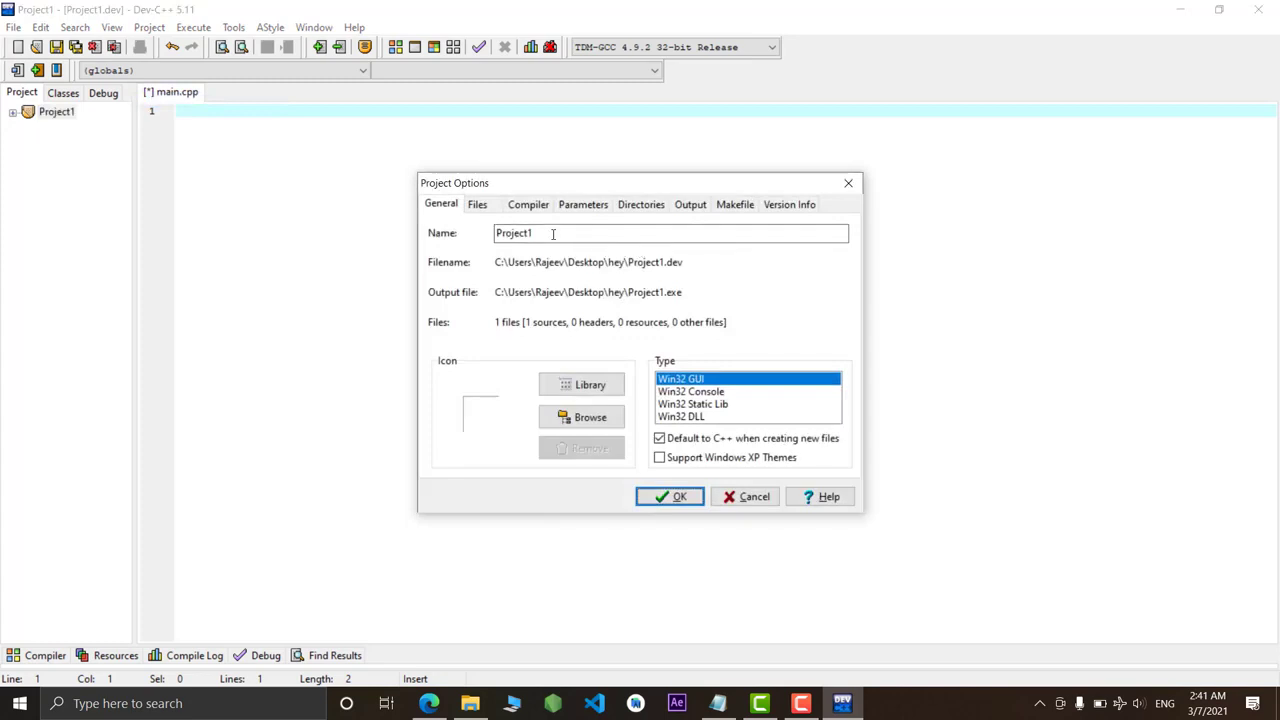
pyautogui.click(584, 204)
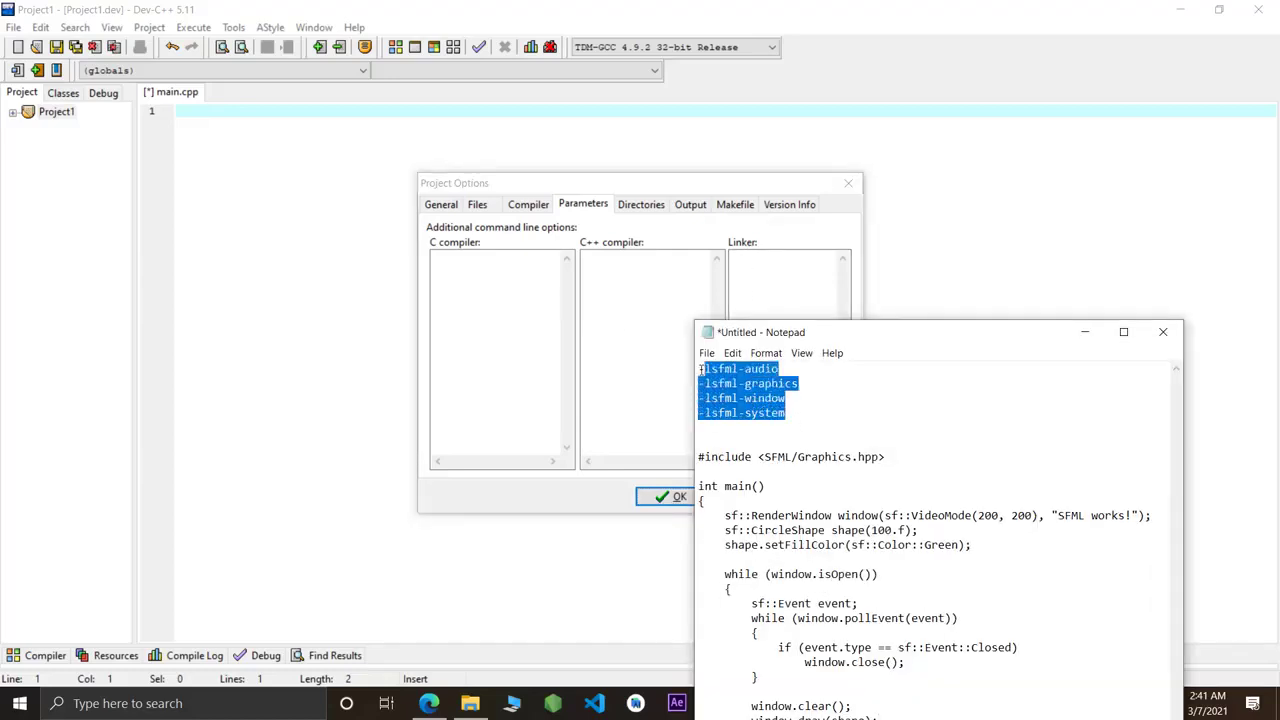
pyautogui.click(762, 288)
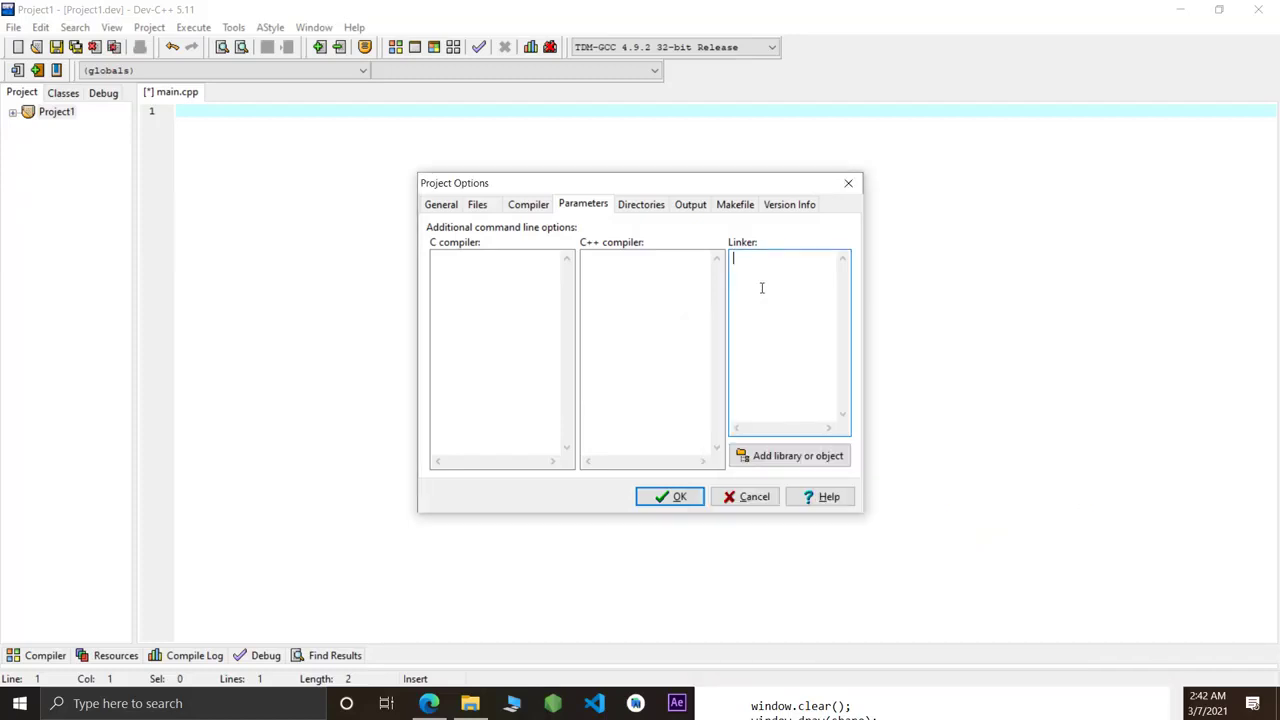
pyautogui.write('-lsfml-audio')
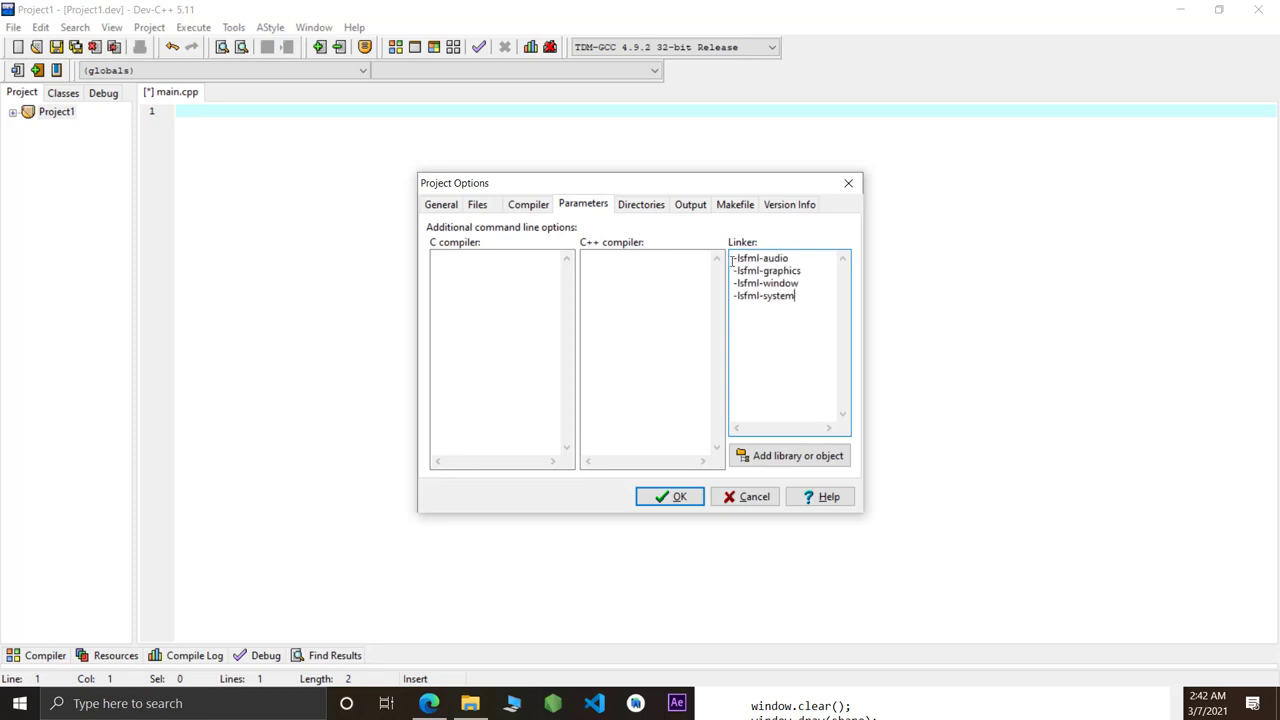
pyautogui.click(640, 204)
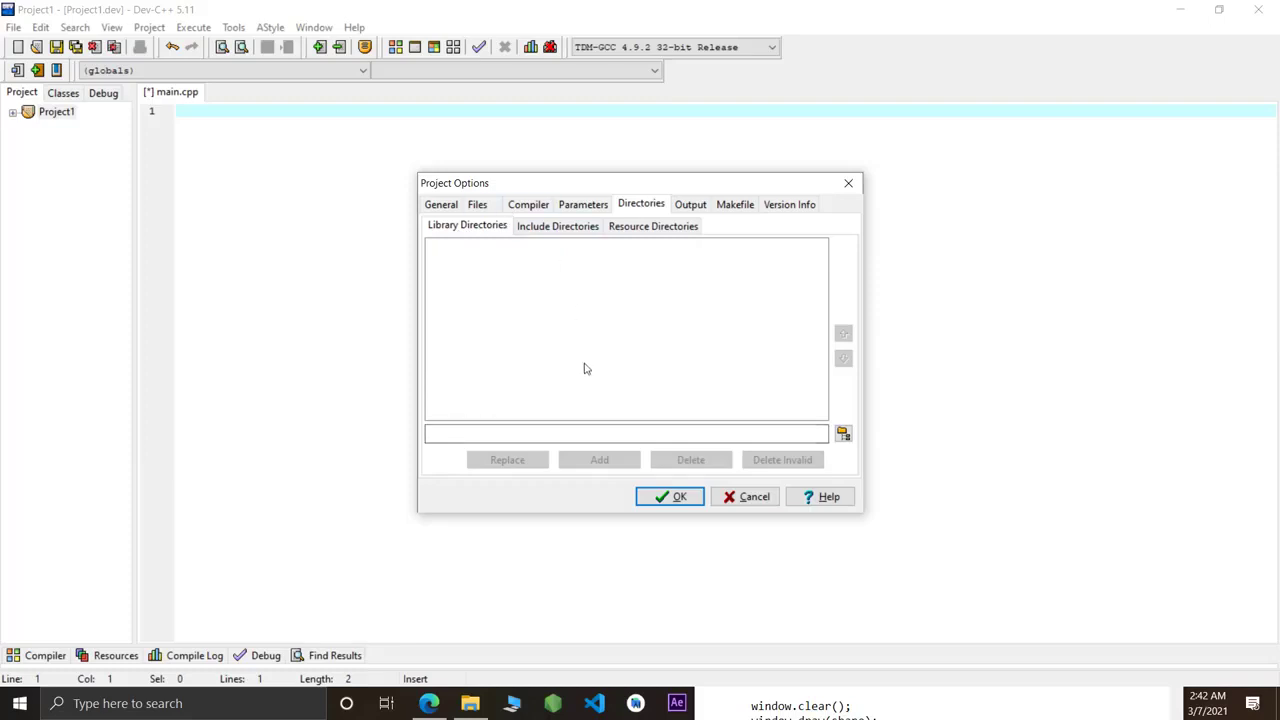
pyautogui.moveTo(428, 704)
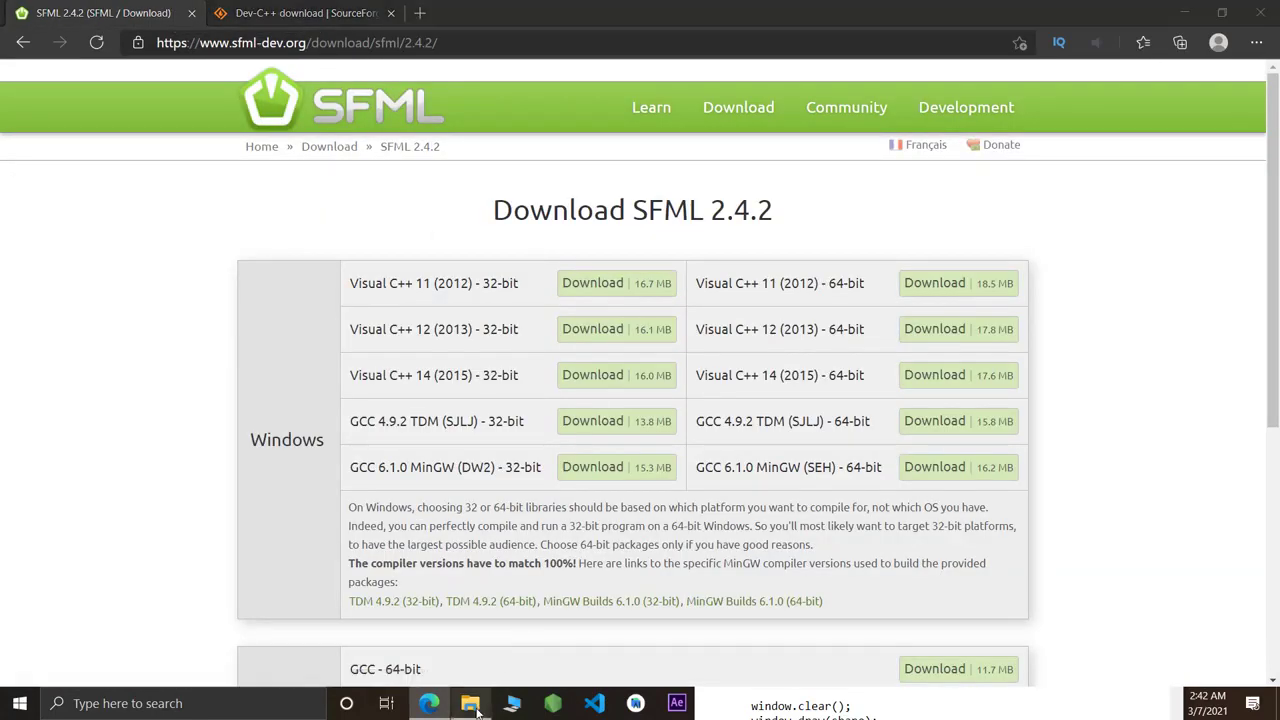
# Open C:\SFML\SFML-2.4.0\include in File Explorer so its path can be copied
pyautogui.click(468, 704)
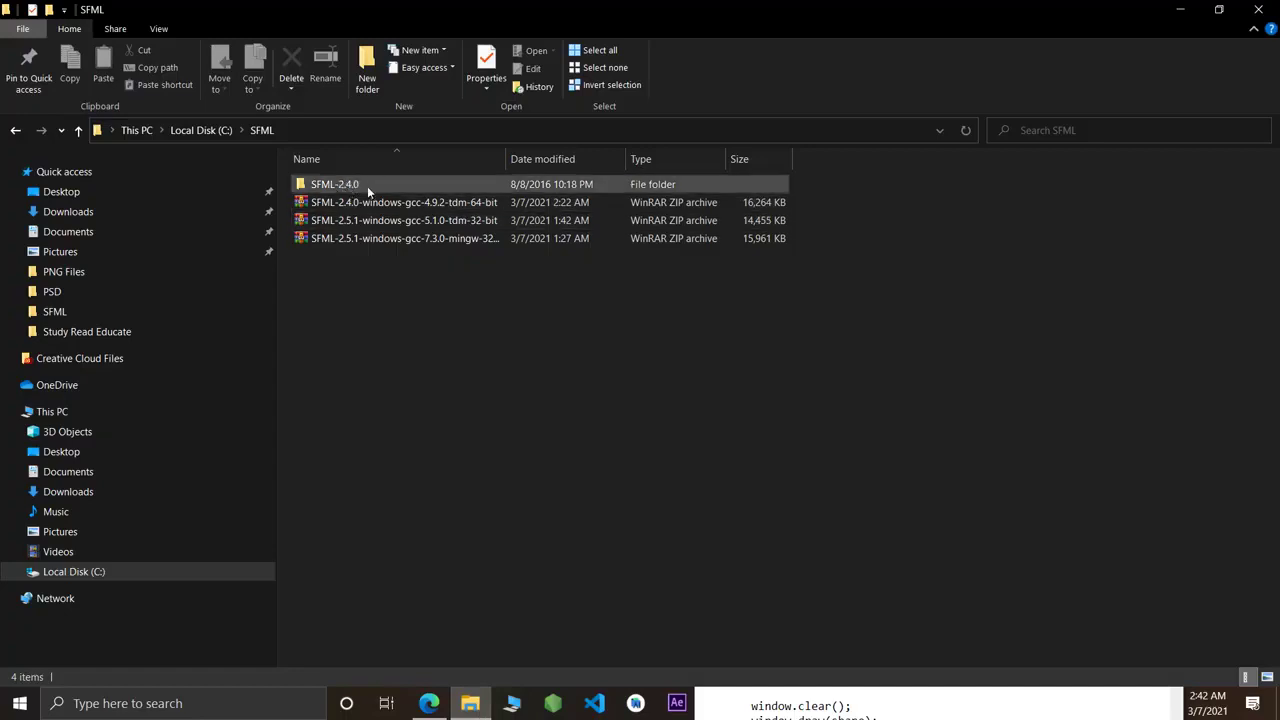
pyautogui.moveTo(404, 202)
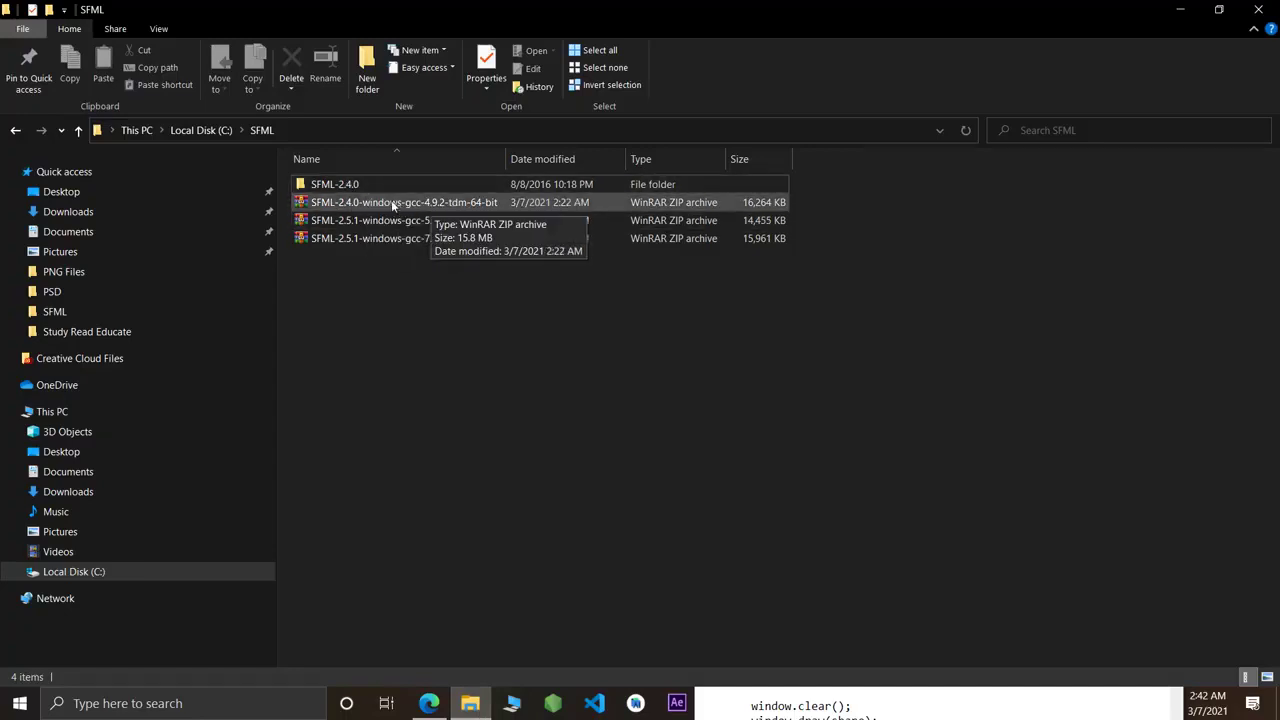
pyautogui.click(404, 202)
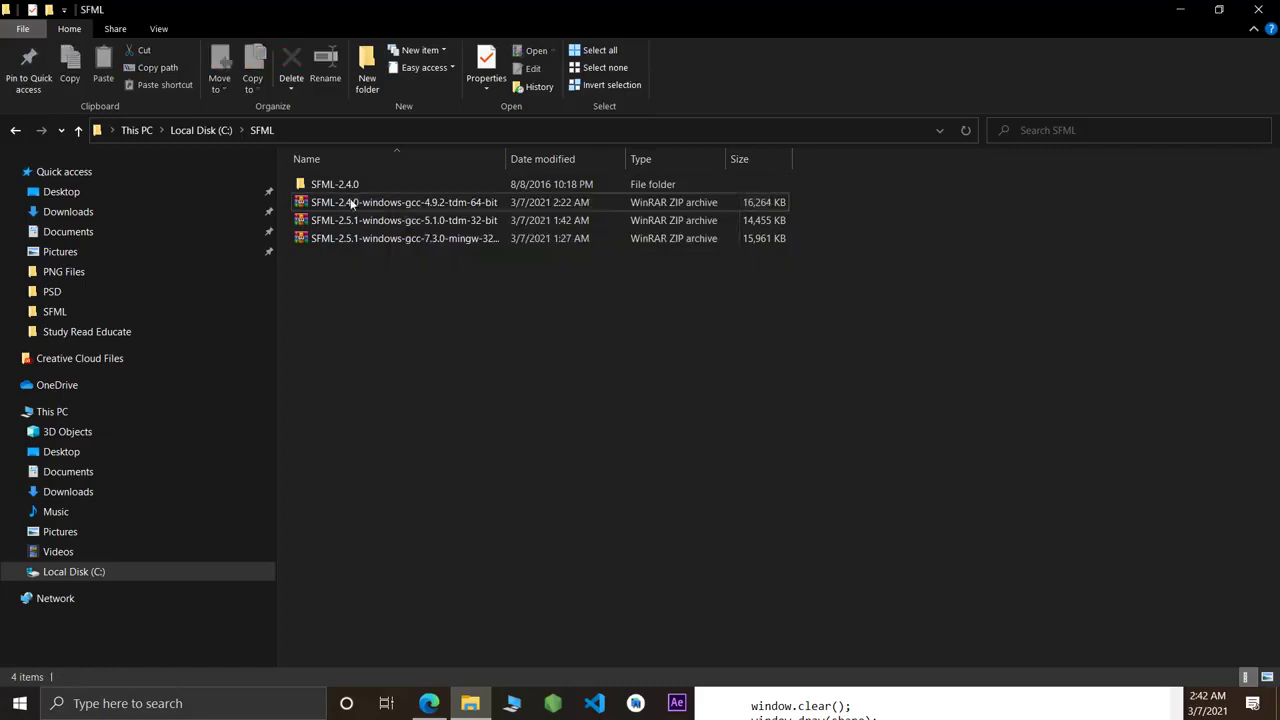
pyautogui.moveTo(336, 184)
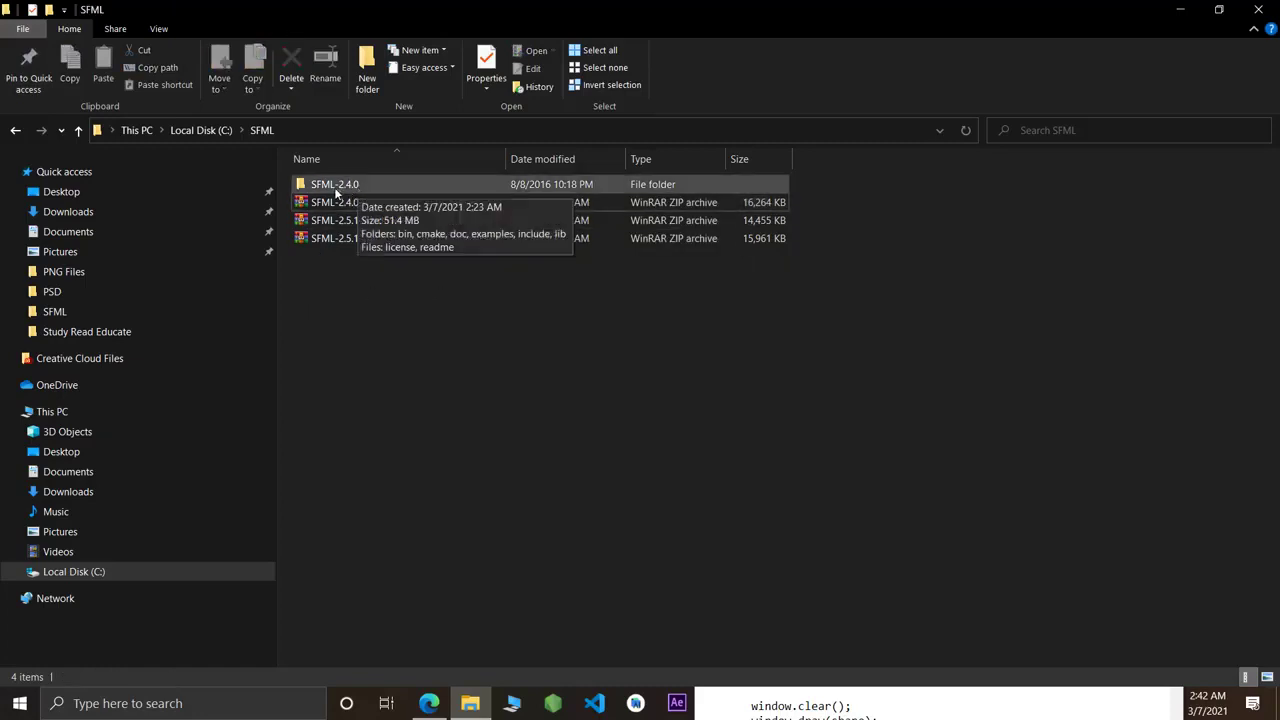
pyautogui.click(336, 184)
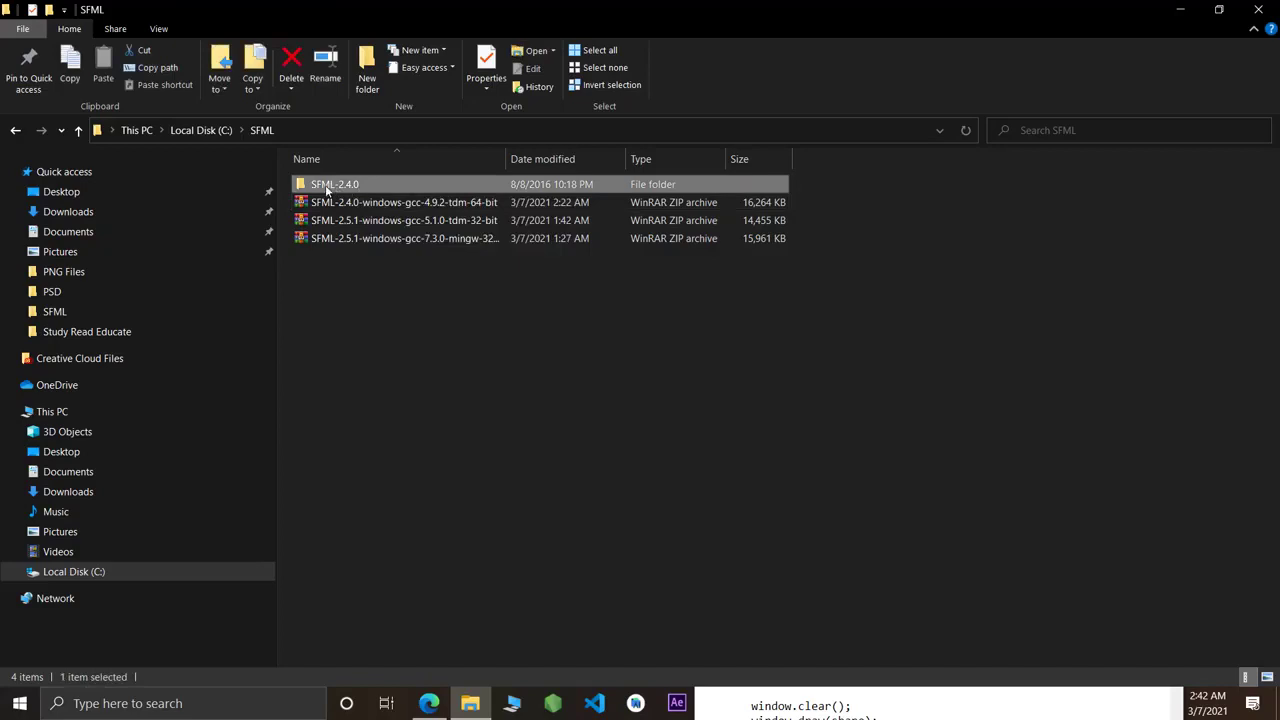
pyautogui.doubleClick(336, 184)
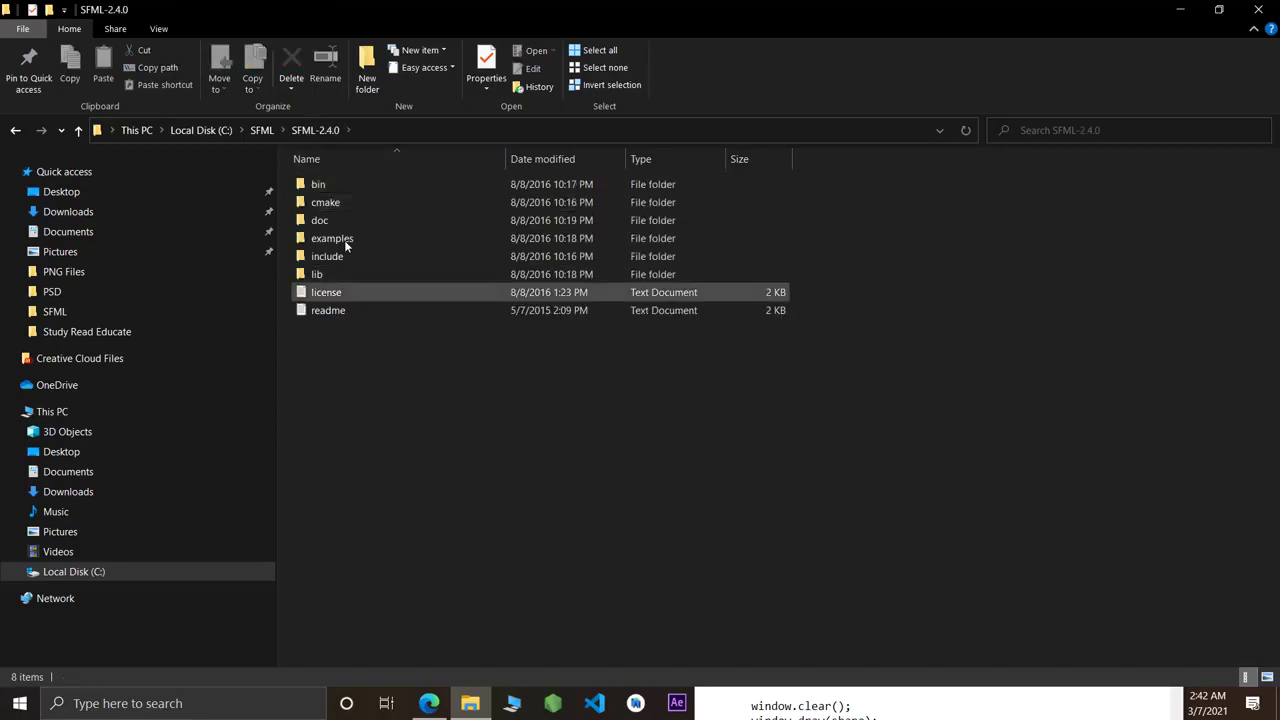
pyautogui.moveTo(364, 256)
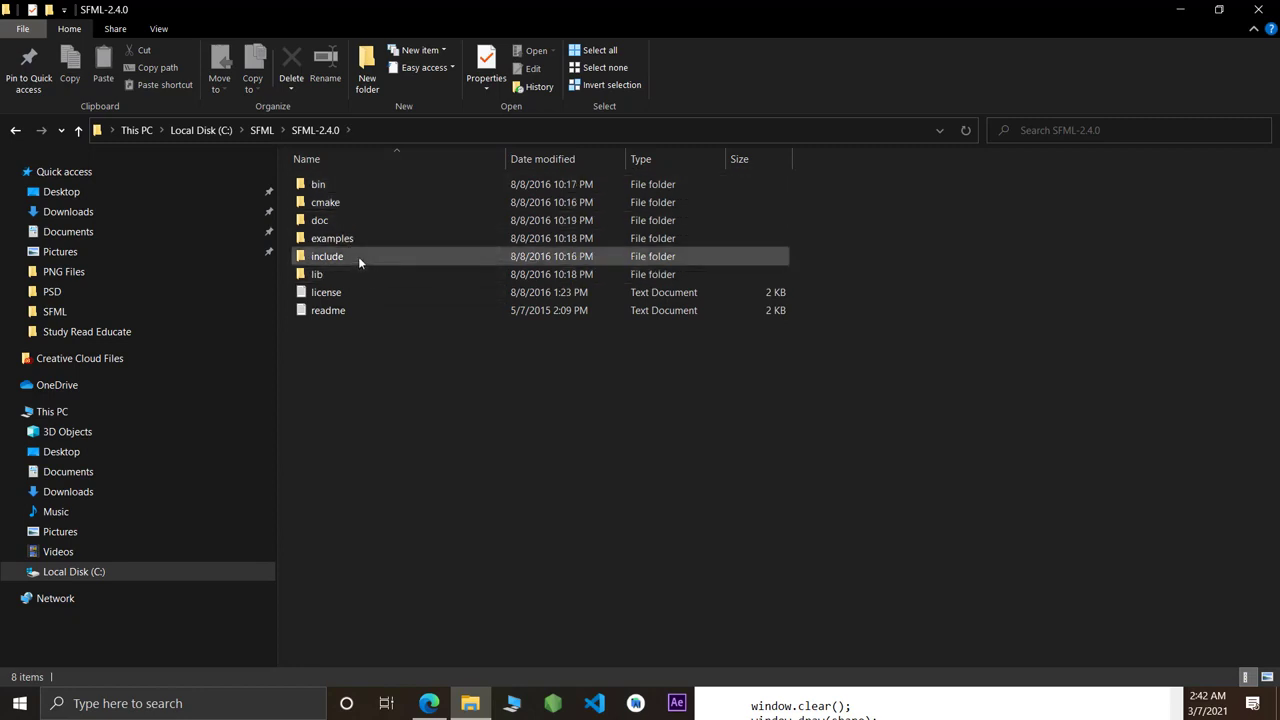
pyautogui.moveTo(328, 256)
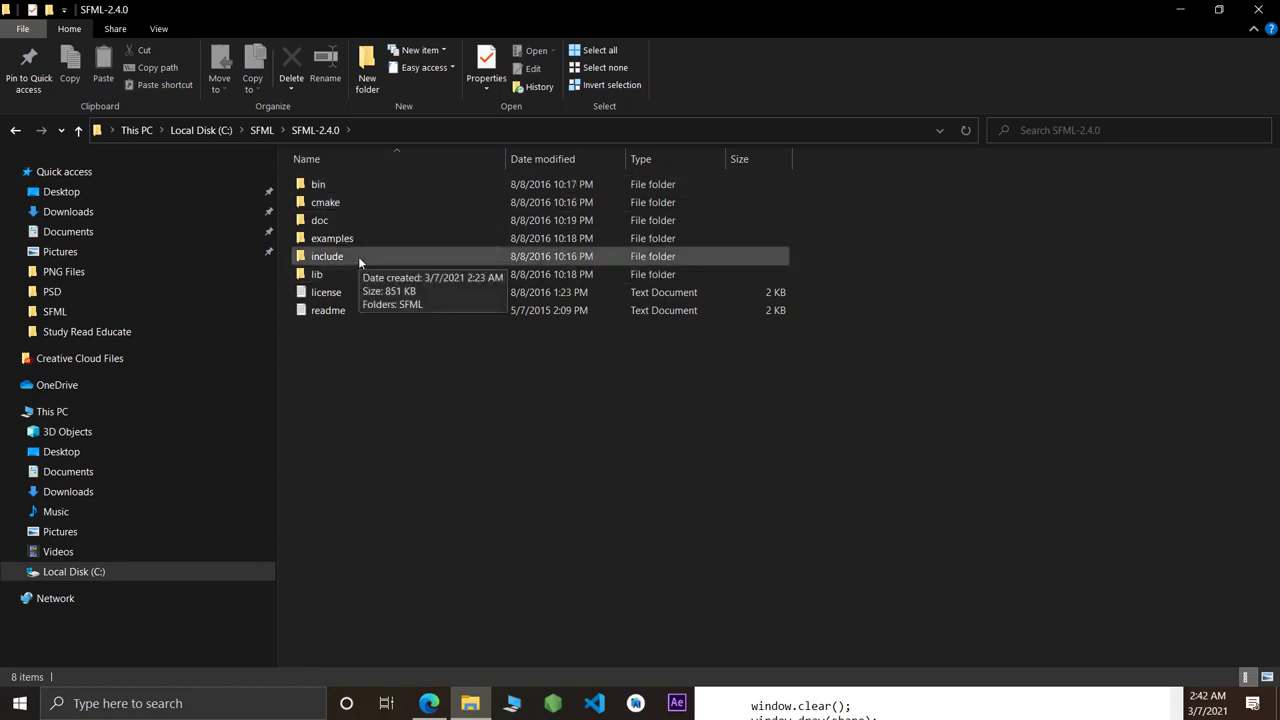
pyautogui.click(316, 274)
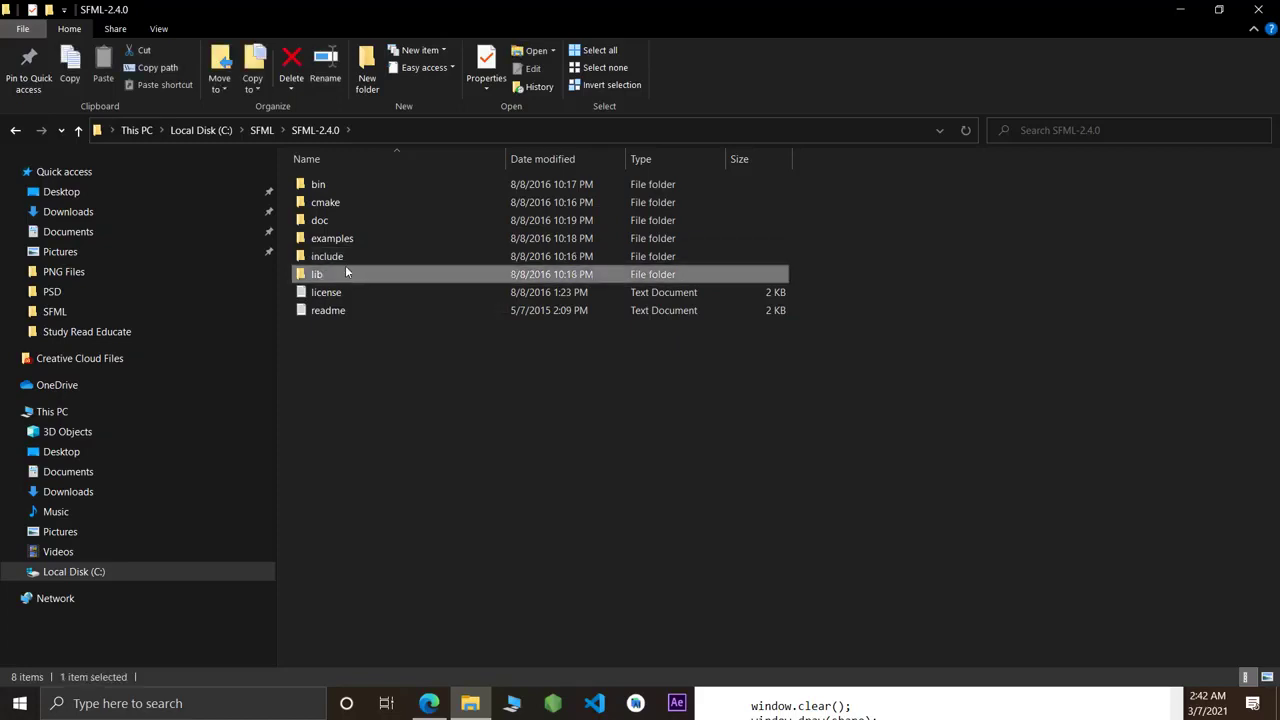
pyautogui.doubleClick(328, 256)
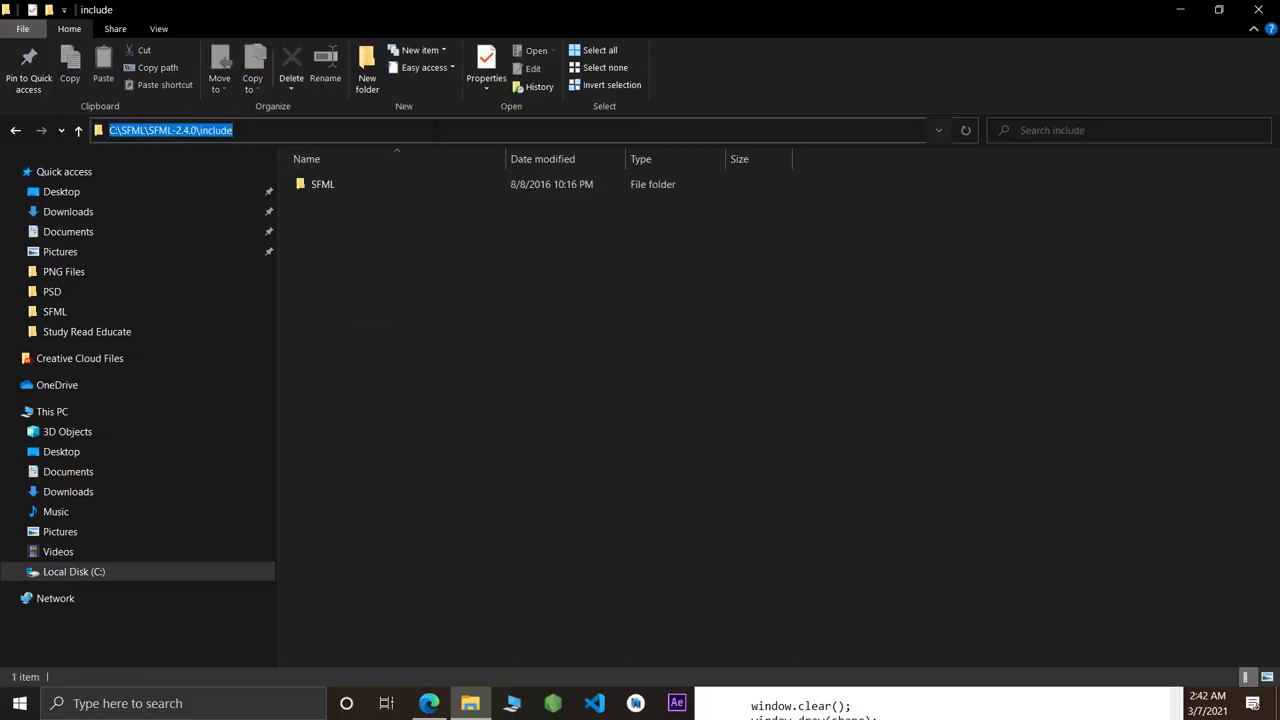
pyautogui.moveTo(428, 704)
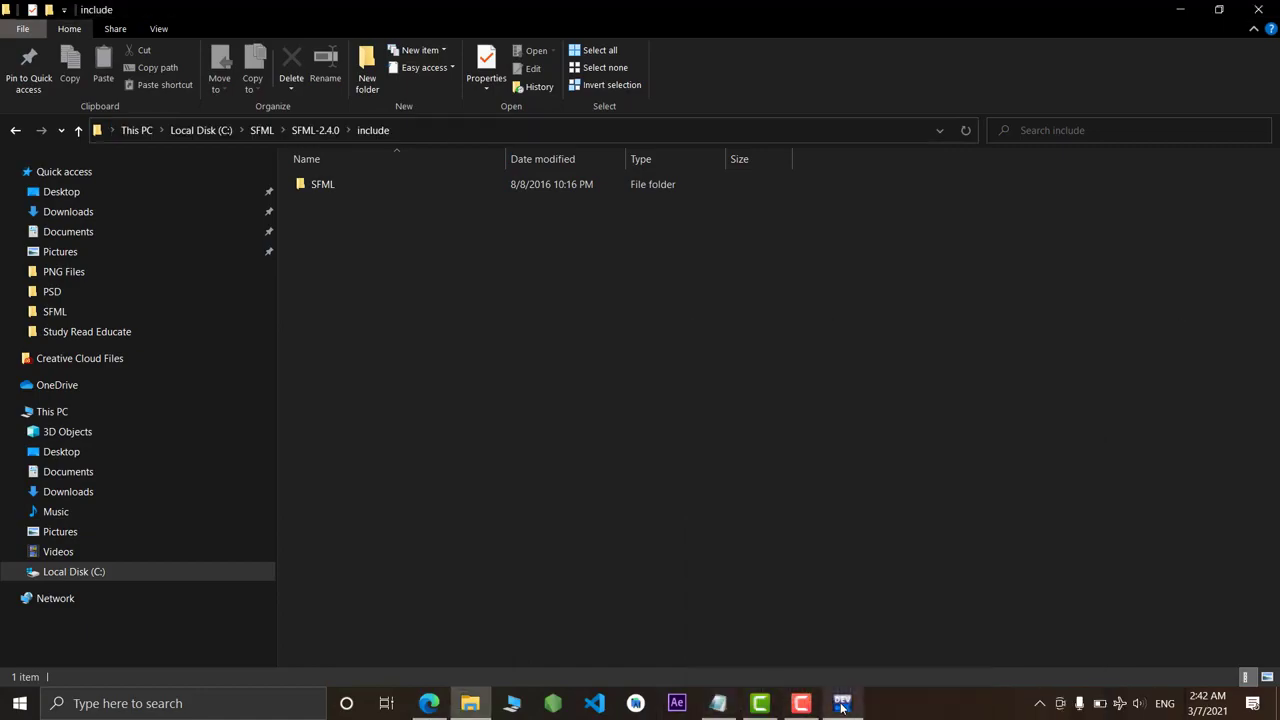
# Add C:\SFML\SFML-2.4.0\include to the project's Include Directories
pyautogui.click(840, 704)
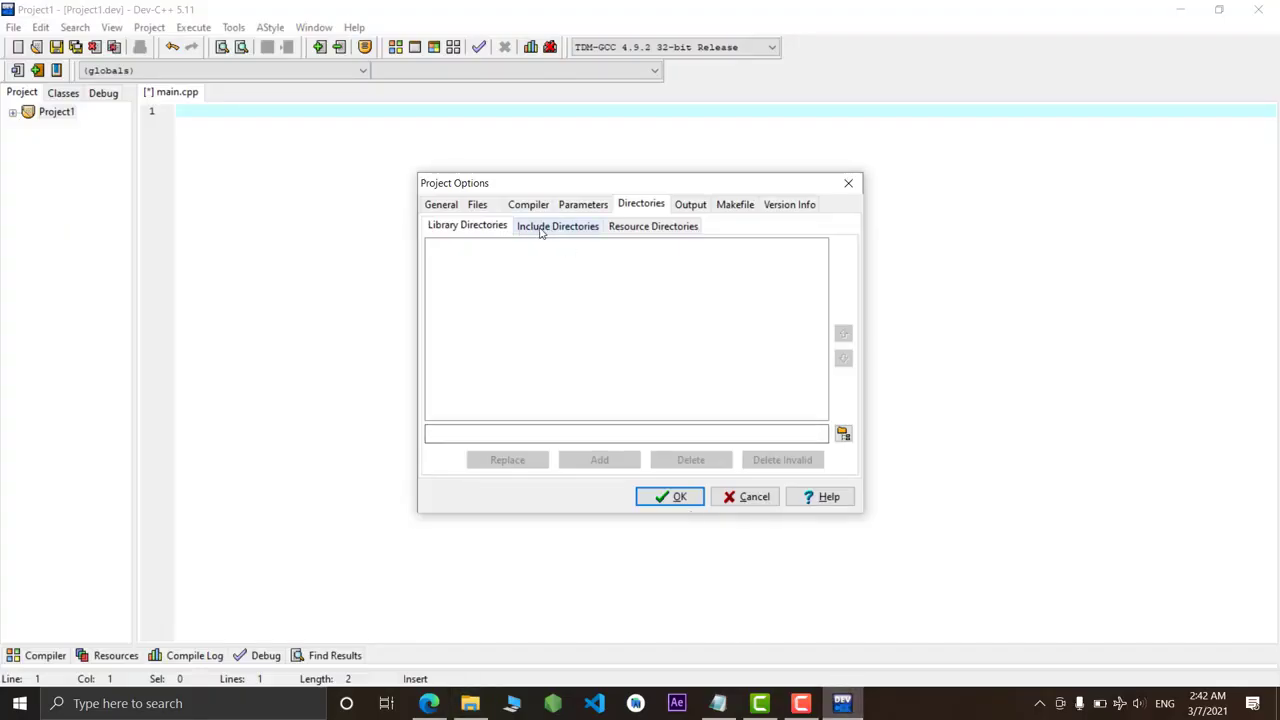
pyautogui.click(558, 224)
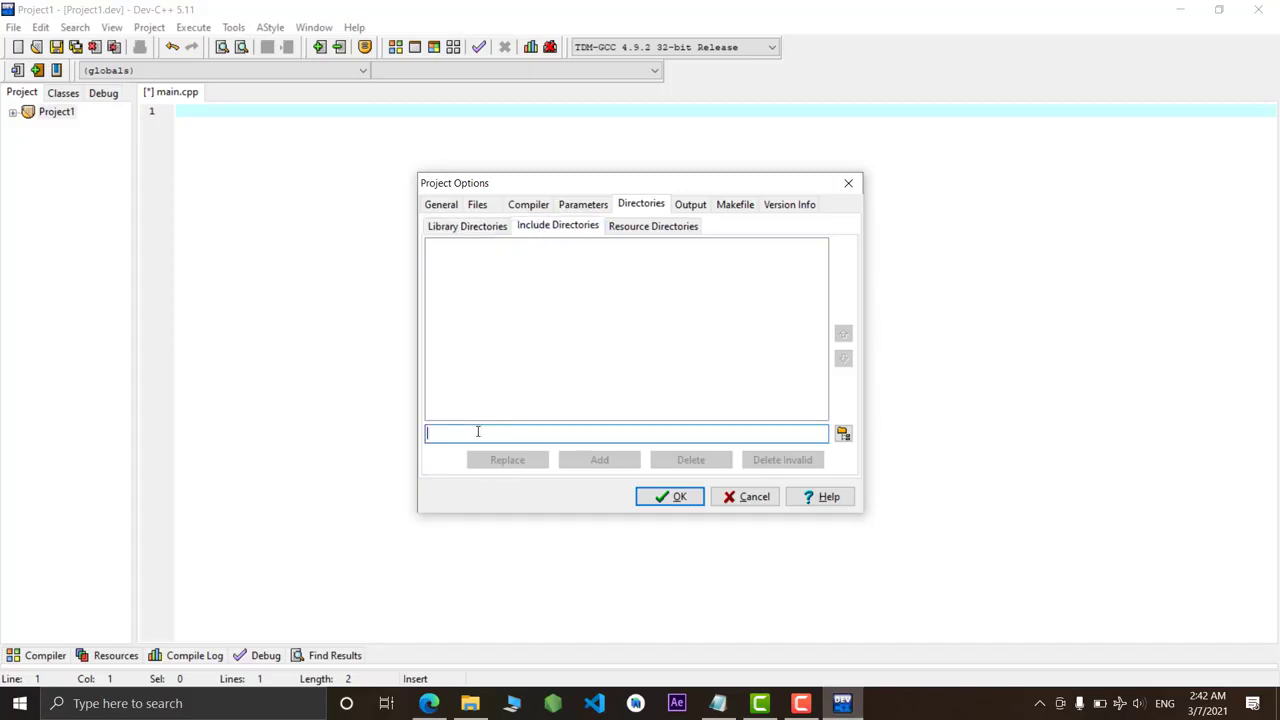
pyautogui.write('C:\\SFML\\SFML-2.4.0\\include')
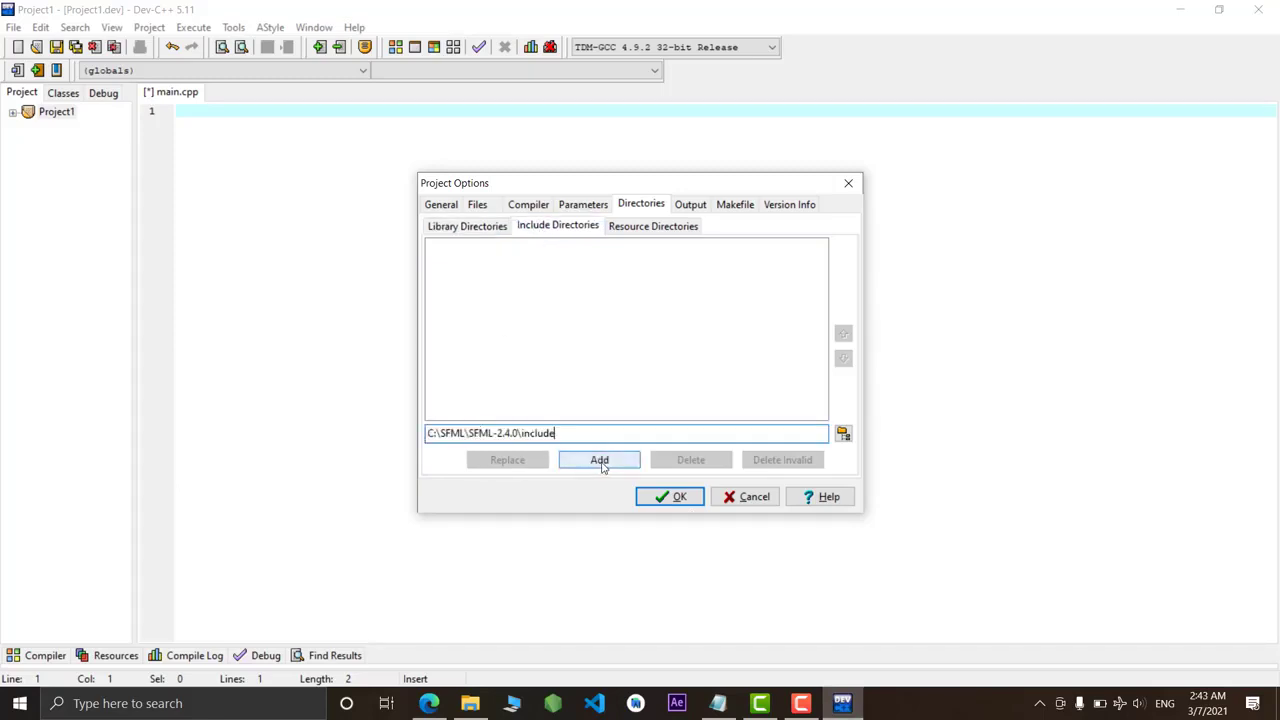
pyautogui.click(600, 458)
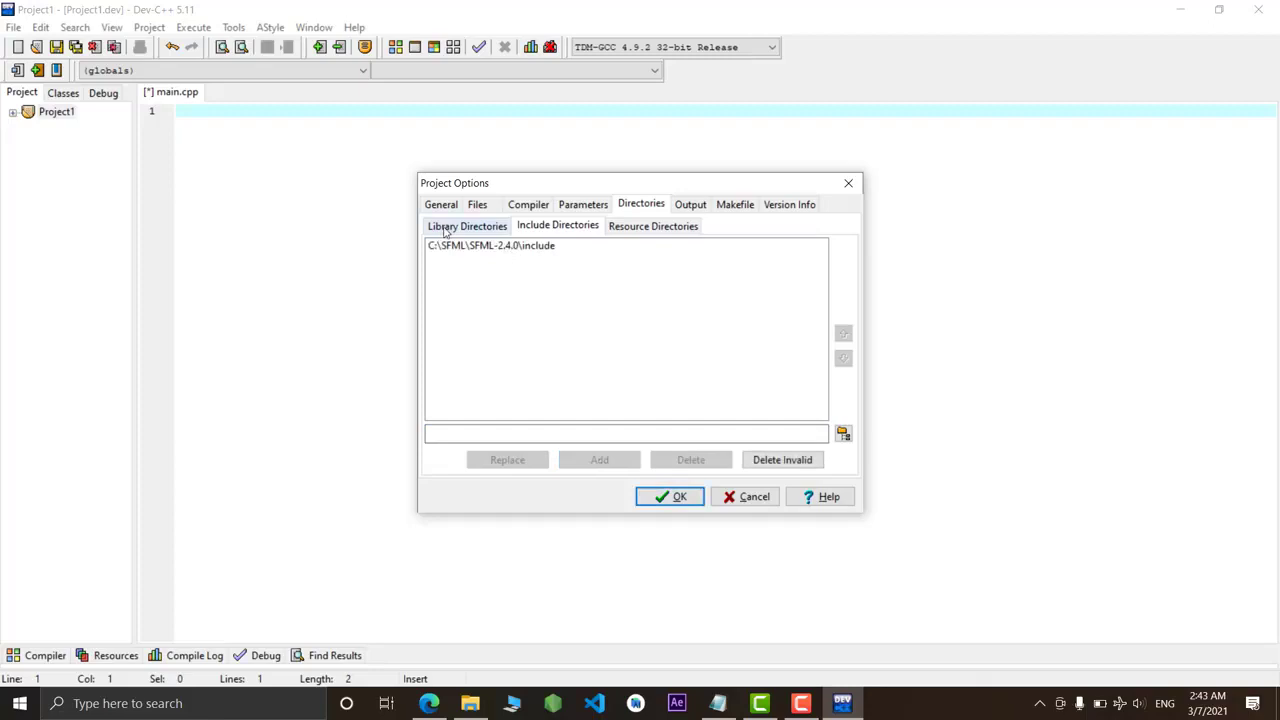
# Add C:\SFML\SFML-2.4.0\lib to the Library Directories and return to the general settings
pyautogui.click(466, 224)
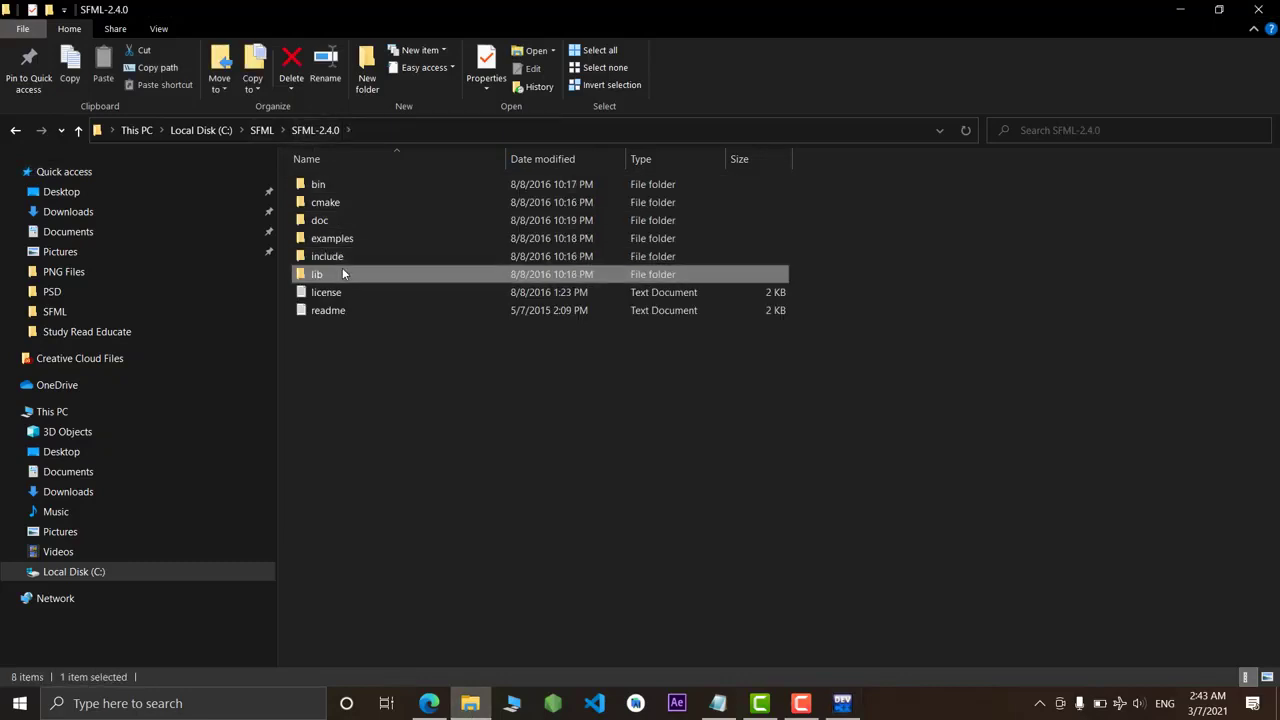
pyautogui.doubleClick(316, 274)
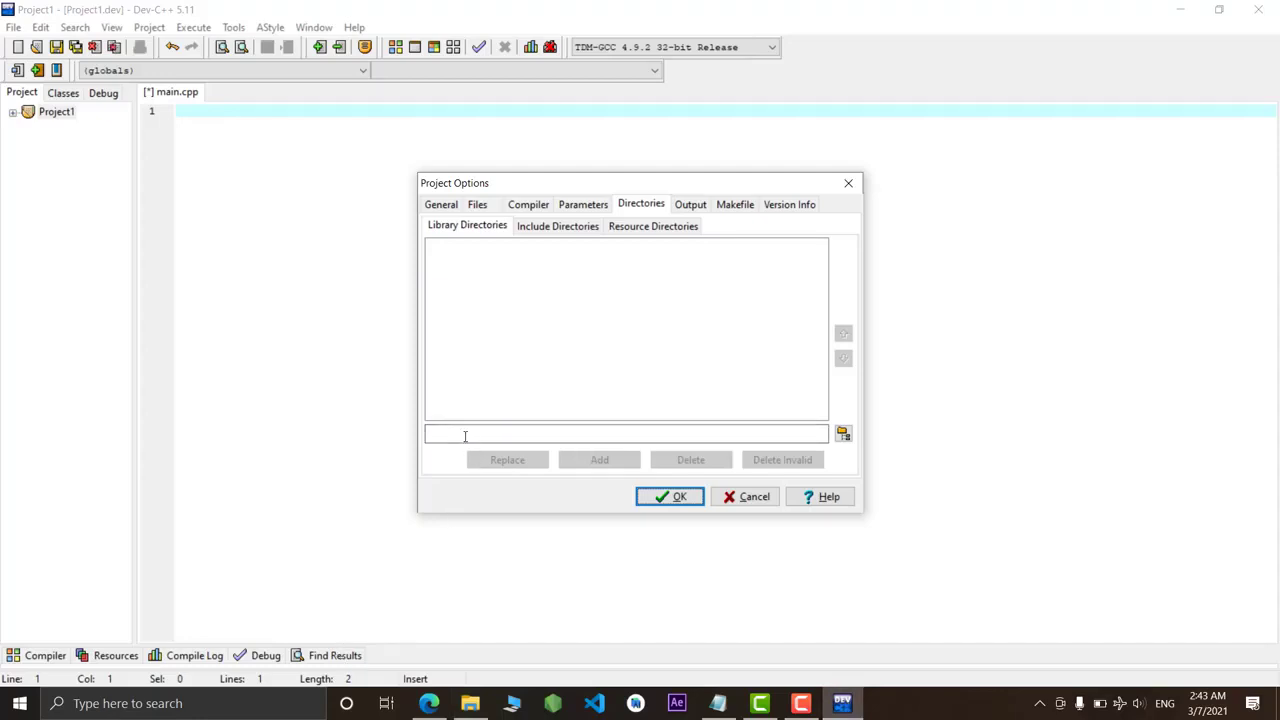
pyautogui.write('C:\\SFML\\SFML-2.4.0\\lib')
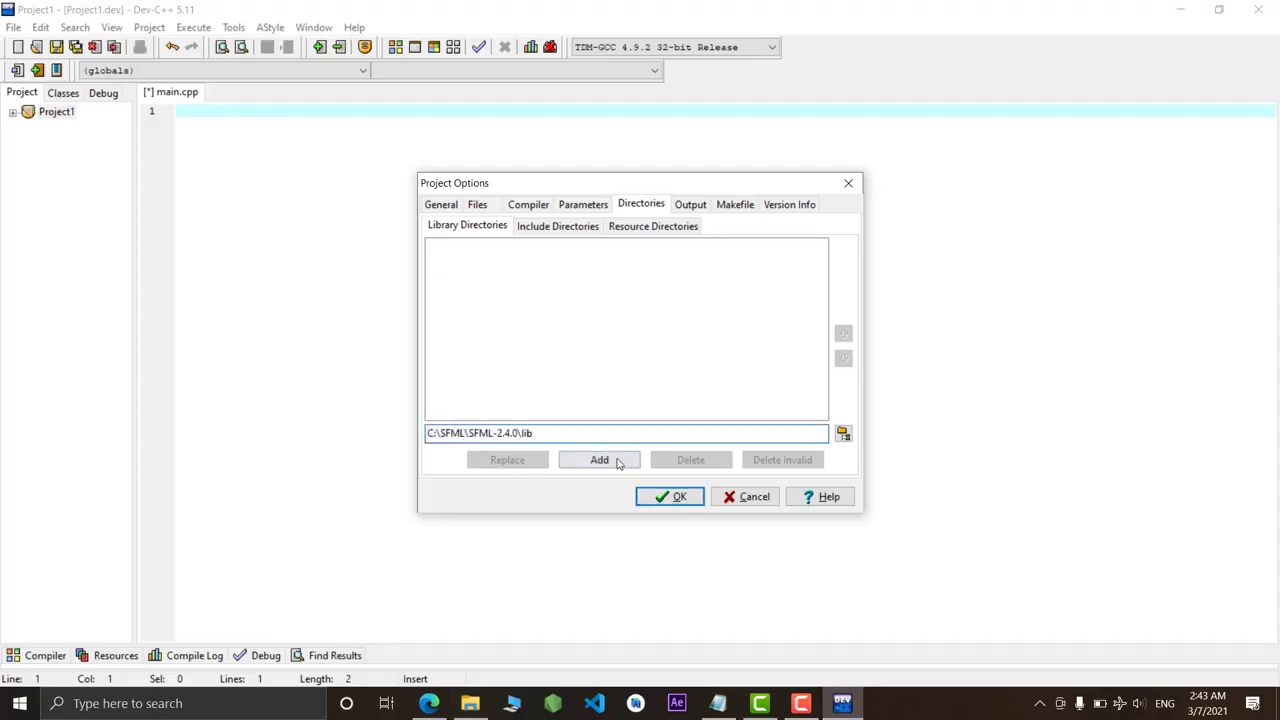
pyautogui.click(556, 224)
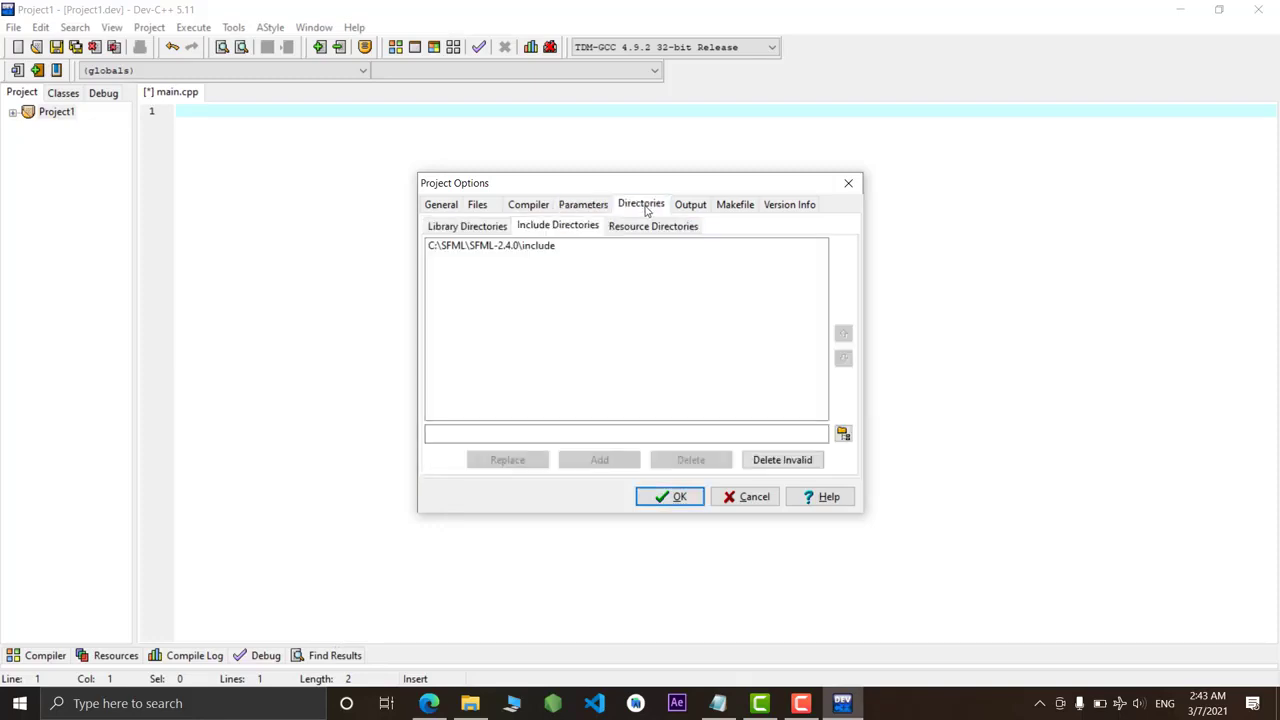
pyautogui.click(440, 204)
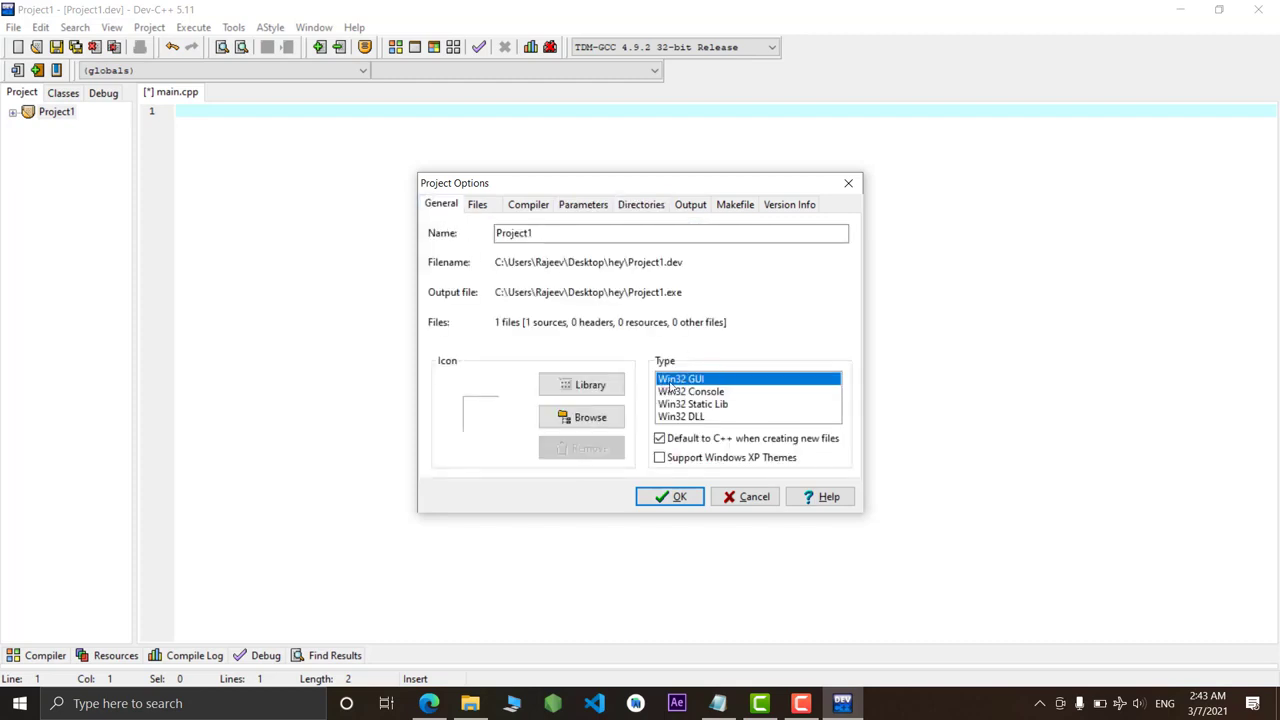
pyautogui.moveTo(704, 388)
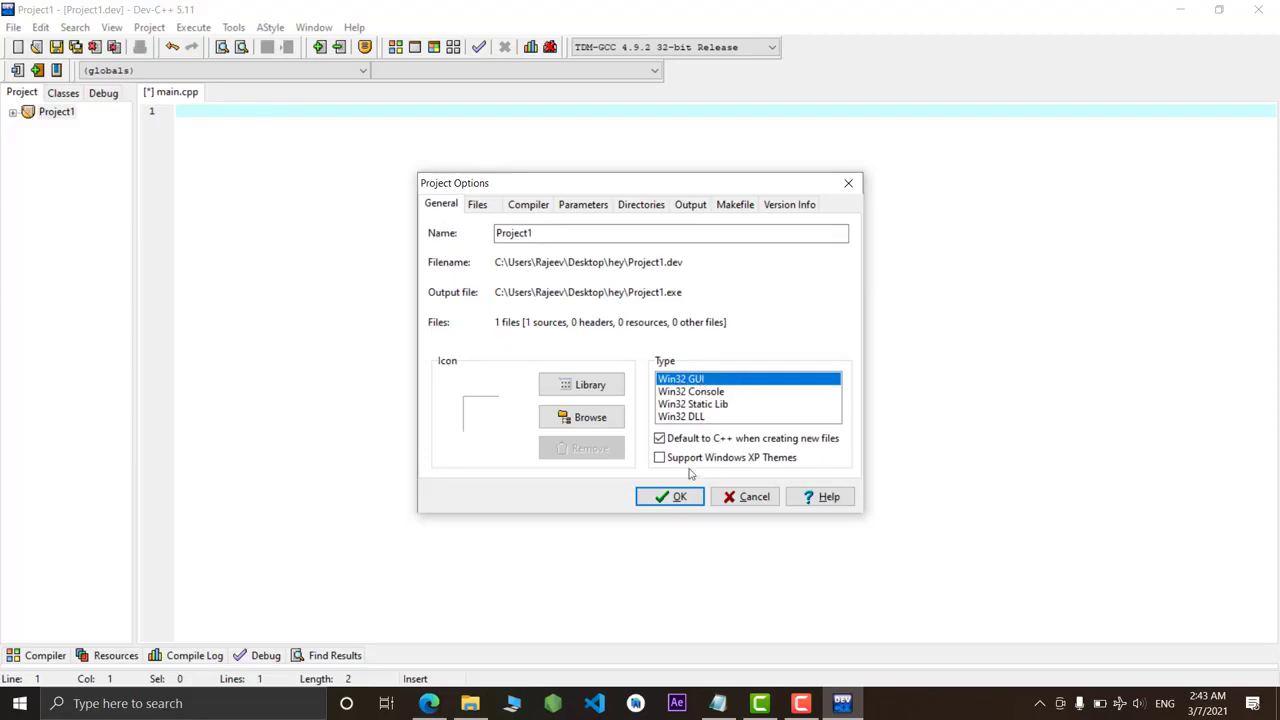
pyautogui.click(670, 496)
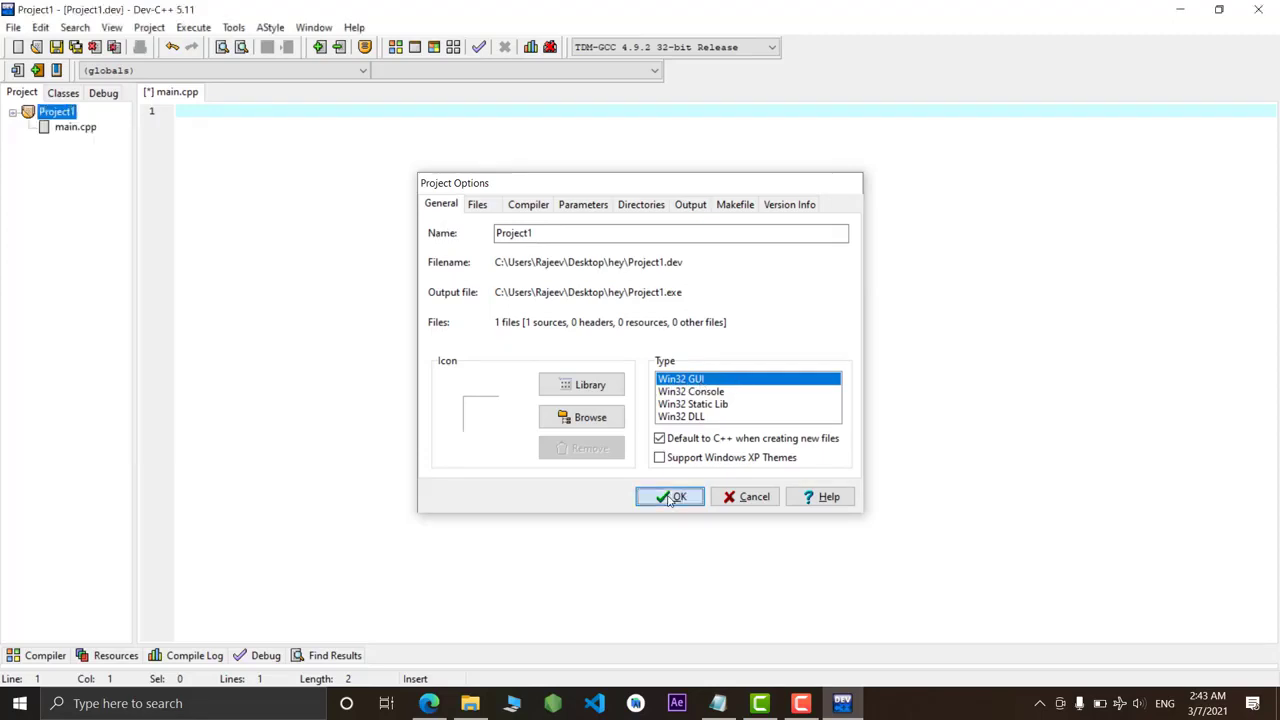
# Apply the project options and switch the compiler set to TDM-GCC 4.9.2 64-bit Release
pyautogui.click(670, 496)
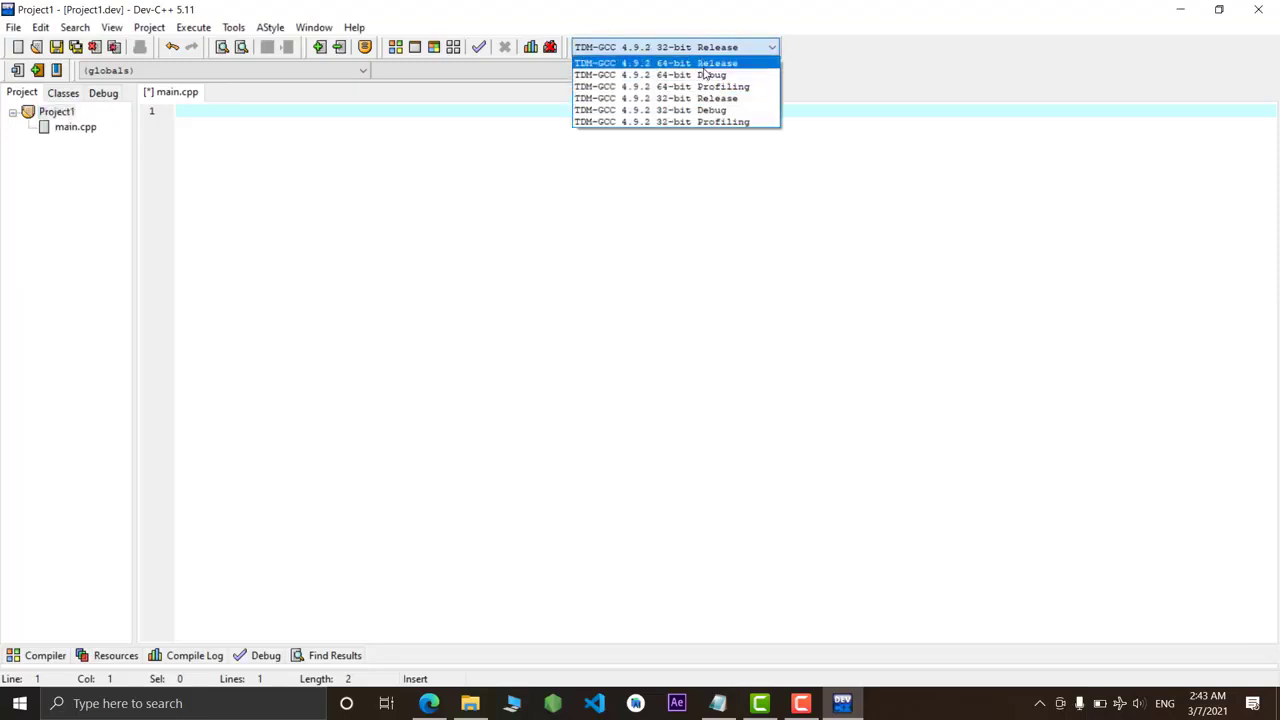
pyautogui.click(660, 62)
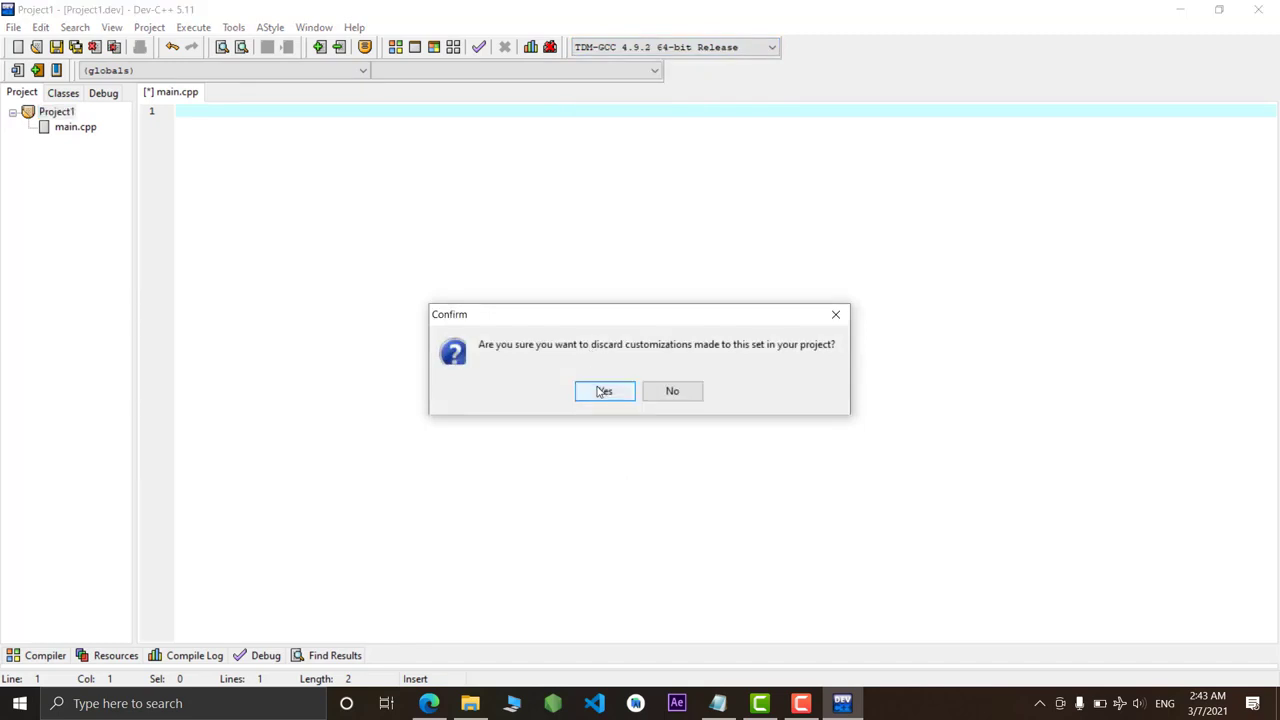
pyautogui.click(604, 390)
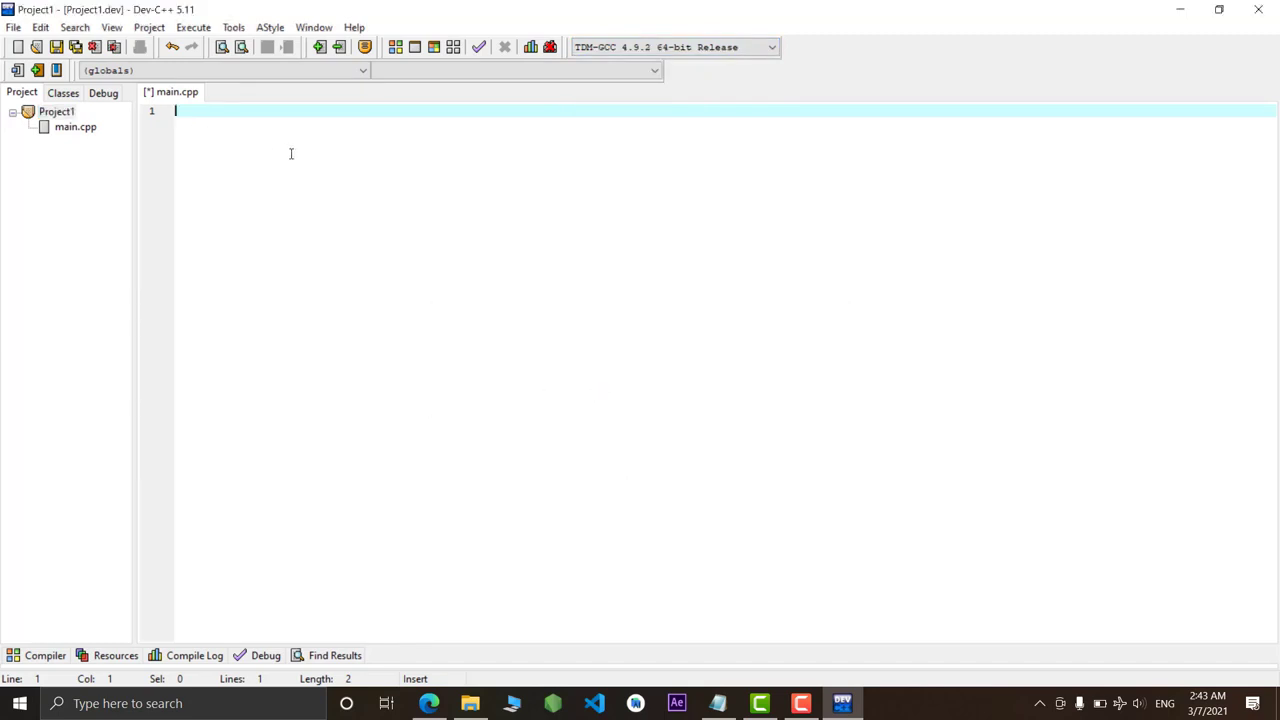
pyautogui.moveTo(626, 472)
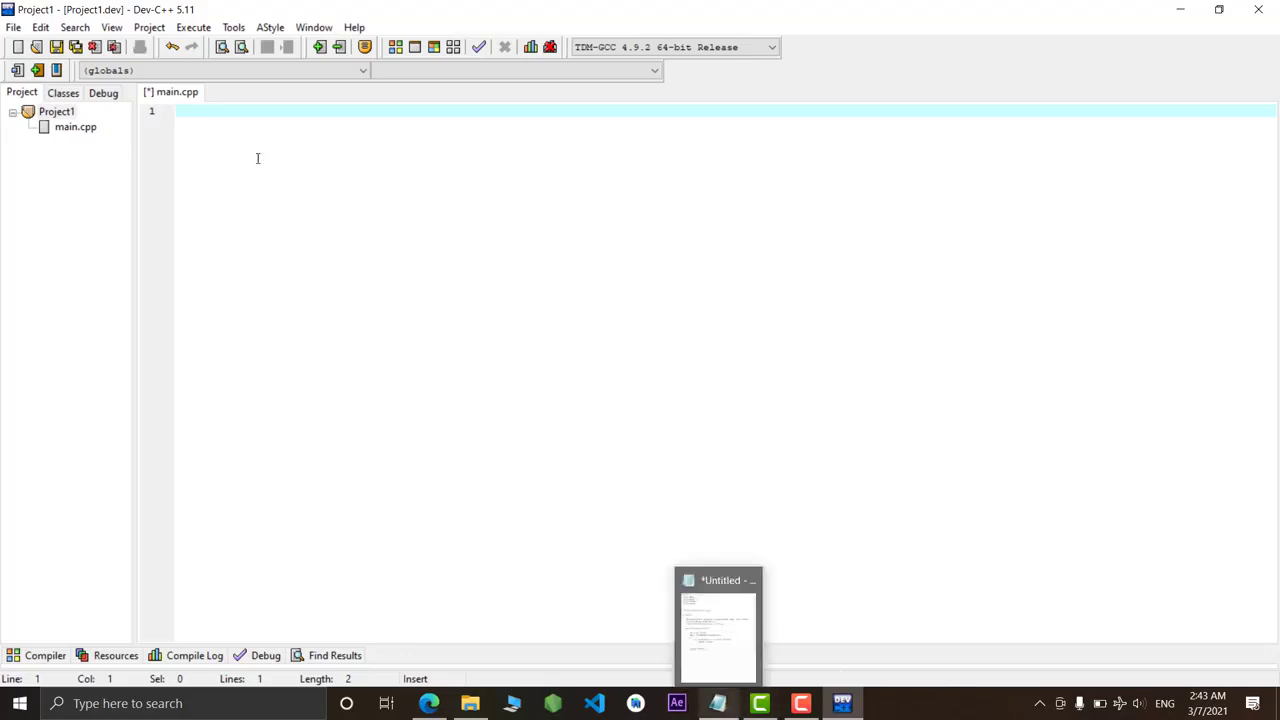
# Paste the SFML green-circle sample from Notepad into main.cpp and save it as main
pyautogui.click(716, 624)
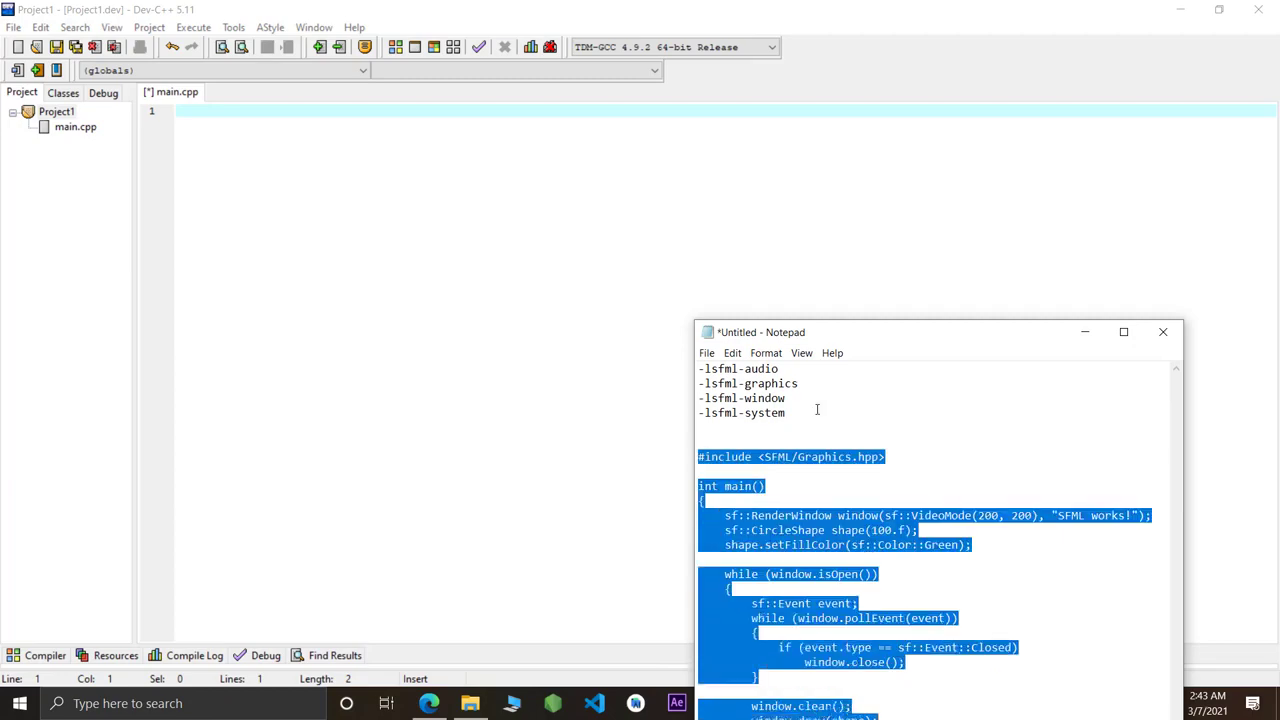
pyautogui.click(1124, 332)
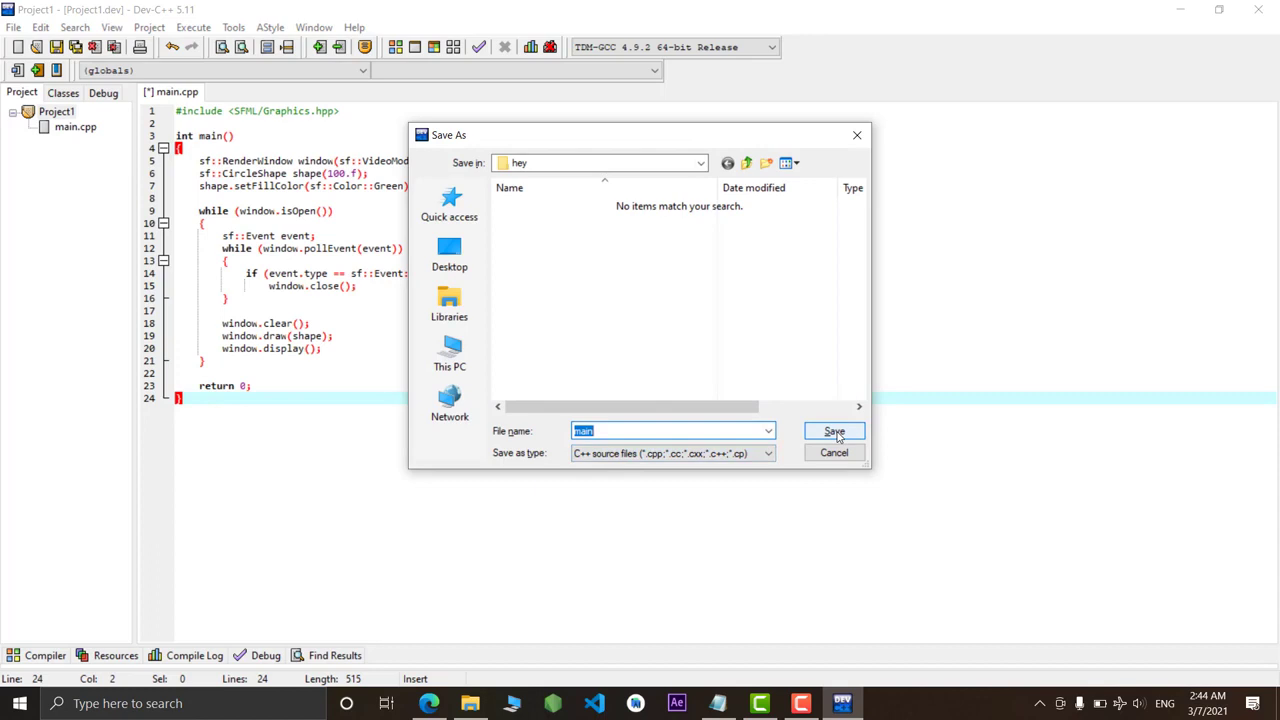
pyautogui.click(832, 432)
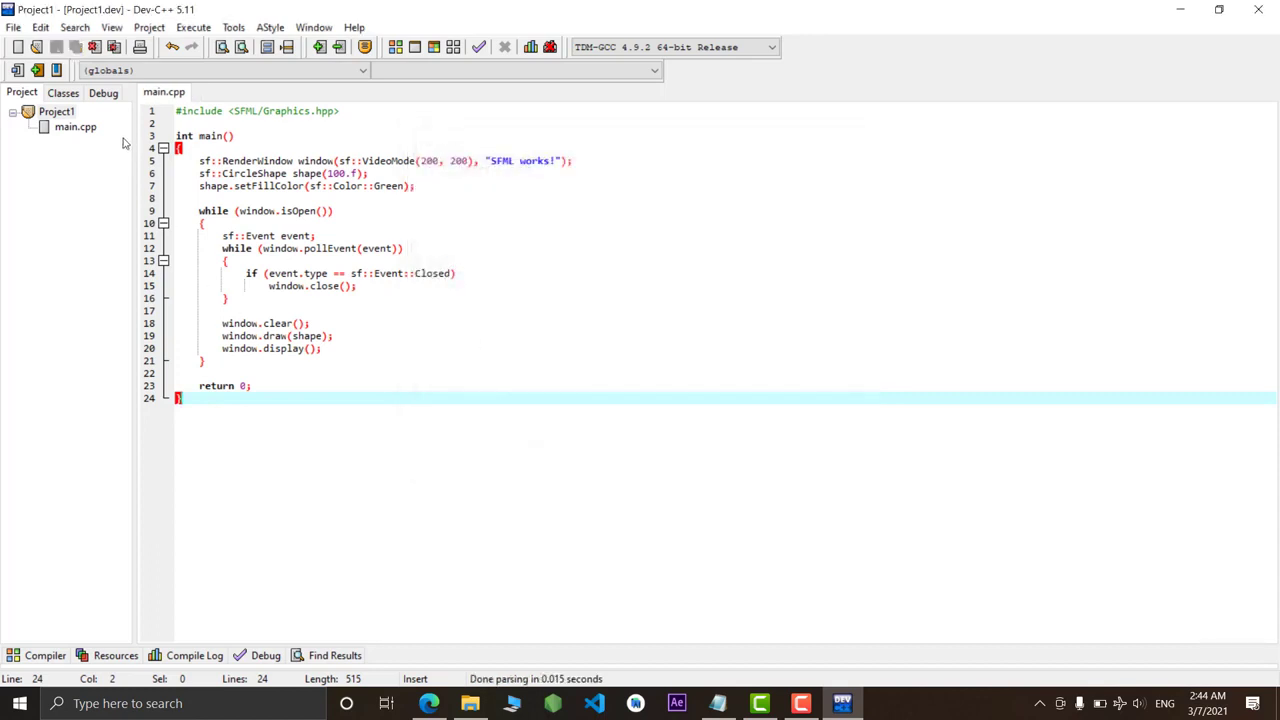
# Compile and run the project and dismiss the missing sfml-graphics DLL error
pyautogui.click(192, 28)
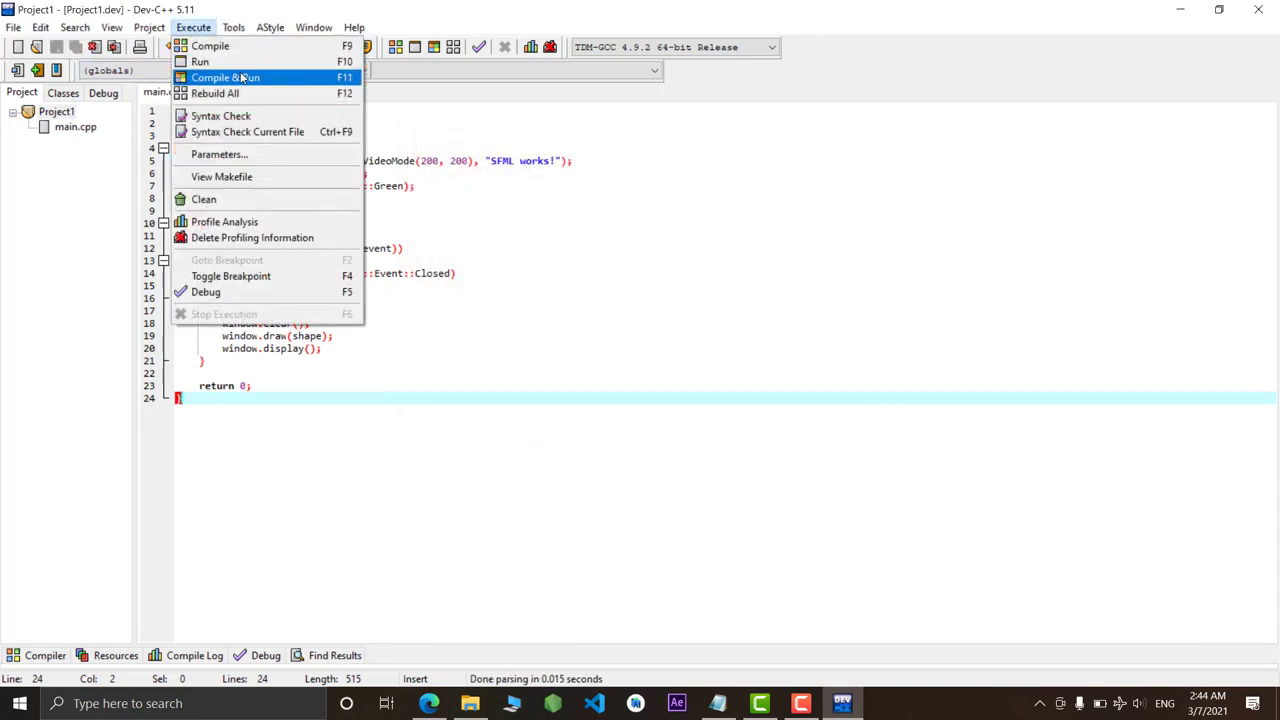
pyautogui.click(224, 76)
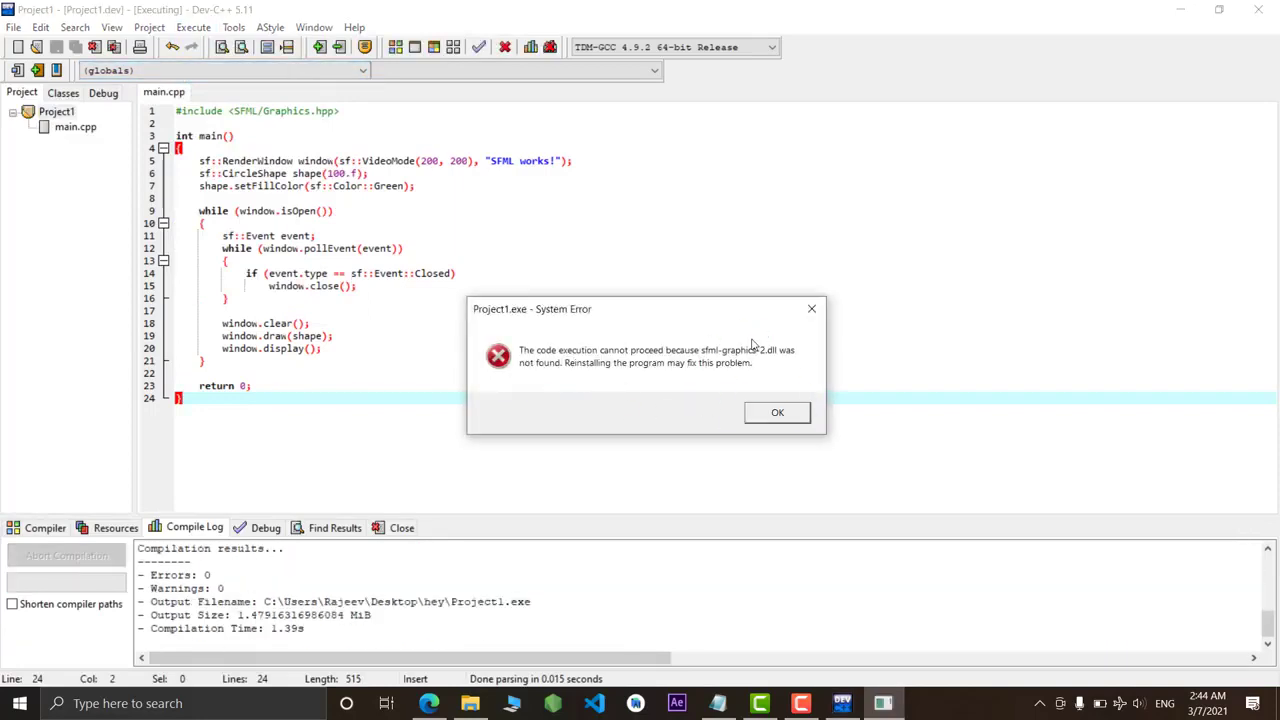
pyautogui.moveTo(704, 360)
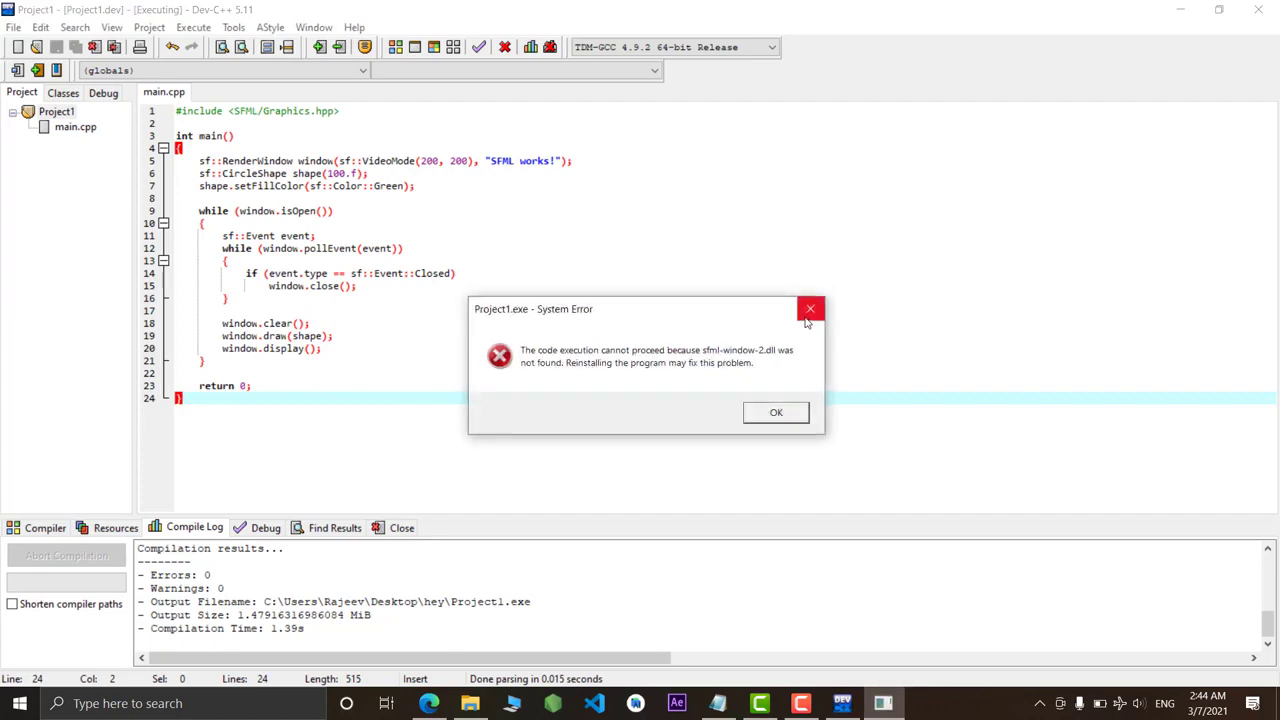
pyautogui.click(810, 308)
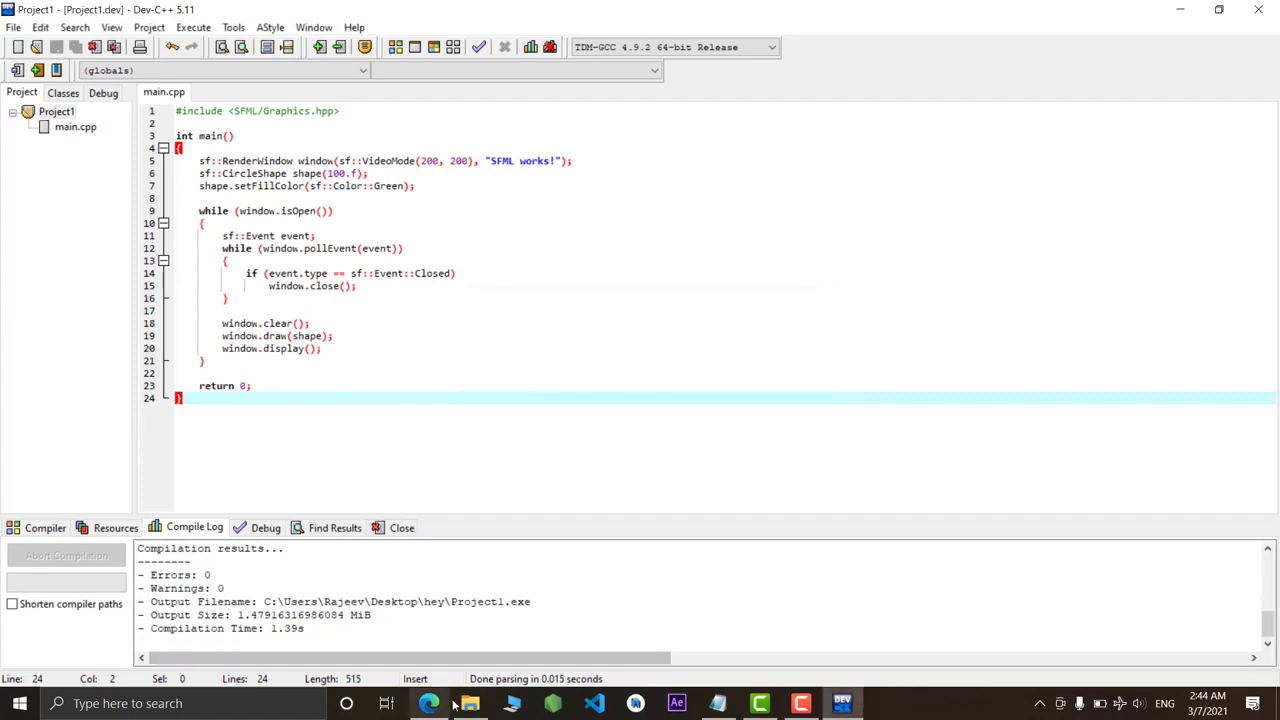
# Copy the SFML DLLs from SFML-2.4.0\bin into the hey project folder and return to Dev-C++
pyautogui.click(468, 704)
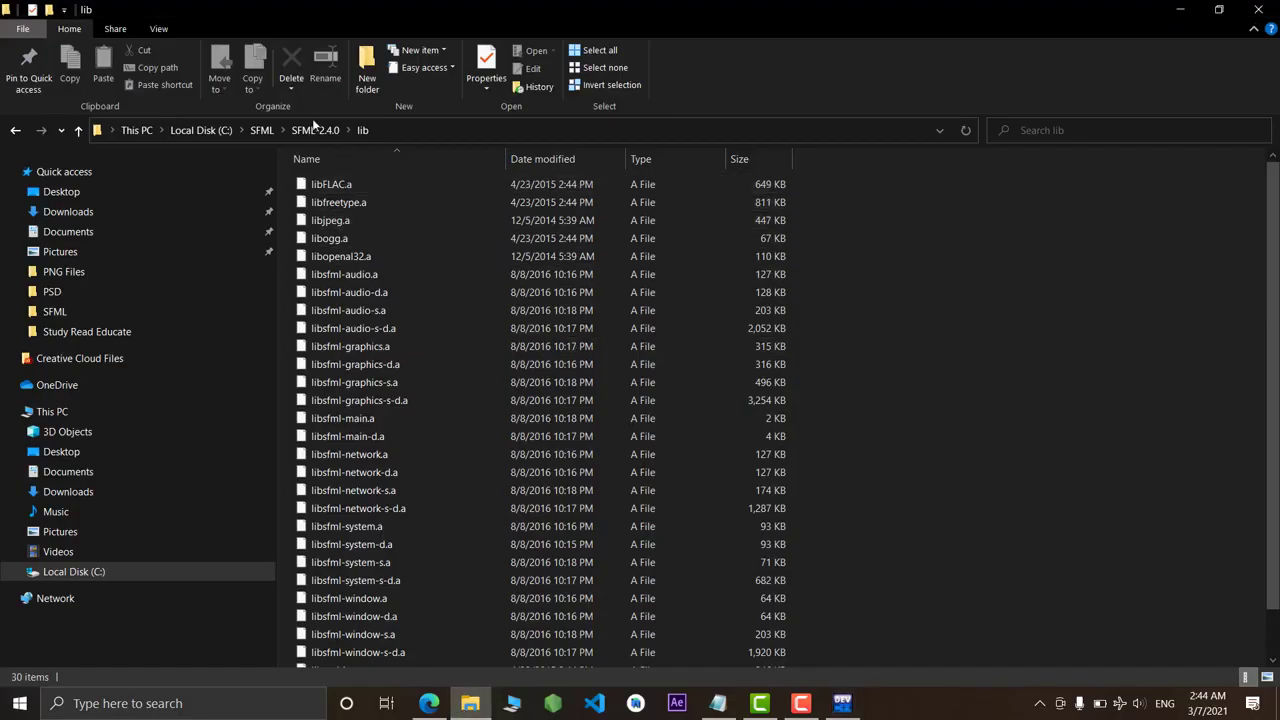
pyautogui.click(314, 130)
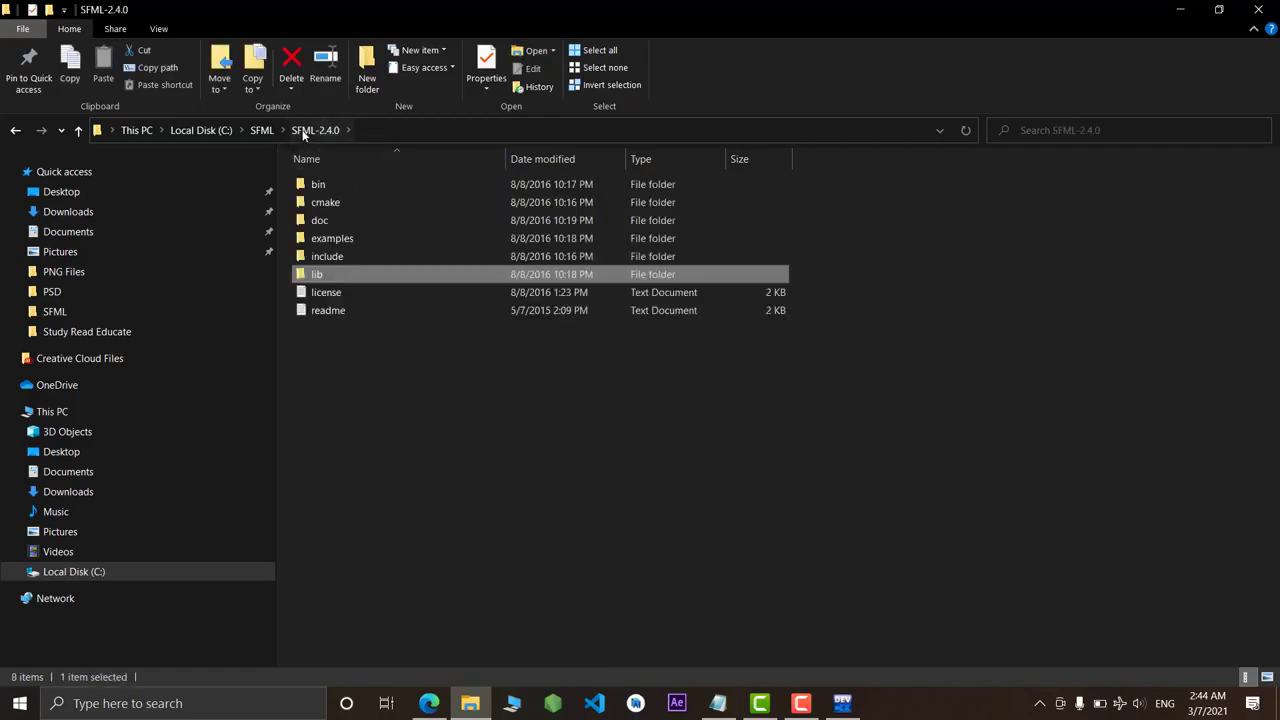
pyautogui.click(318, 184)
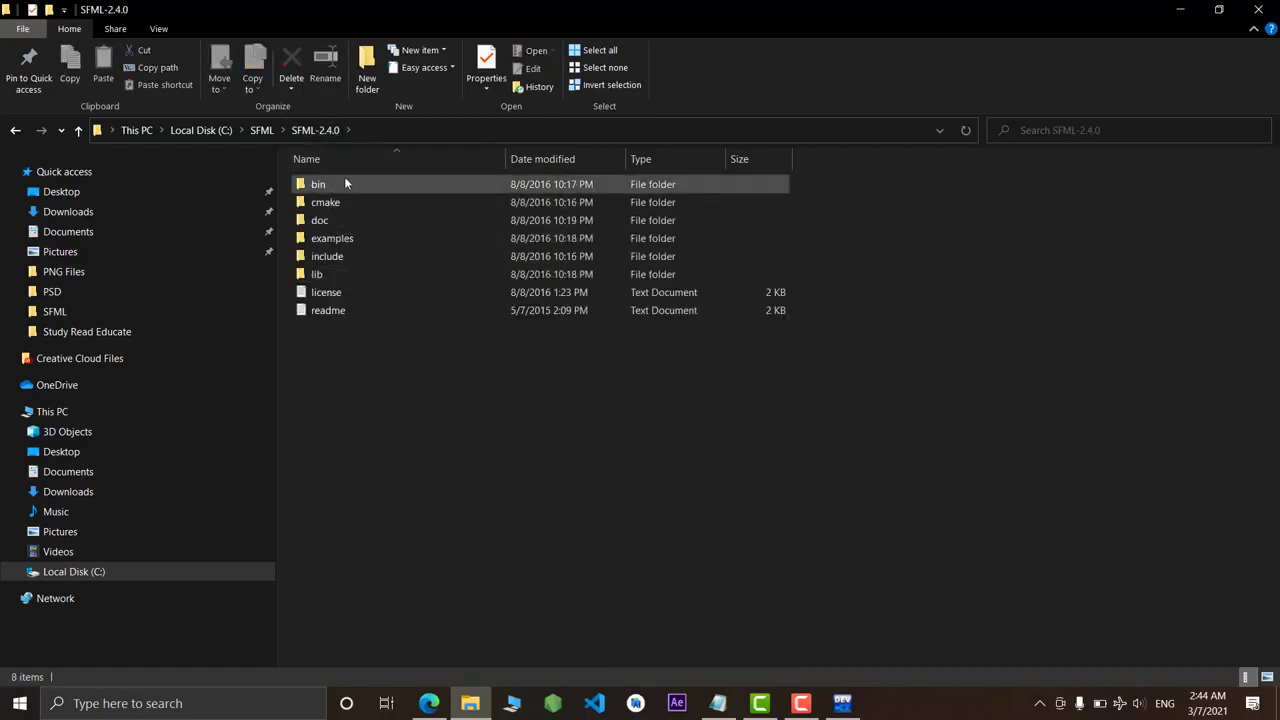
pyautogui.click(318, 184)
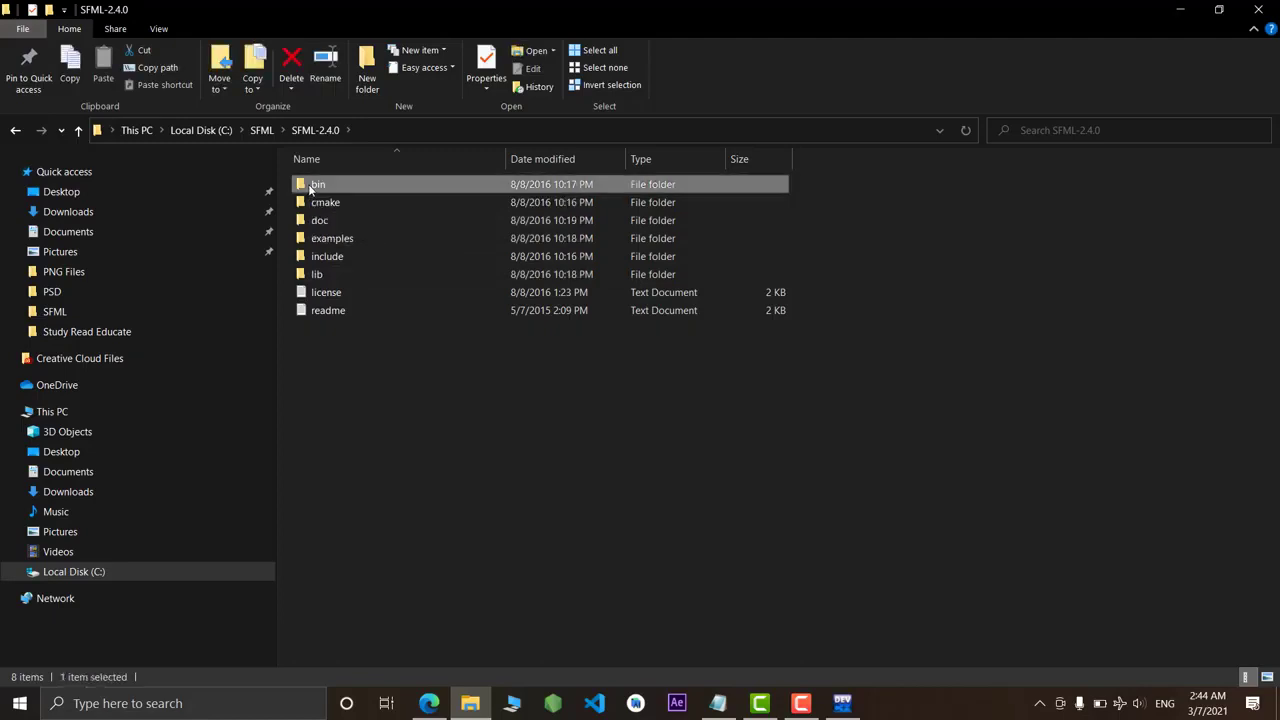
pyautogui.doubleClick(316, 184)
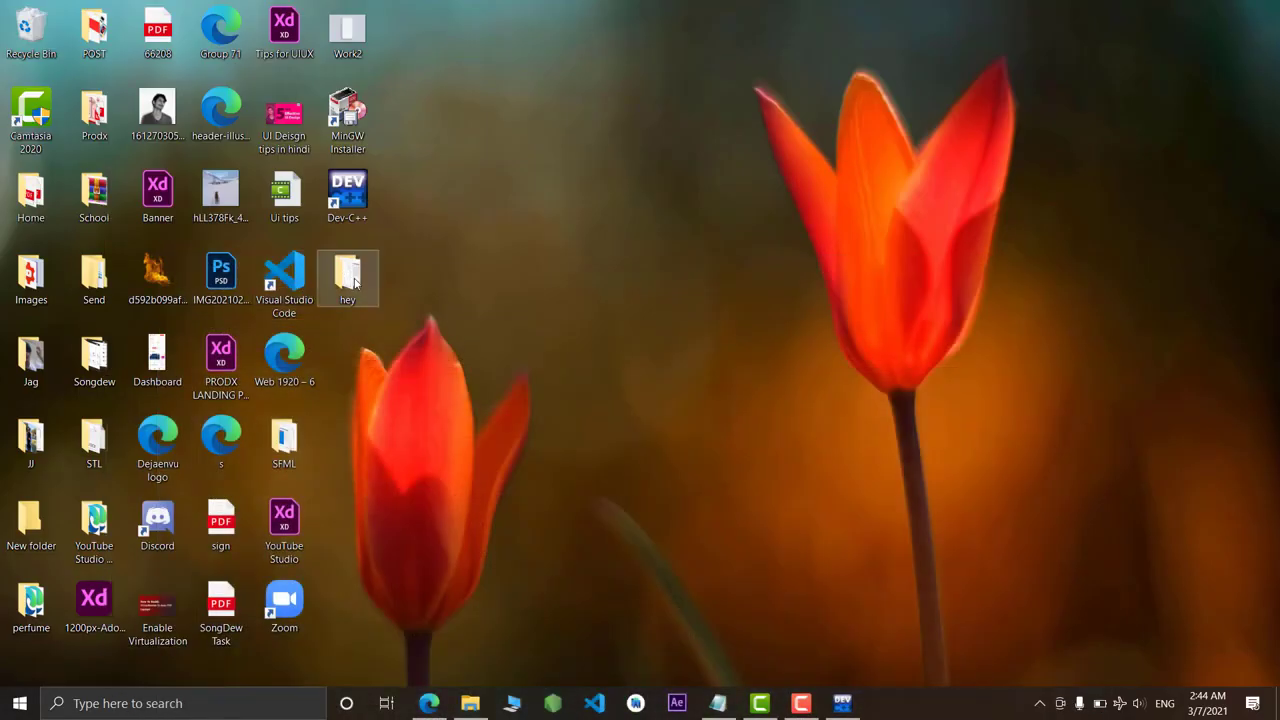
pyautogui.moveTo(348, 276)
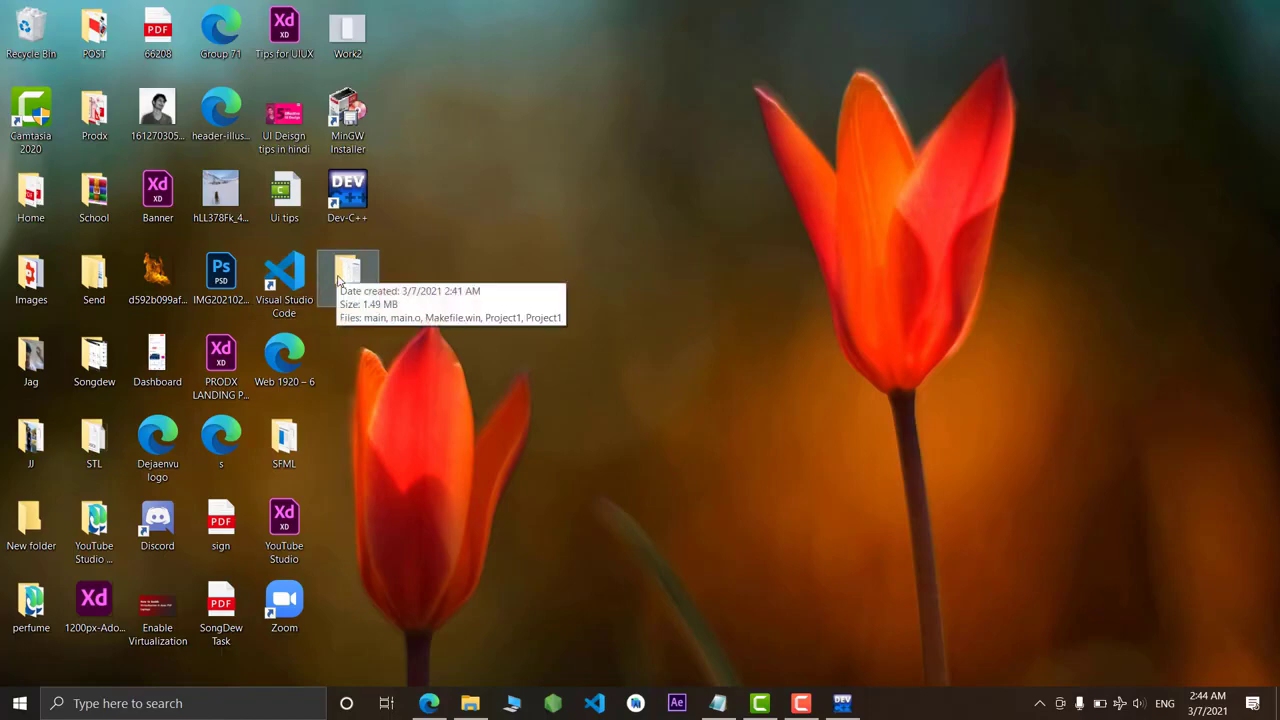
pyautogui.doubleClick(348, 276)
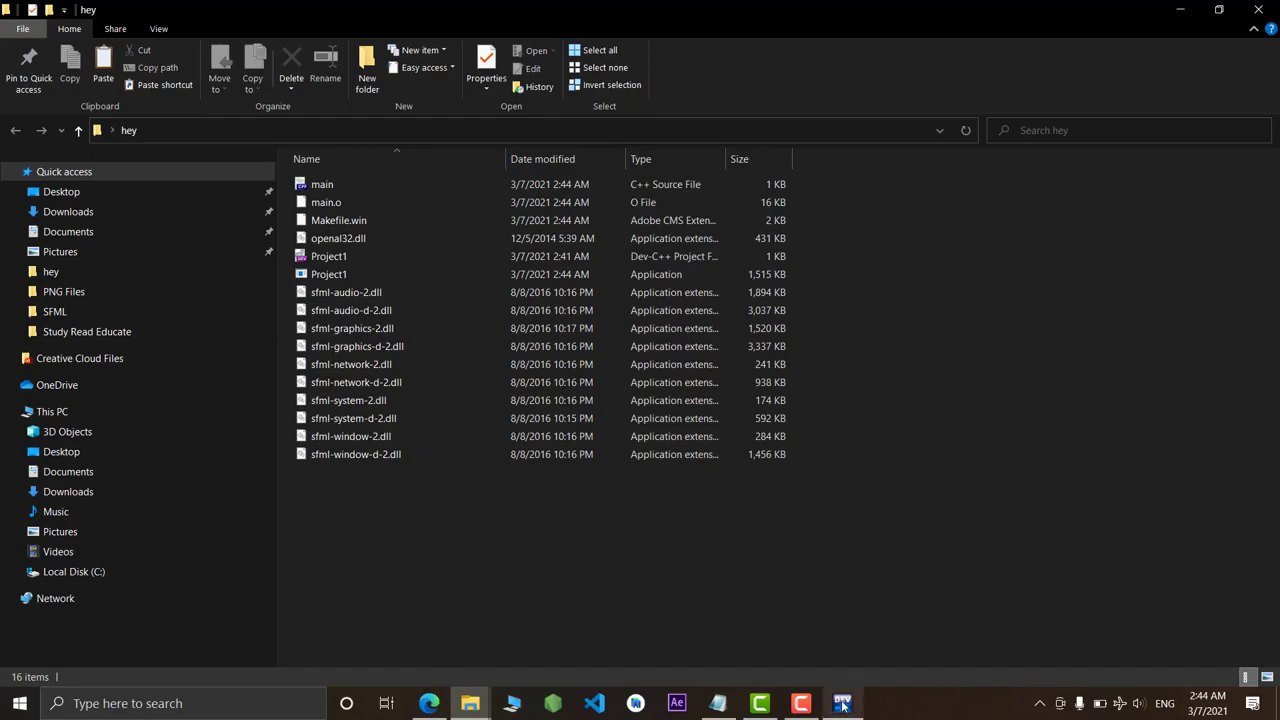
pyautogui.click(842, 704)
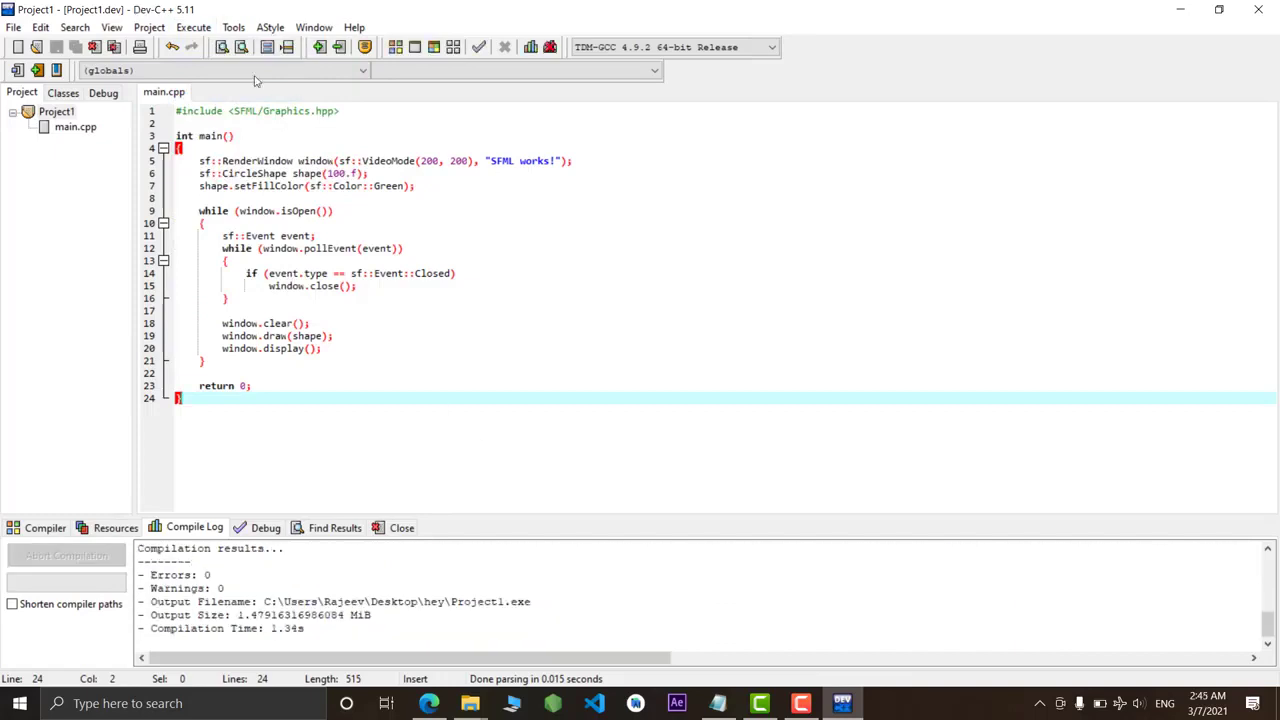
# Compile and run the project so the SFML window with the green circle appears
pyautogui.click(210, 76)
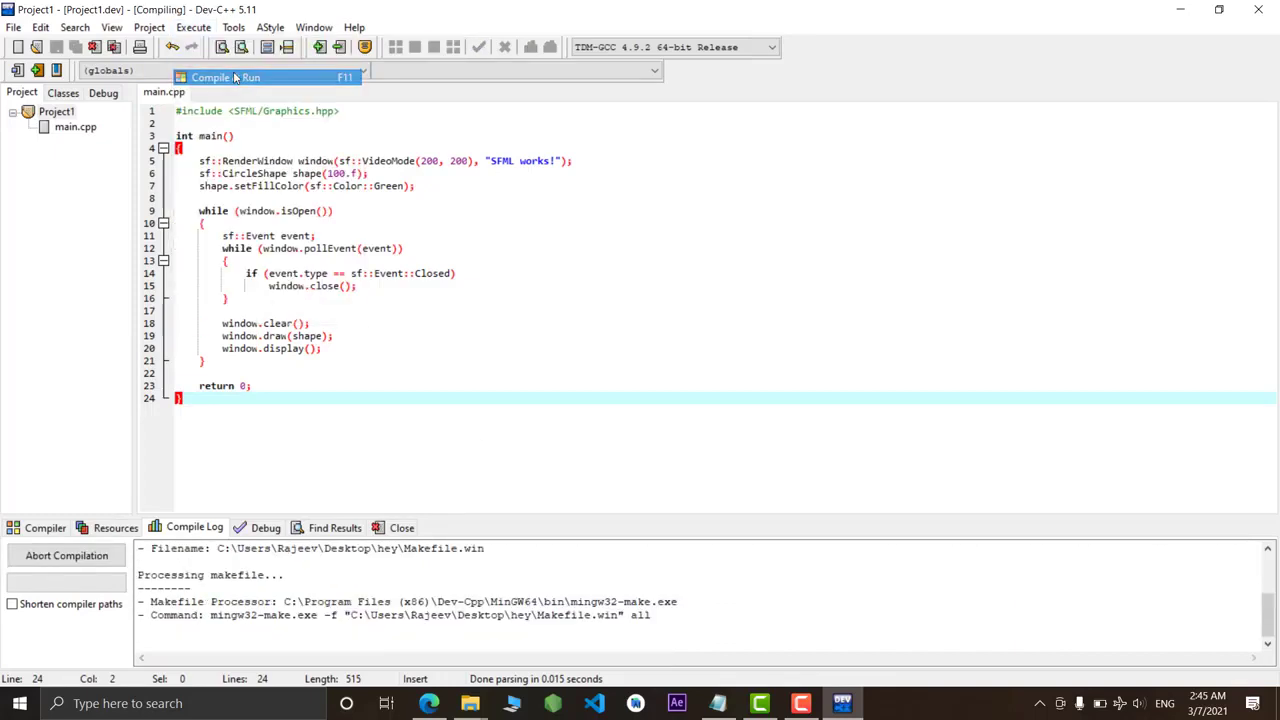
pyautogui.click(210, 76)
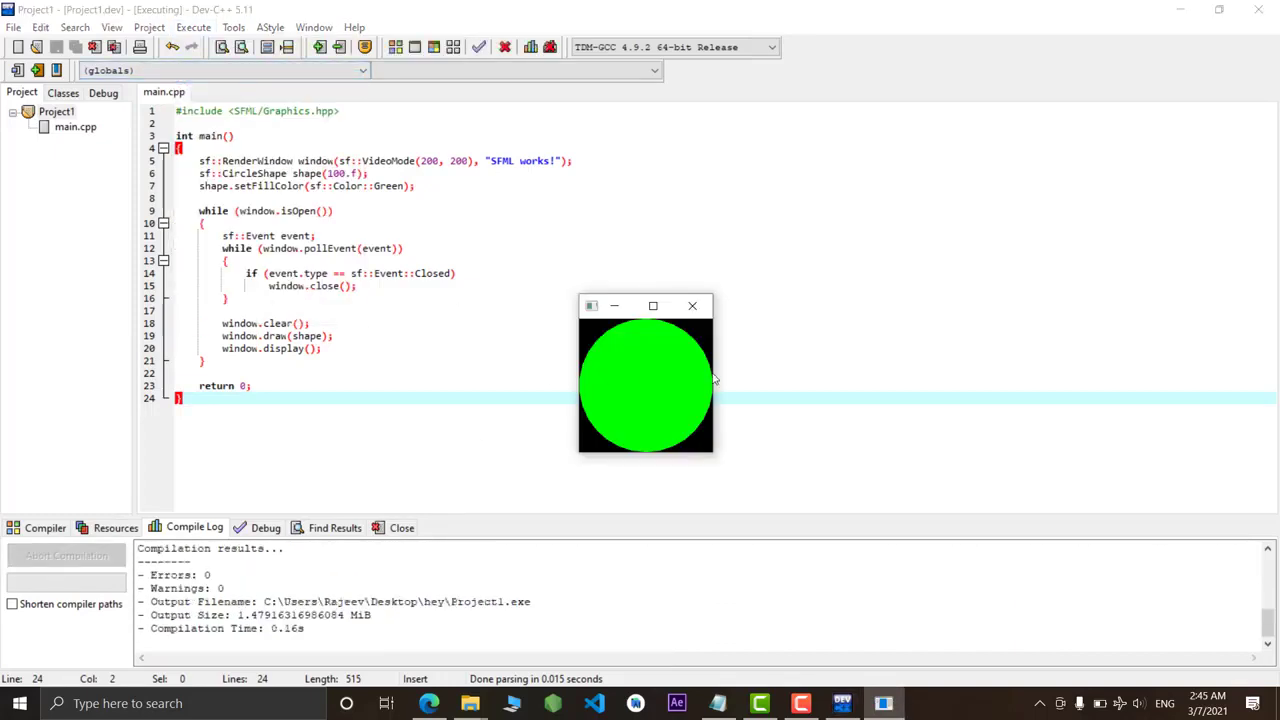
pyautogui.moveTo(724, 380)
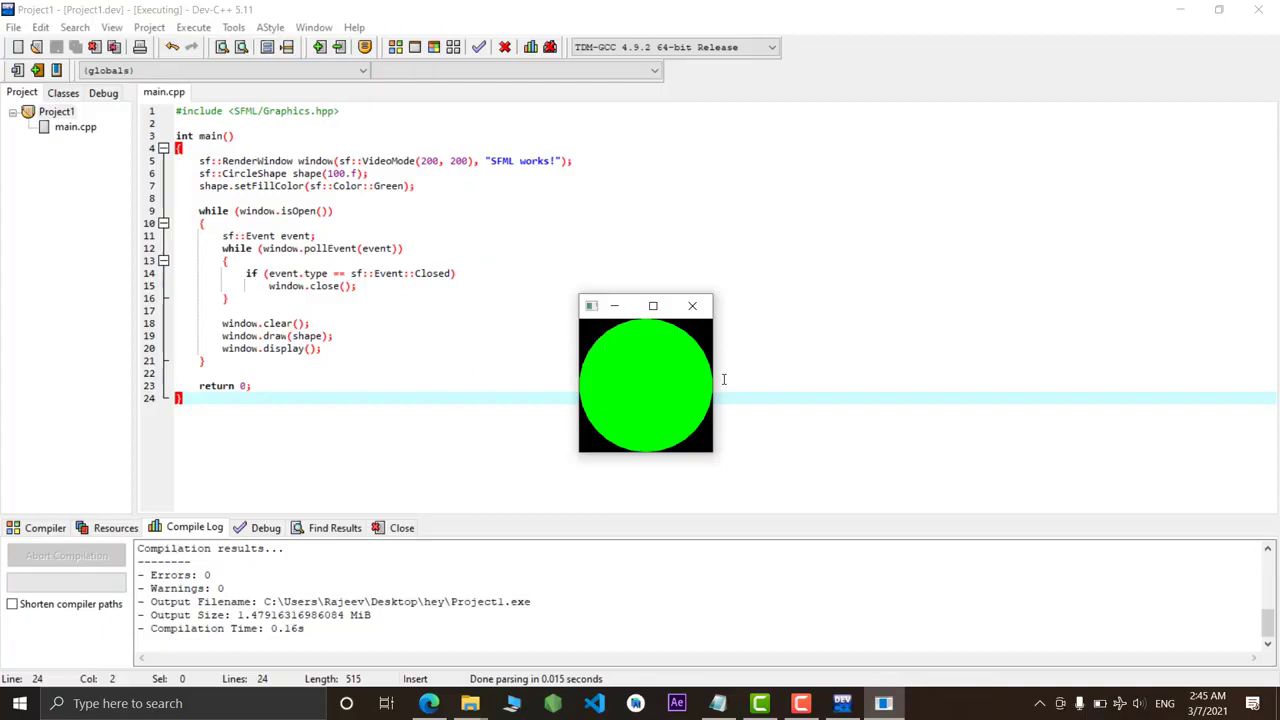
pyautogui.moveTo(836, 684)
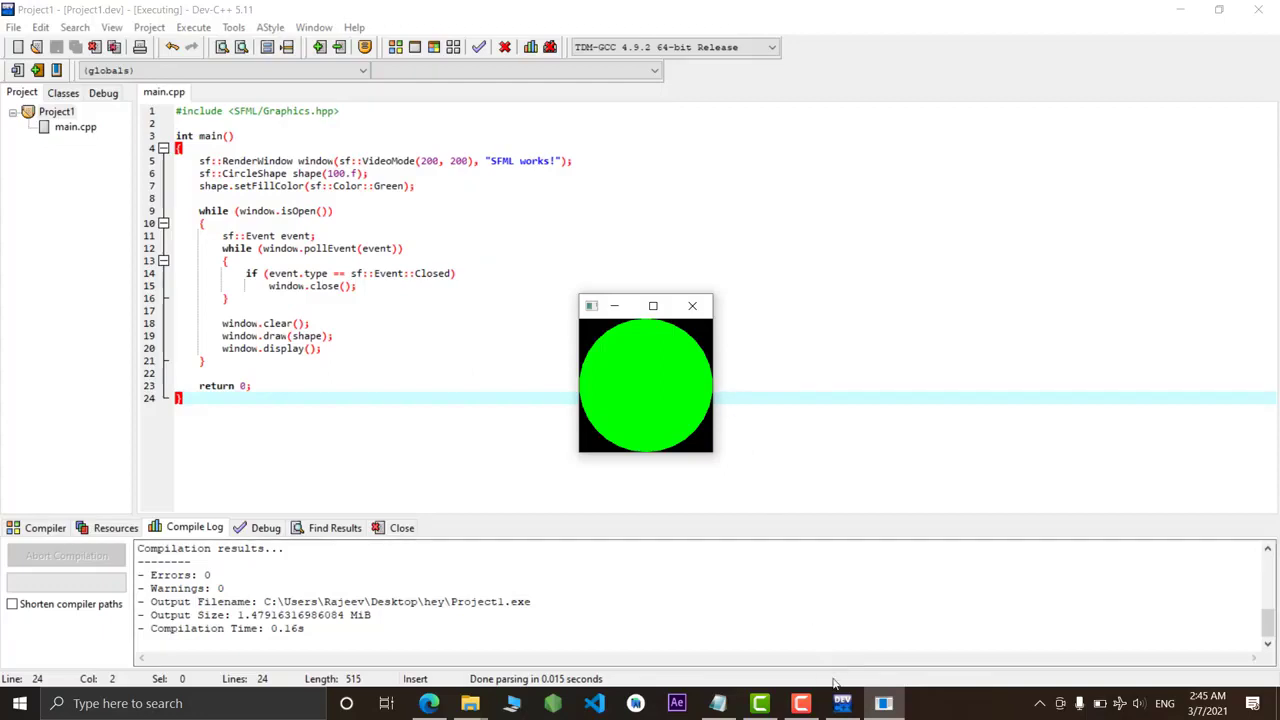